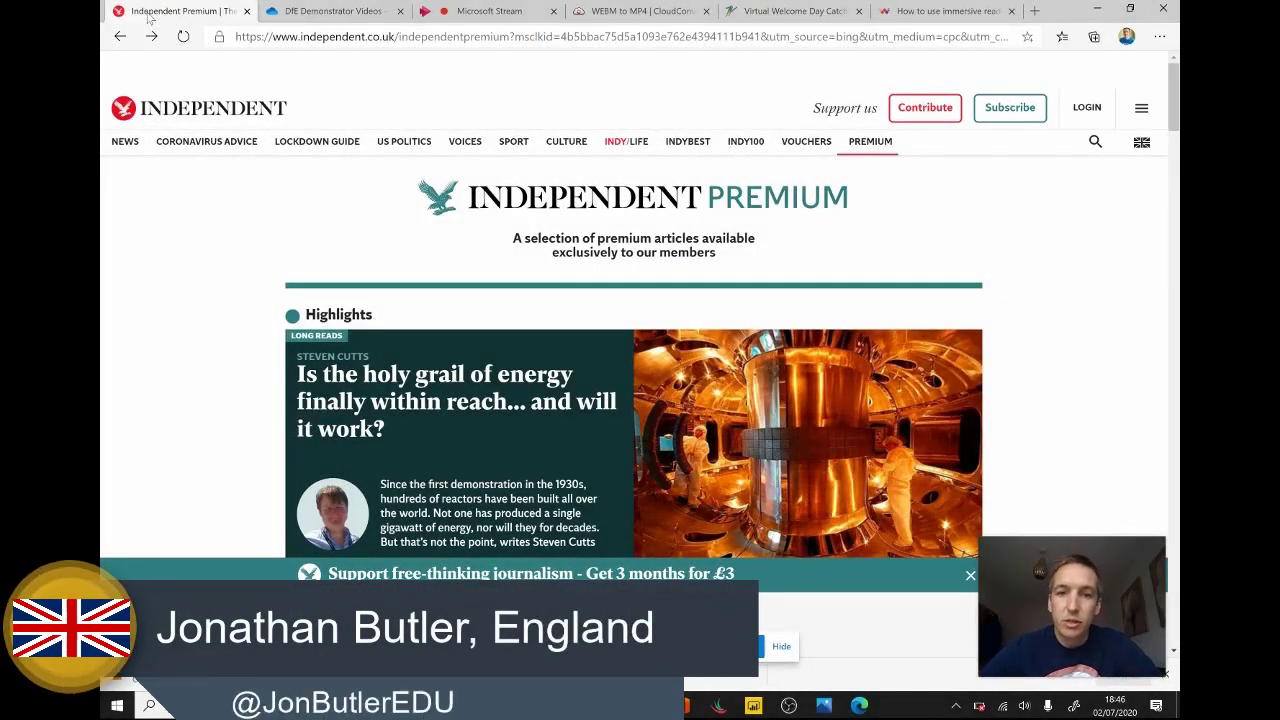
{"action": "mouse_move", "coordinate": [570, 84]}
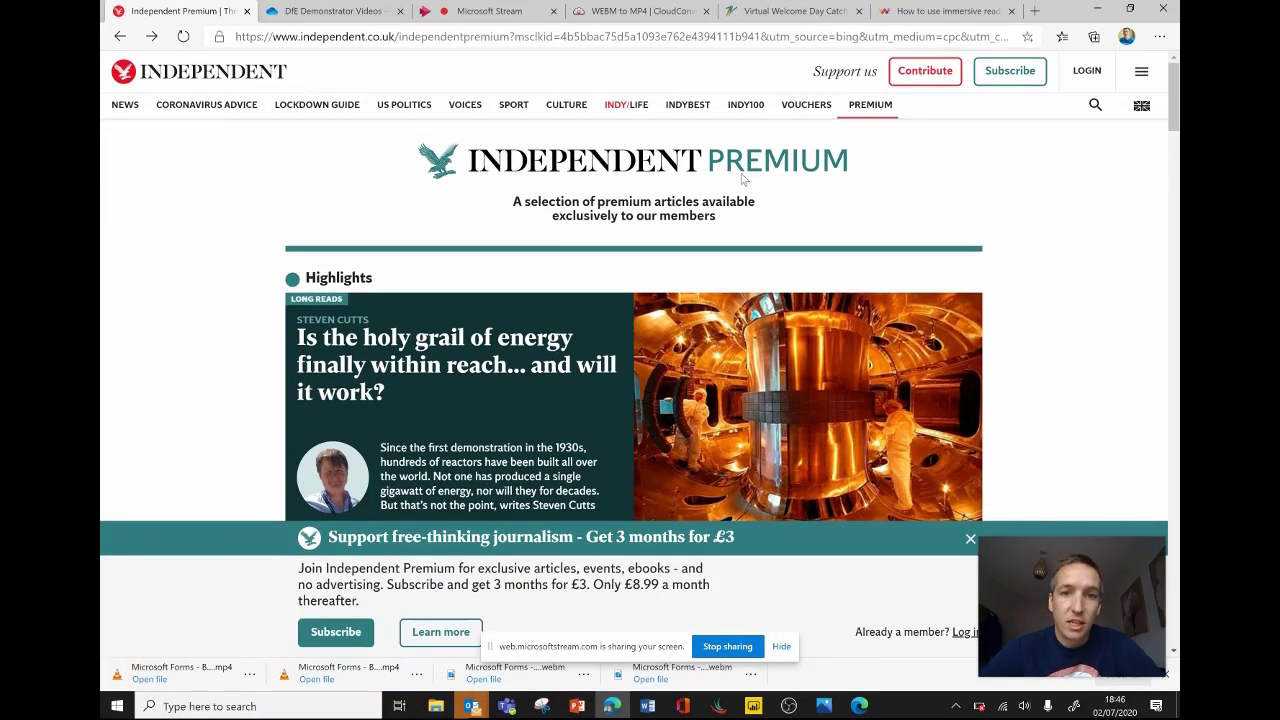
Step: Open the 'Can Britain afford to stand up to China over Hong Kong?' headline further down the page
{"action": "scroll", "scroll_direction": "down", "scroll_amount": 3}
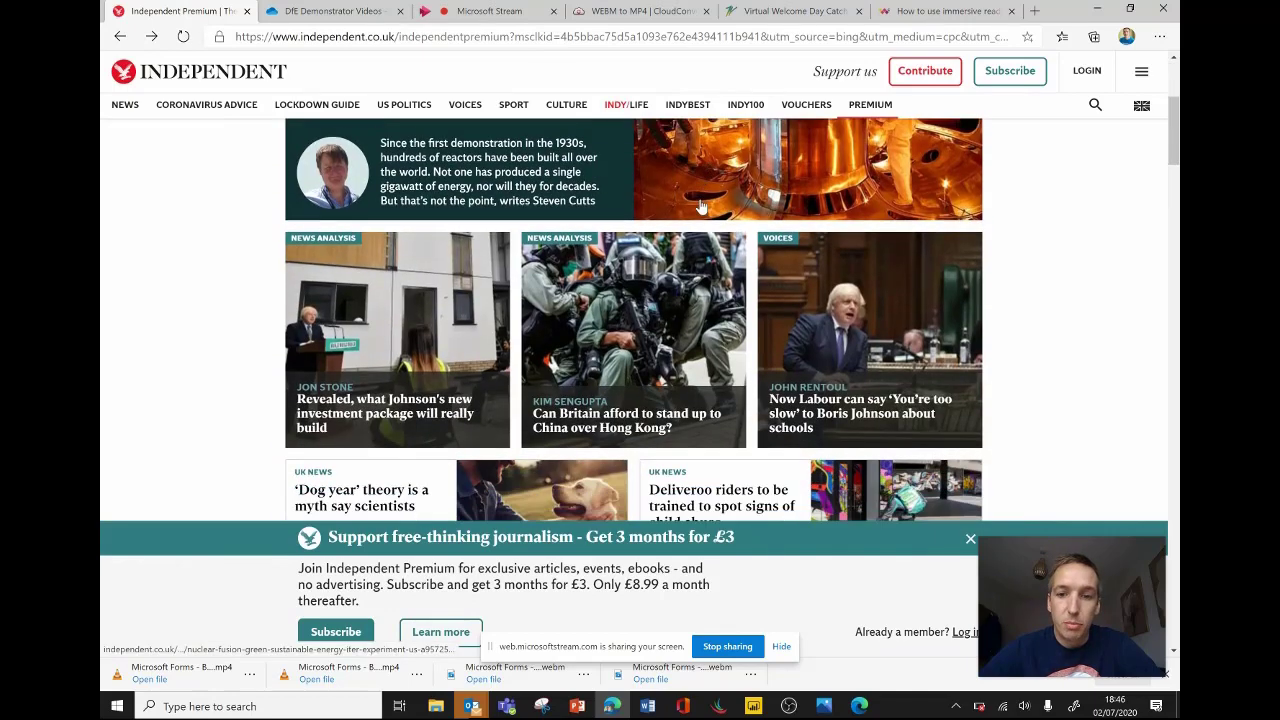
{"action": "scroll", "scroll_direction": "down", "scroll_amount": 3}
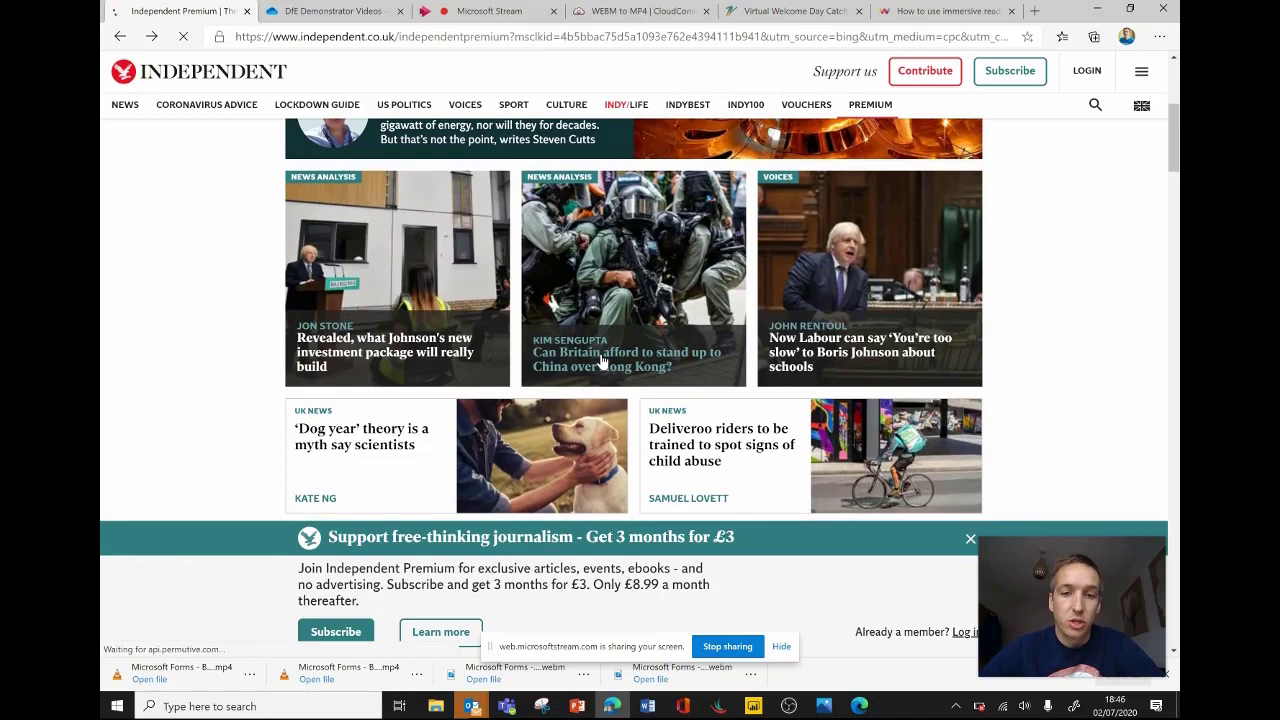
{"action": "left_click", "coordinate": [628, 352]}
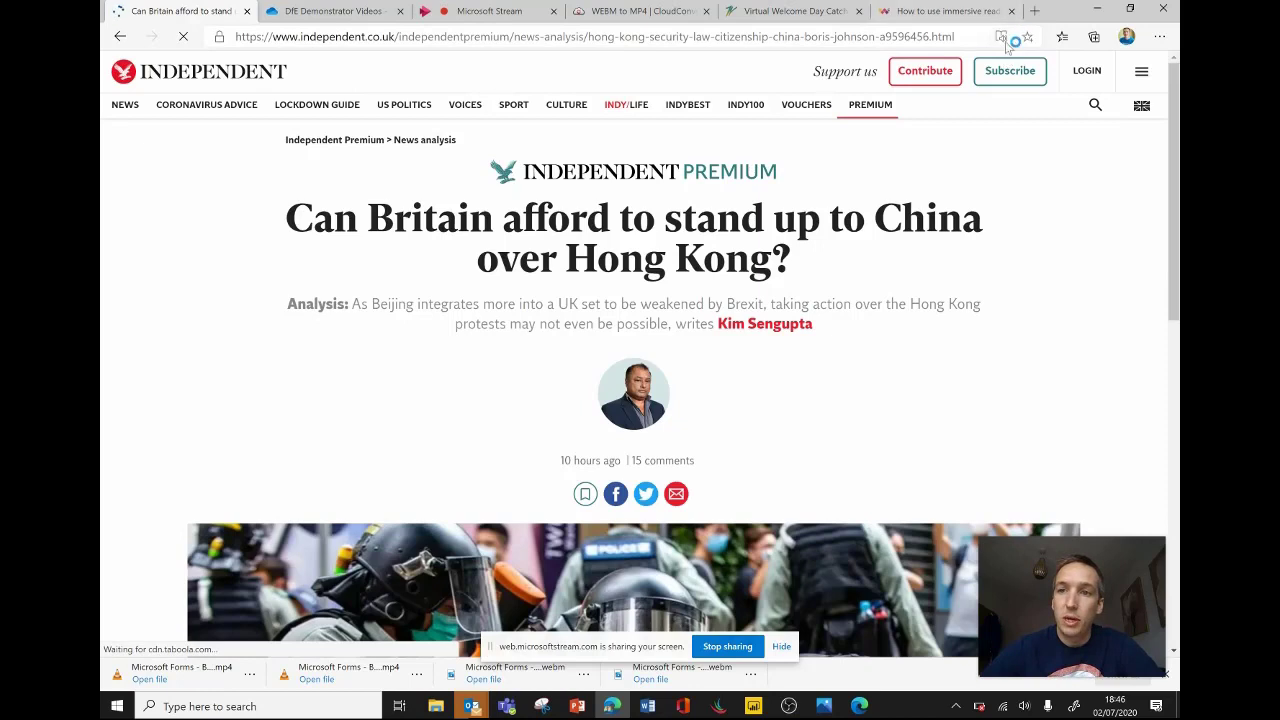
{"action": "mouse_move", "coordinate": [1000, 36]}
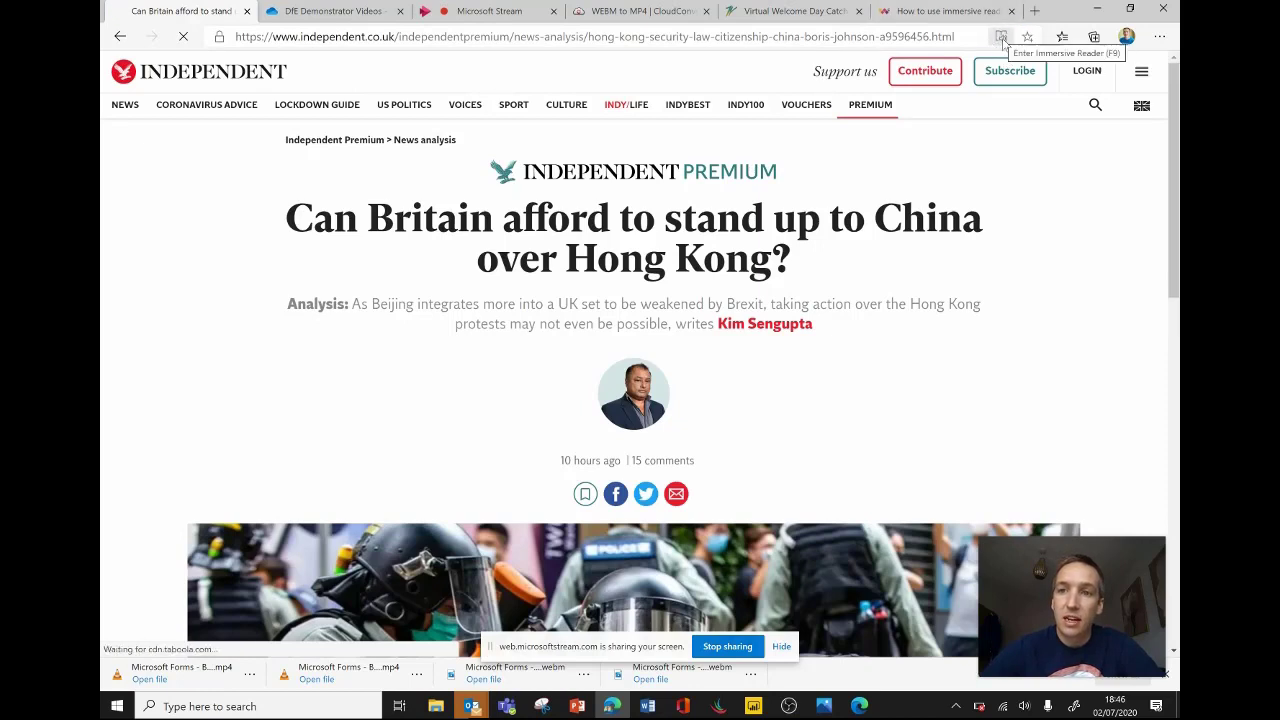
Step: Show the article in Immersive Reader, have it read aloud briefly, then pause the narration
{"action": "left_click", "coordinate": [1000, 36]}
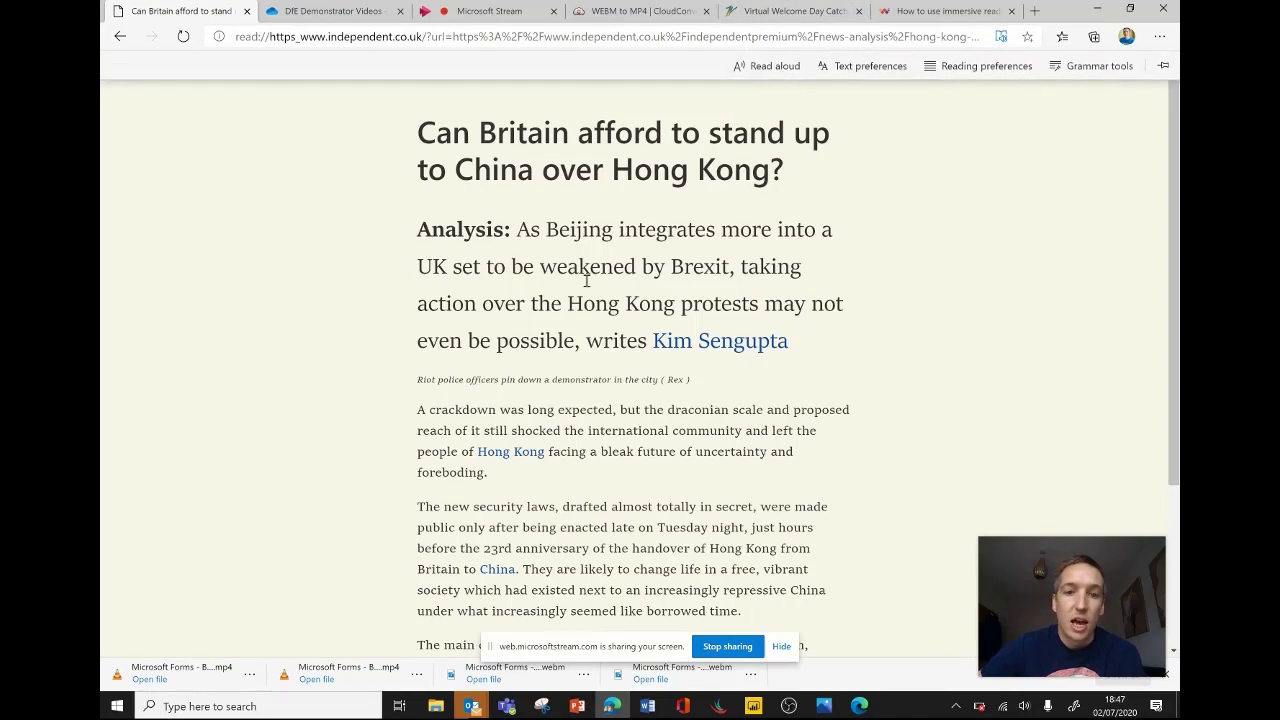
{"action": "mouse_move", "coordinate": [884, 316]}
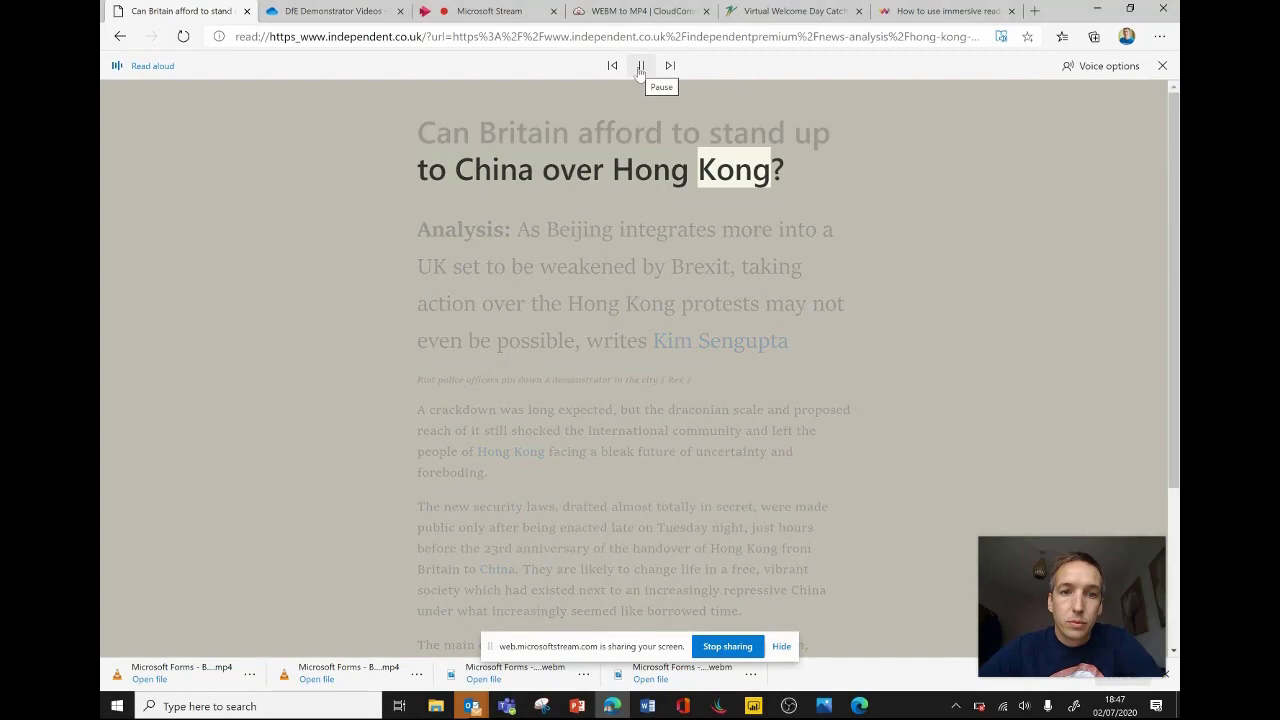
{"action": "left_click", "coordinate": [640, 64]}
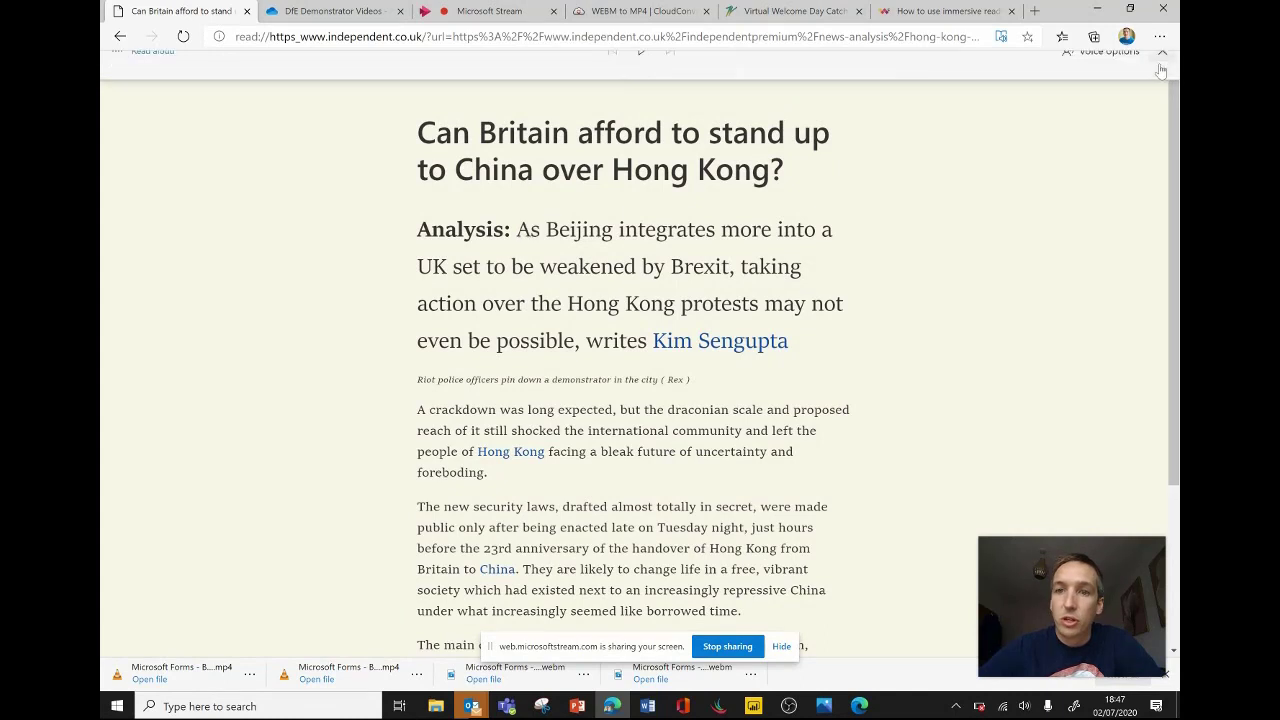
Step: Enlarge the article text and widen its spacing in Text preferences, trying a green background
{"action": "left_click", "coordinate": [862, 66]}
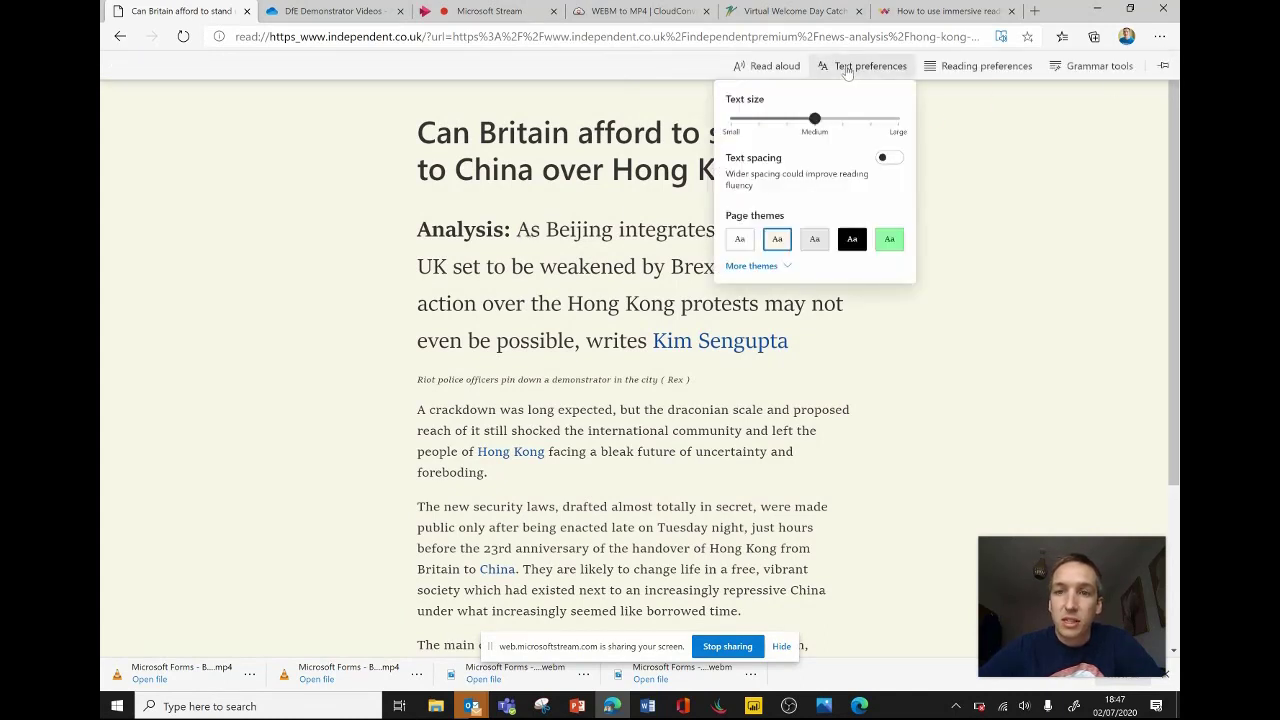
{"action": "left_click_drag", "start_coordinate": [816, 118], "coordinate": [842, 118]}
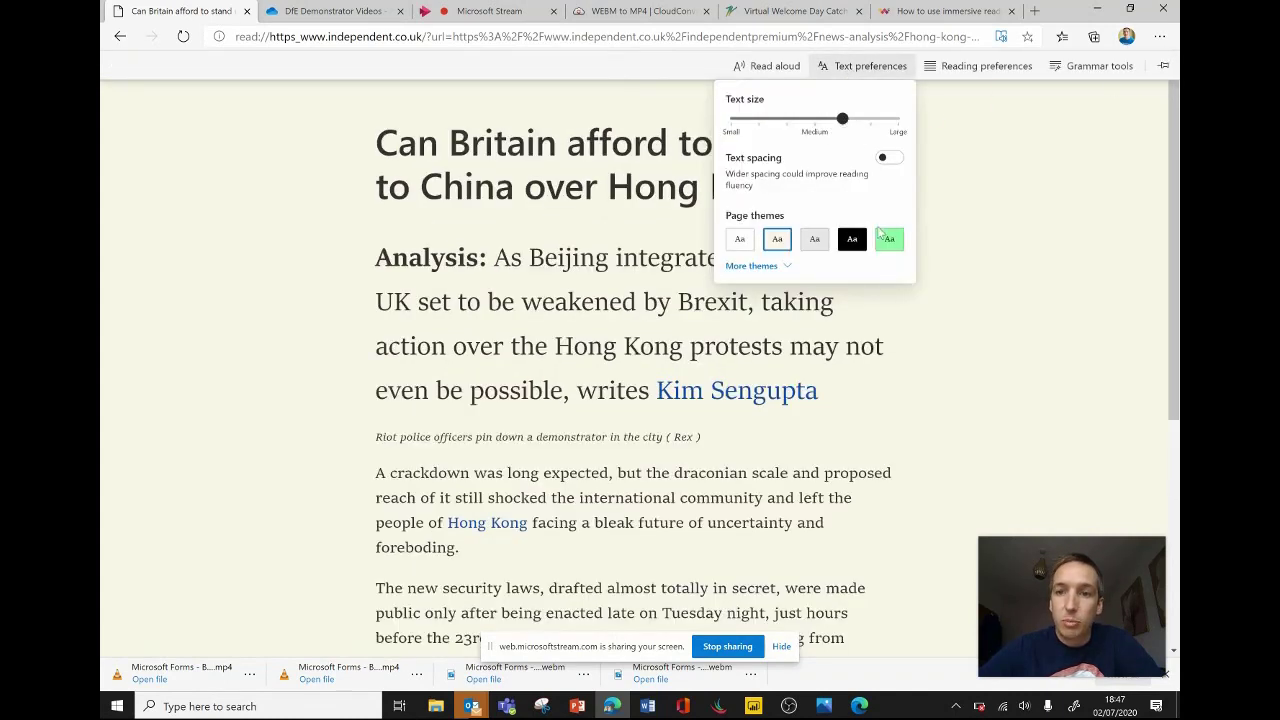
{"action": "left_click", "coordinate": [888, 238]}
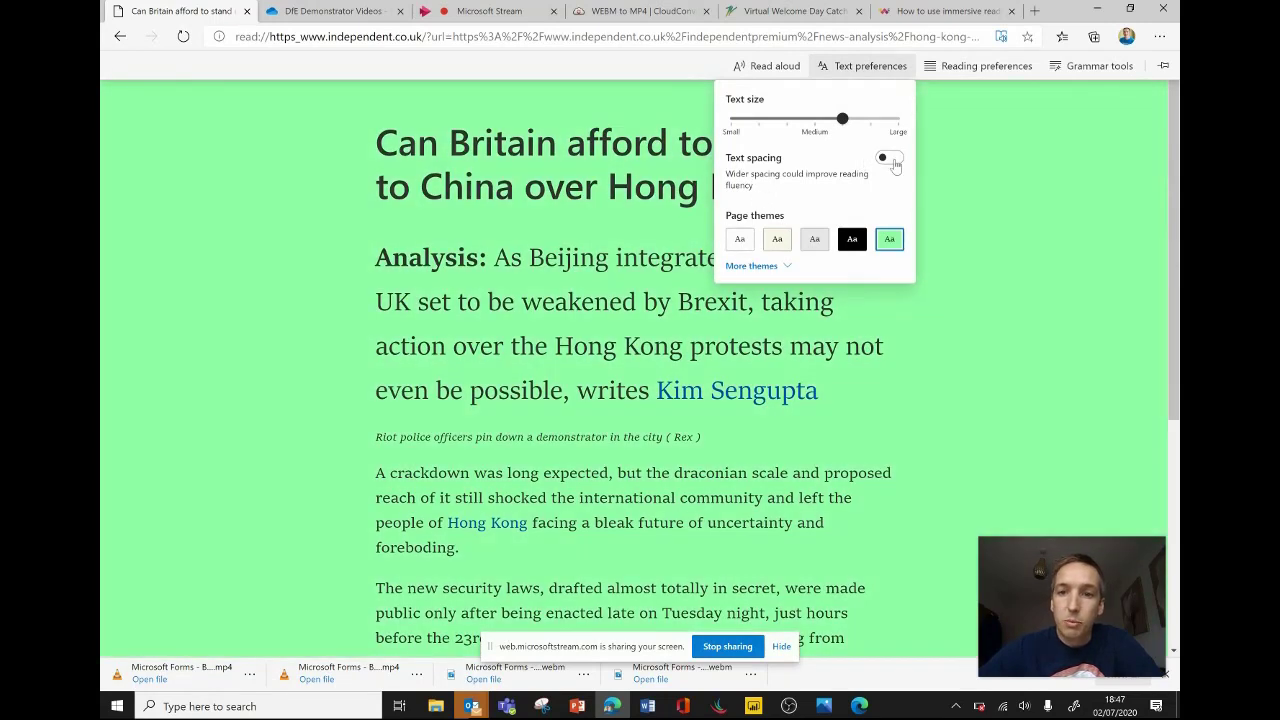
{"action": "left_click", "coordinate": [888, 156]}
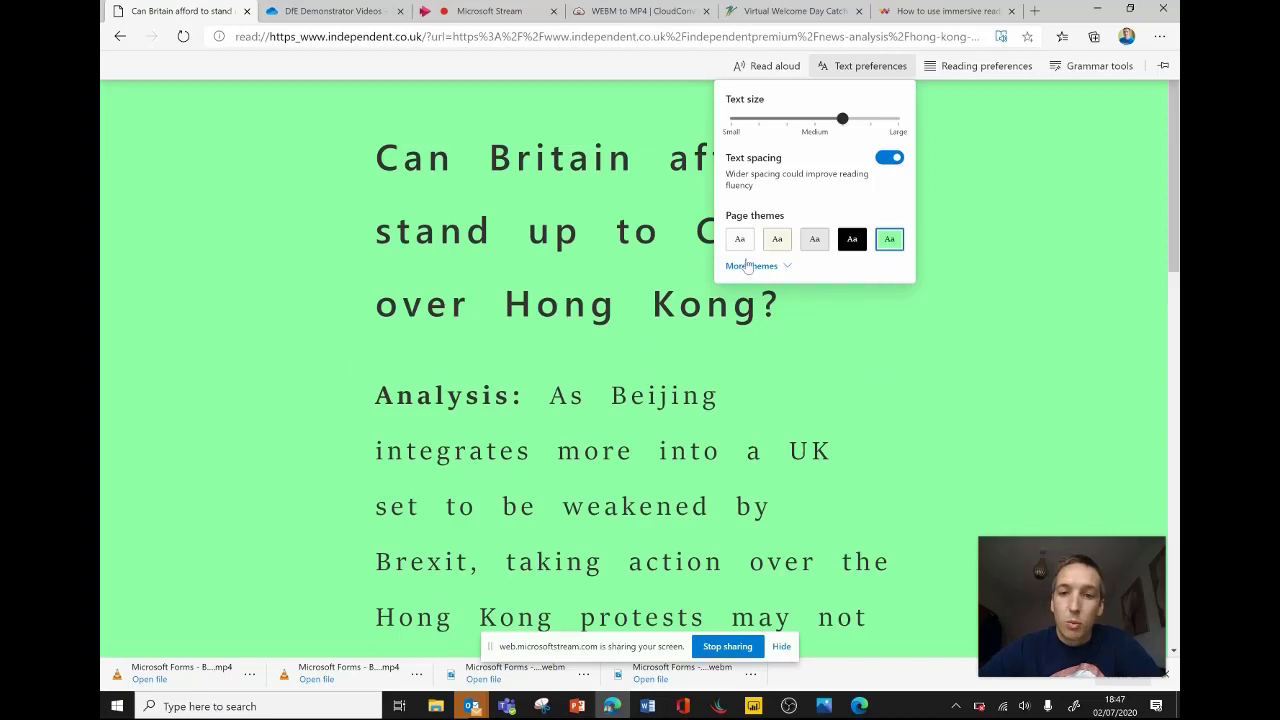
Step: Choose the Lavender page theme from the additional colour themes
{"action": "left_click", "coordinate": [752, 264]}
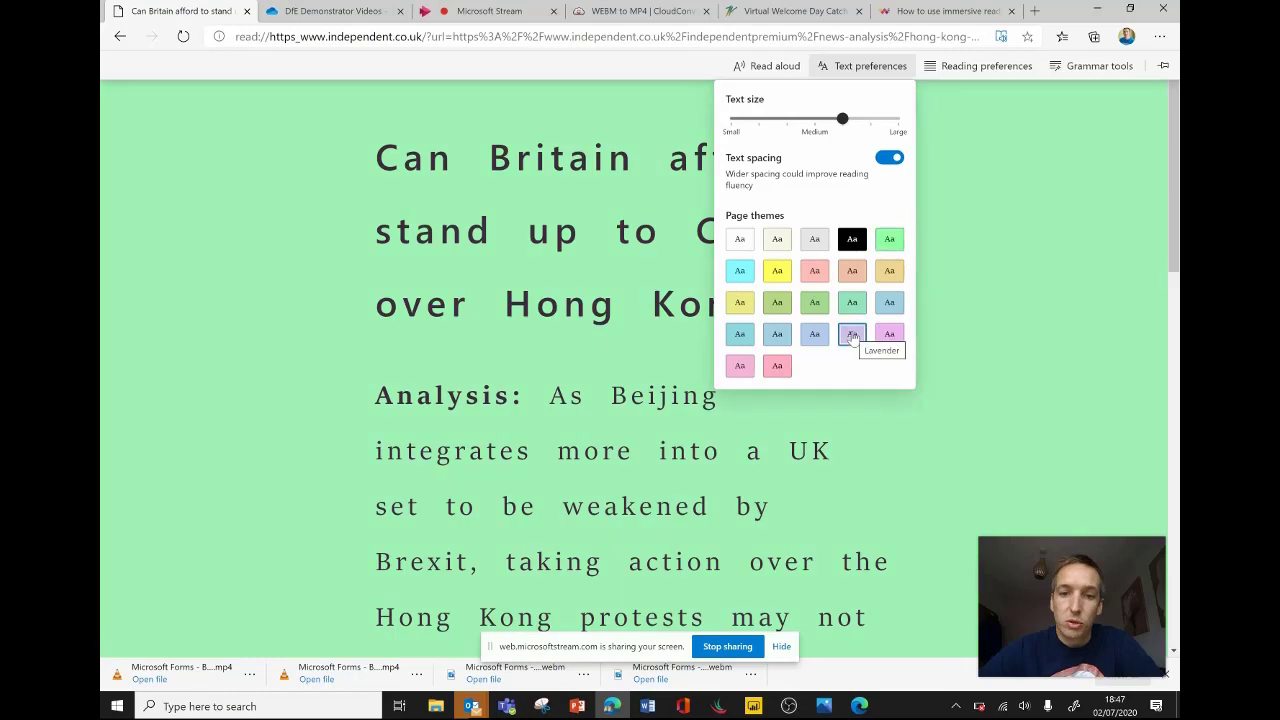
{"action": "left_click", "coordinate": [852, 332]}
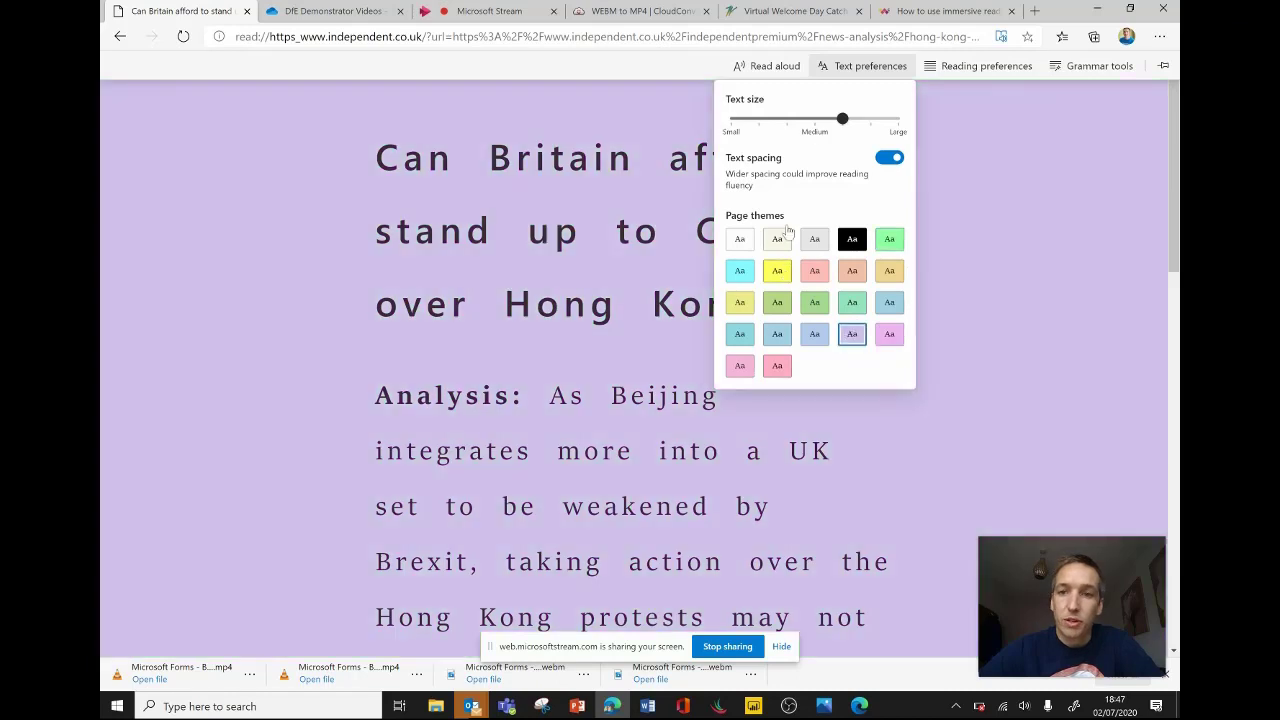
Step: Switch Line focus on, try three-line focus, then settle on one-line focus and read down the article
{"action": "left_click", "coordinate": [986, 64]}
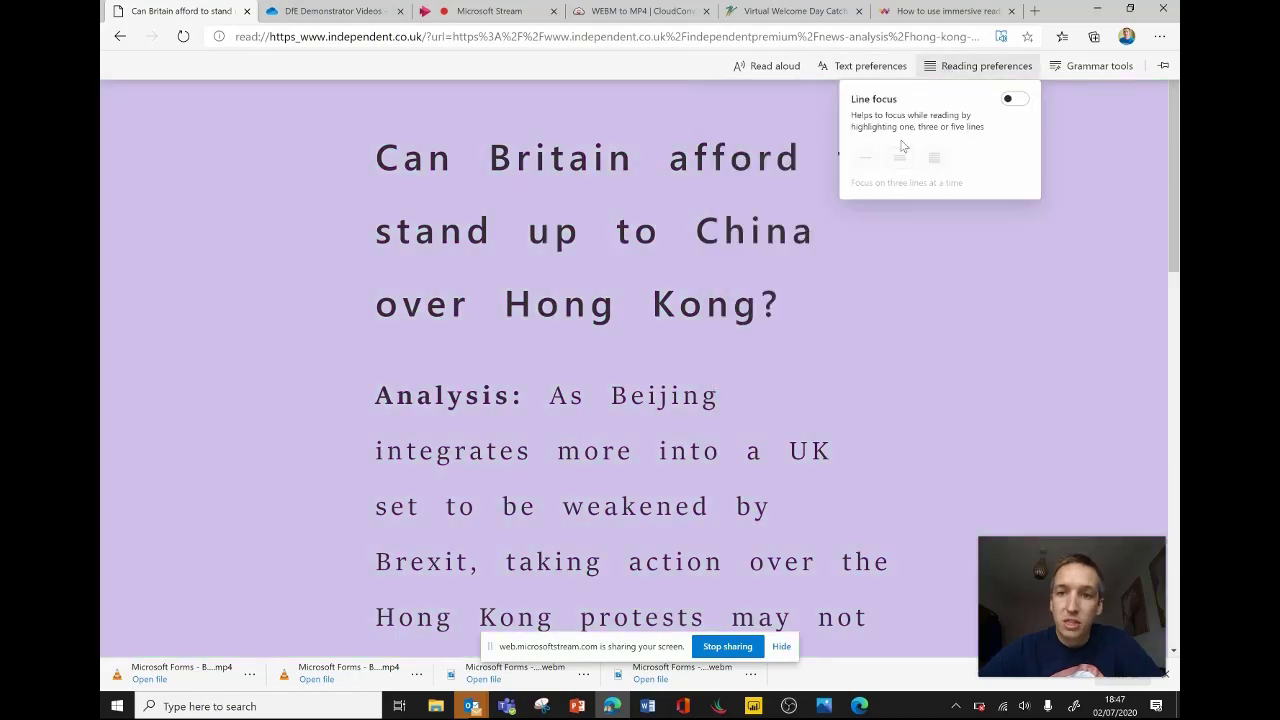
{"action": "left_click", "coordinate": [1012, 98]}
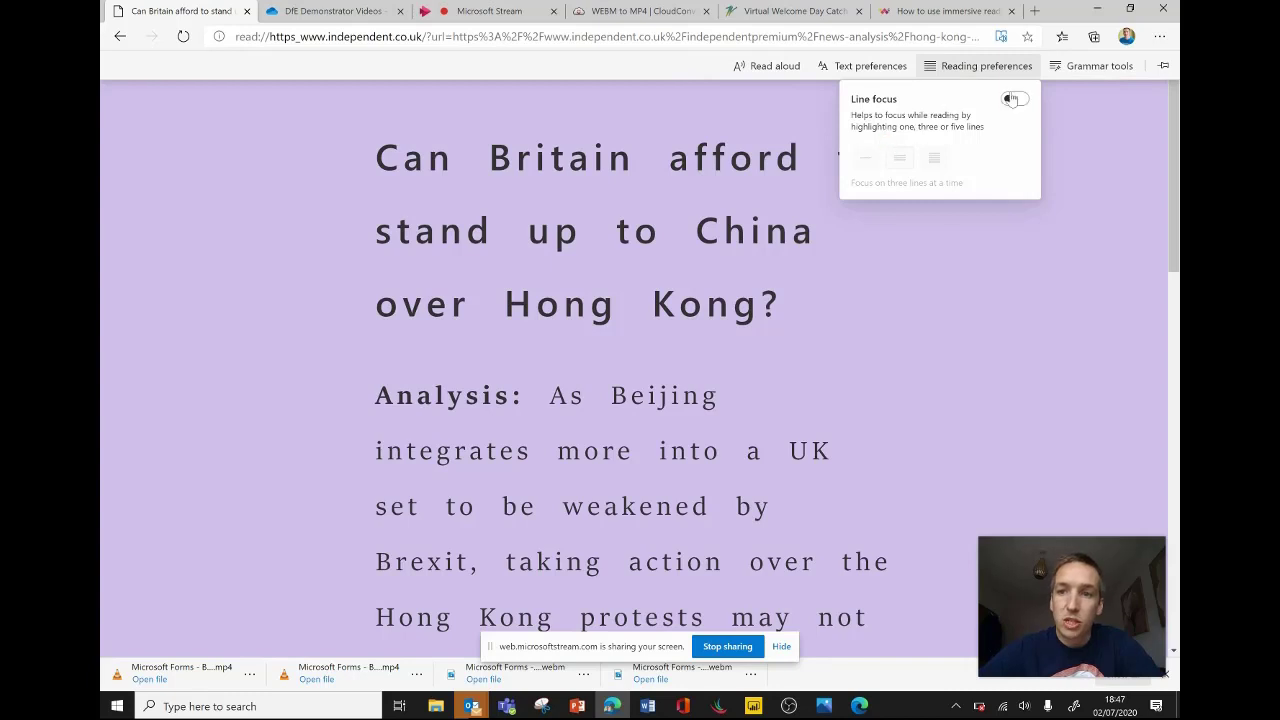
{"action": "left_click", "coordinate": [1012, 100]}
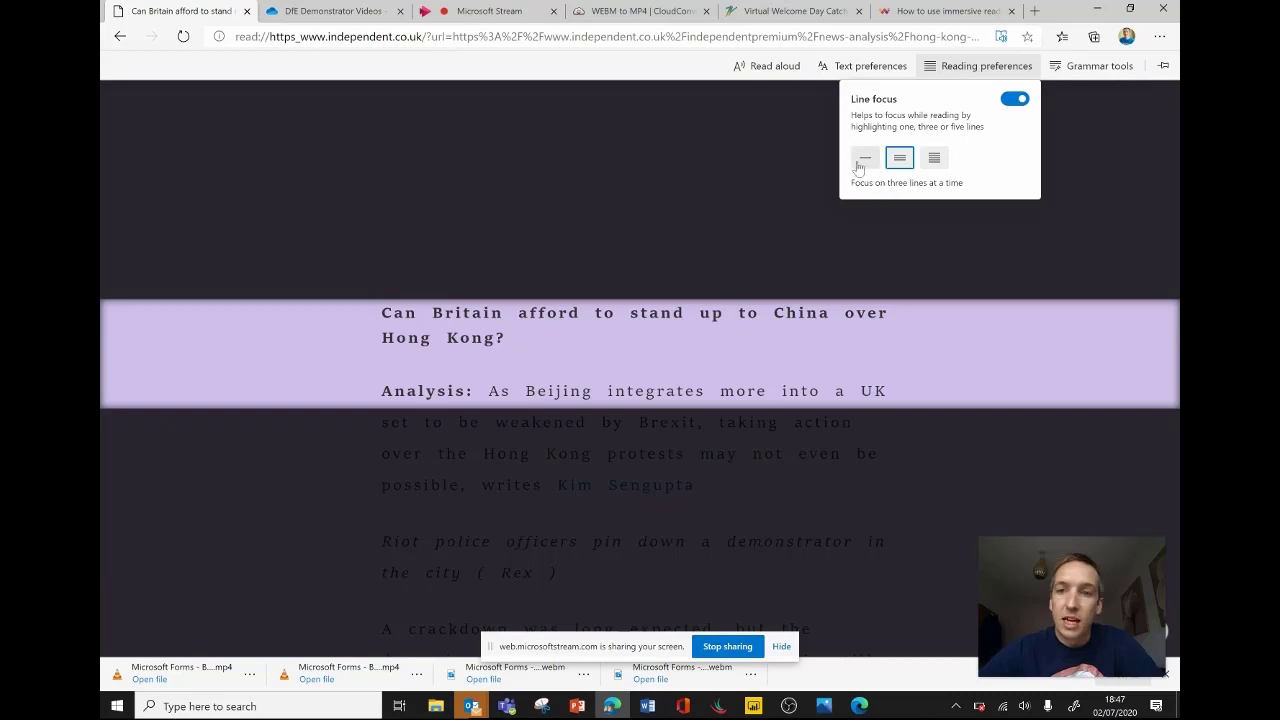
{"action": "left_click", "coordinate": [864, 156]}
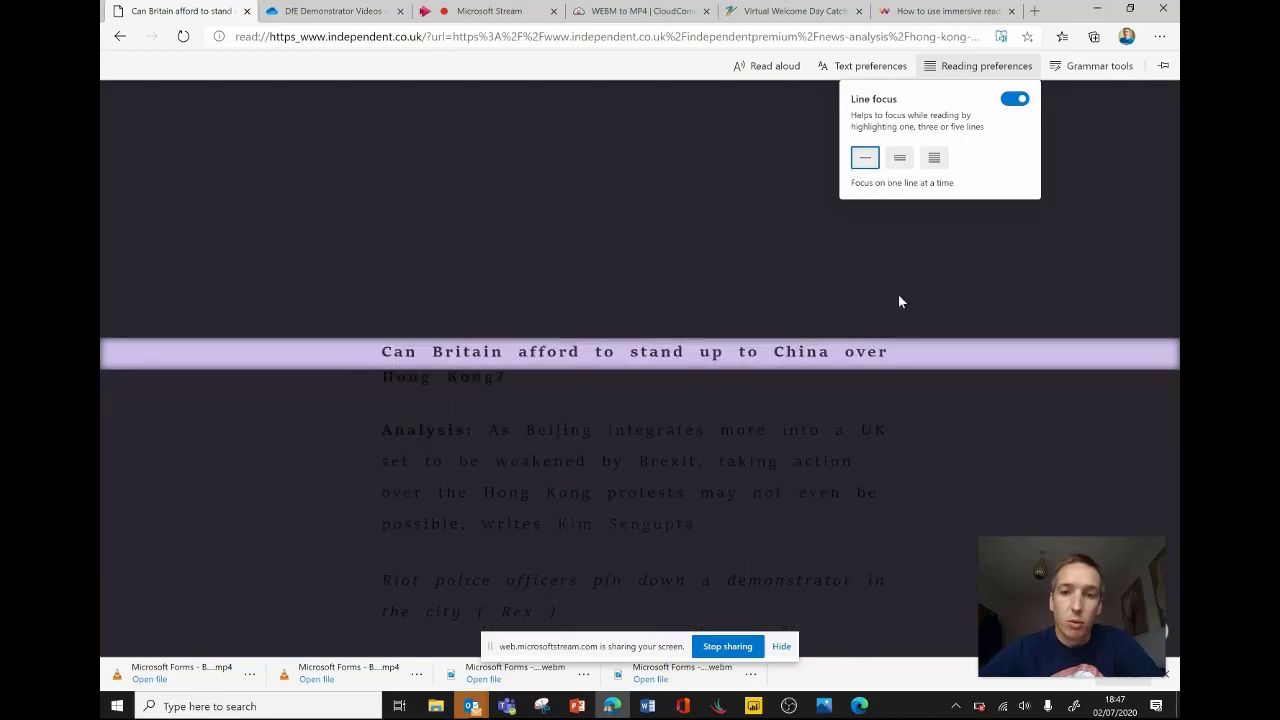
{"action": "mouse_move", "coordinate": [652, 320]}
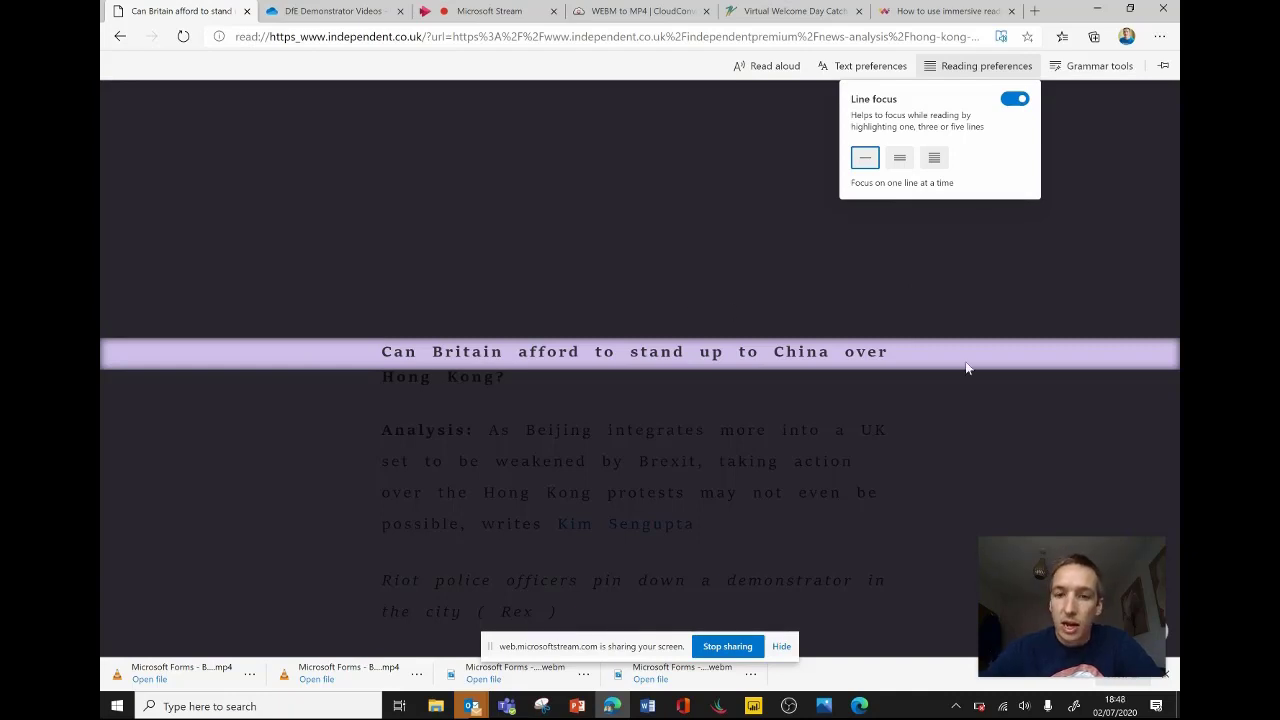
{"action": "scroll", "scroll_direction": "down", "scroll_amount": 3}
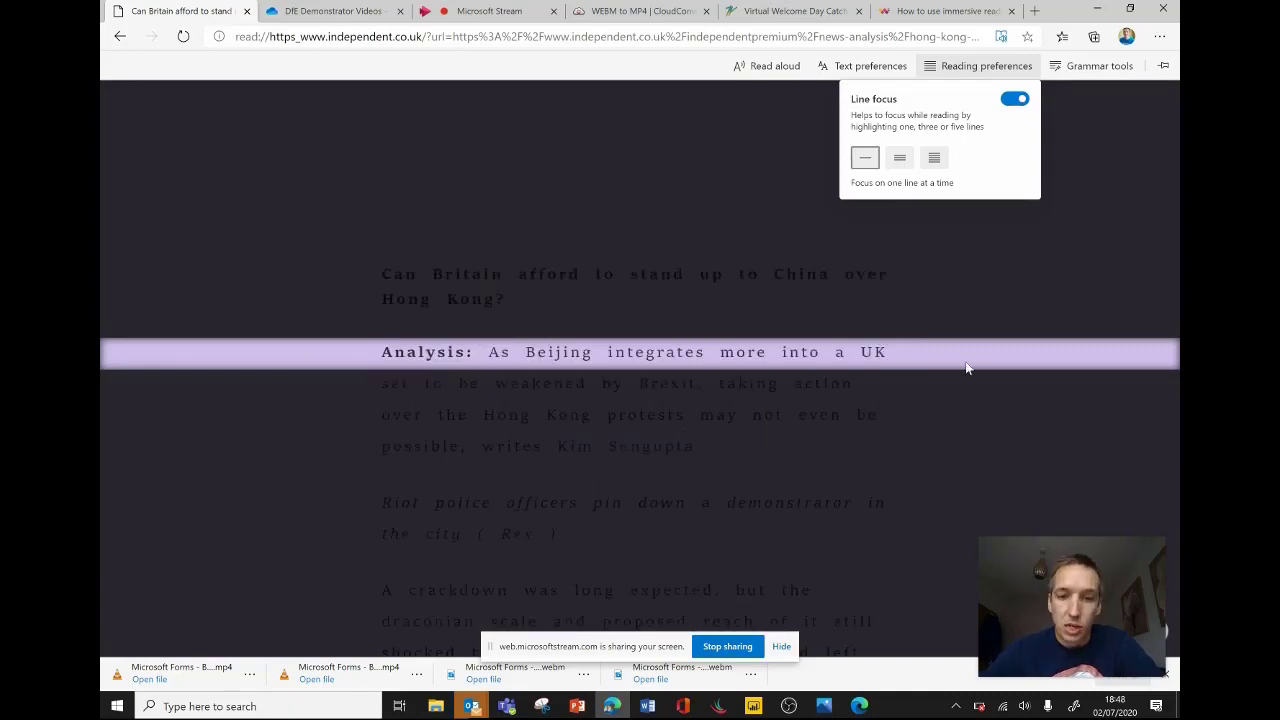
{"action": "scroll", "scroll_direction": "down", "scroll_amount": 3}
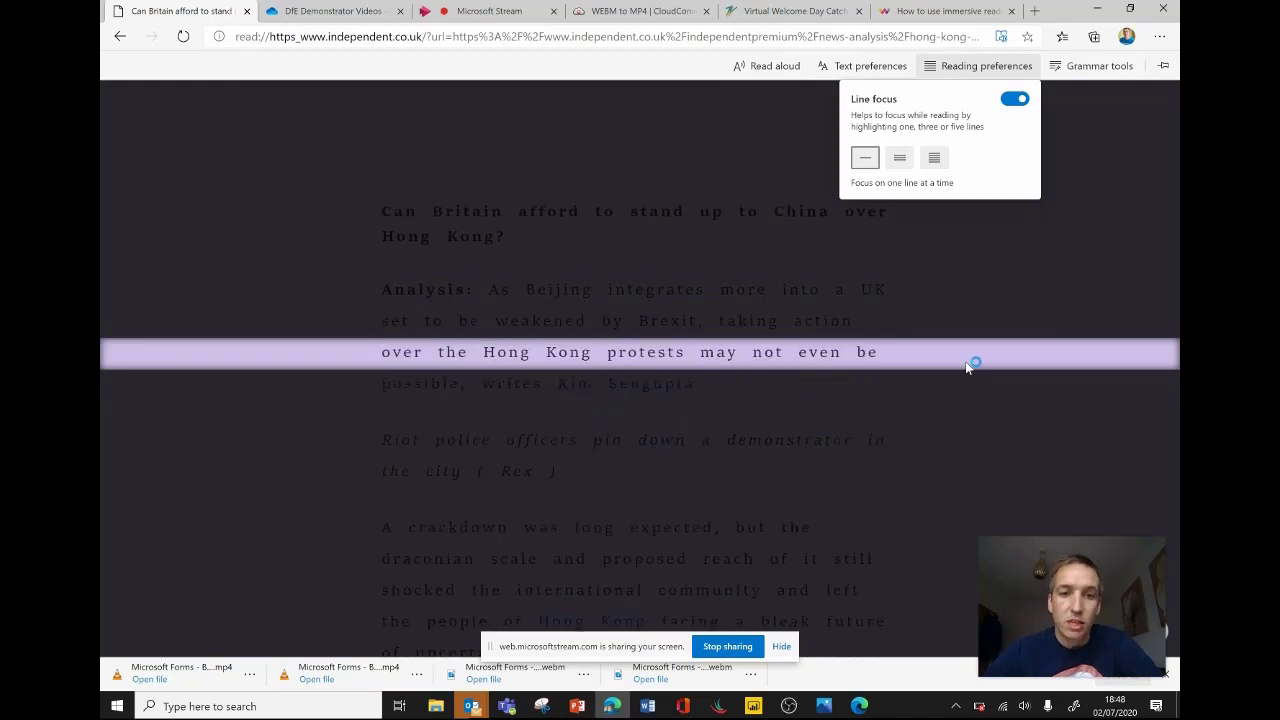
{"action": "mouse_move", "coordinate": [1100, 116]}
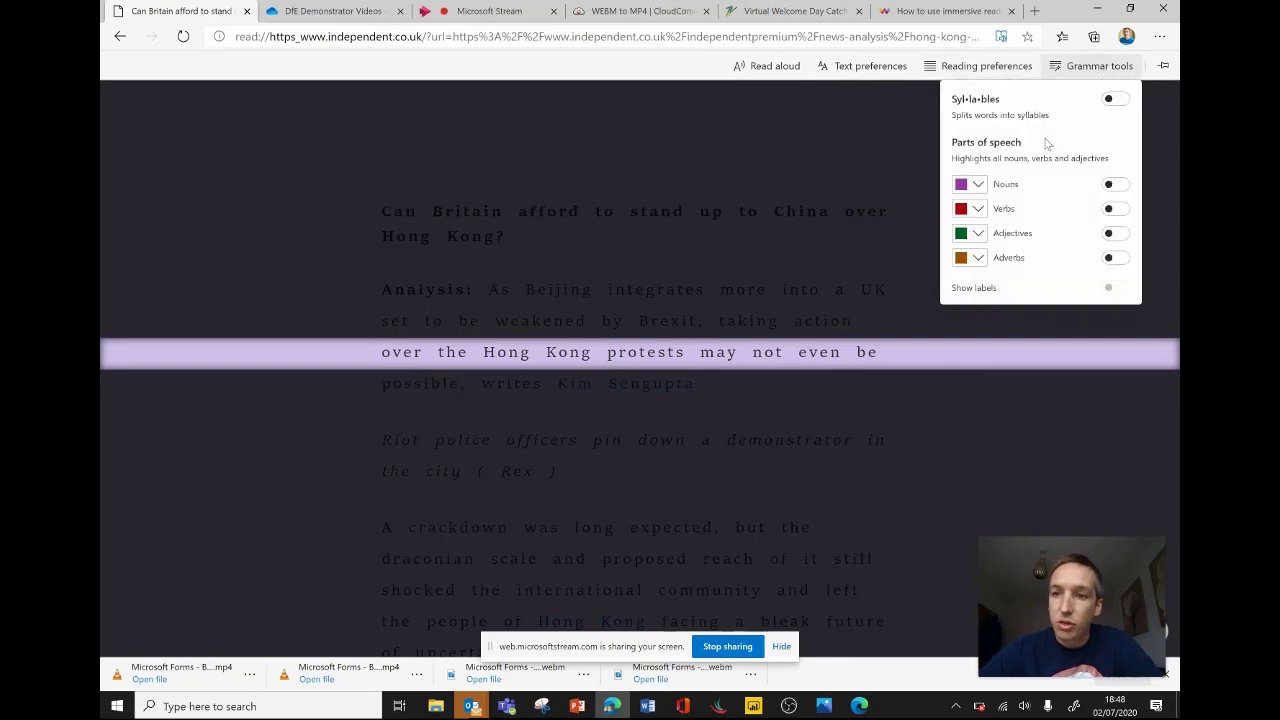
{"action": "mouse_move", "coordinate": [980, 172]}
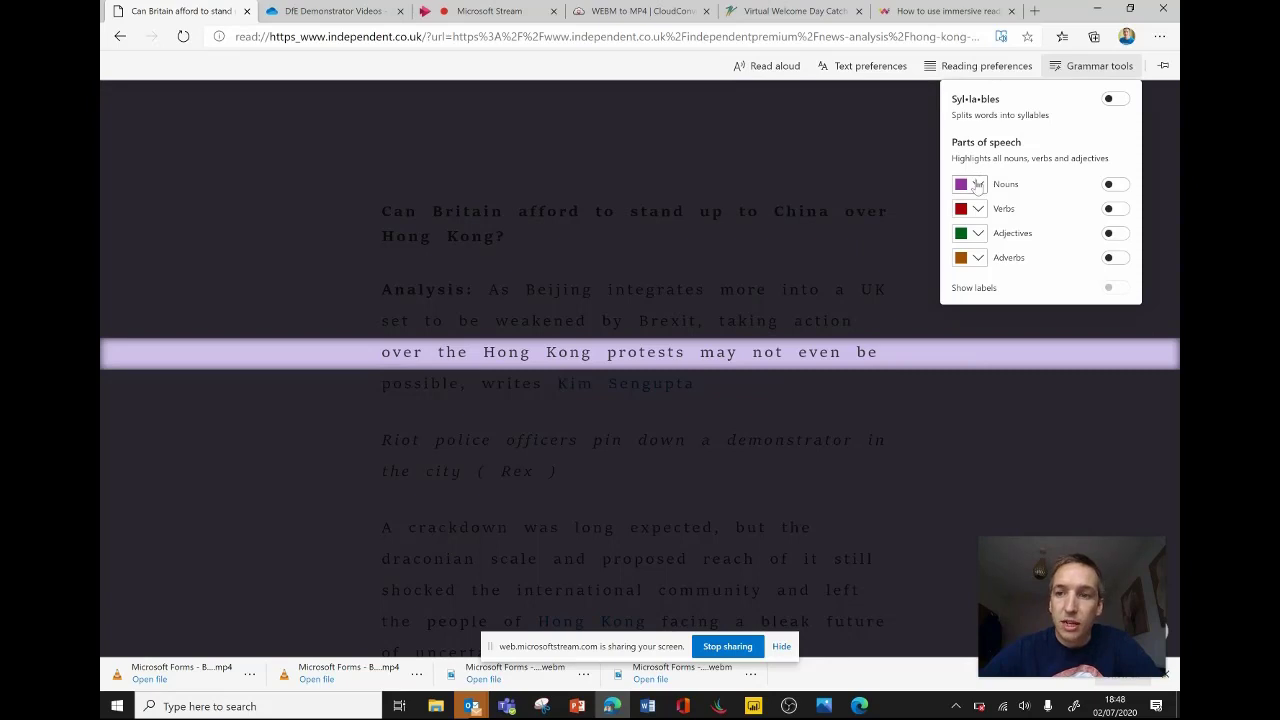
{"action": "mouse_move", "coordinate": [968, 184]}
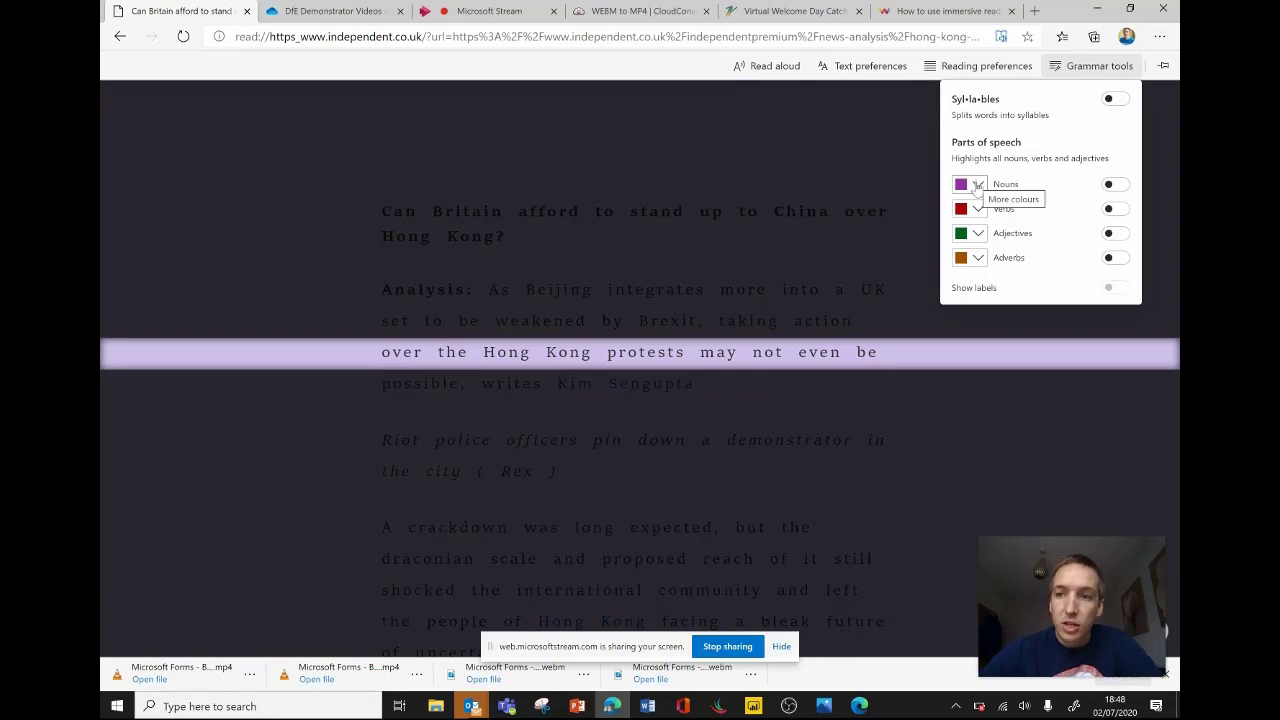
Step: Highlight the article's nouns under Parts of speech and pick a highlight colour for them
{"action": "left_click", "coordinate": [1114, 184]}
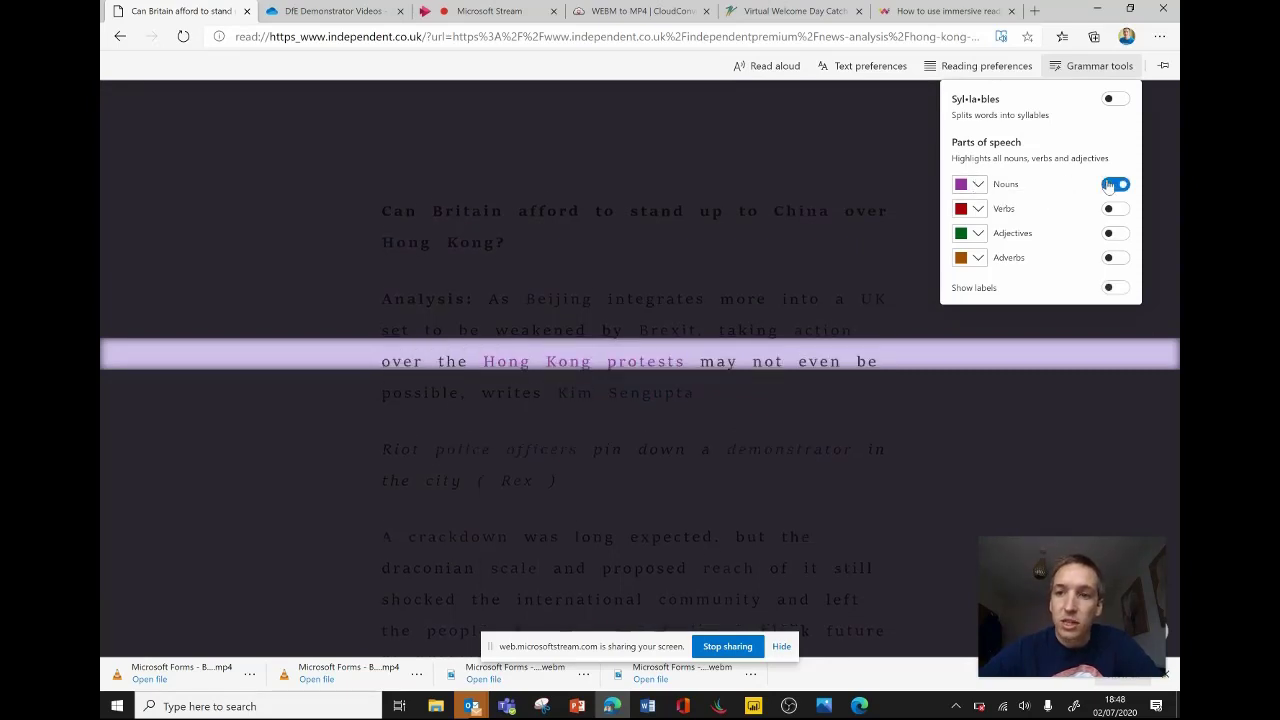
{"action": "left_click", "coordinate": [980, 184]}
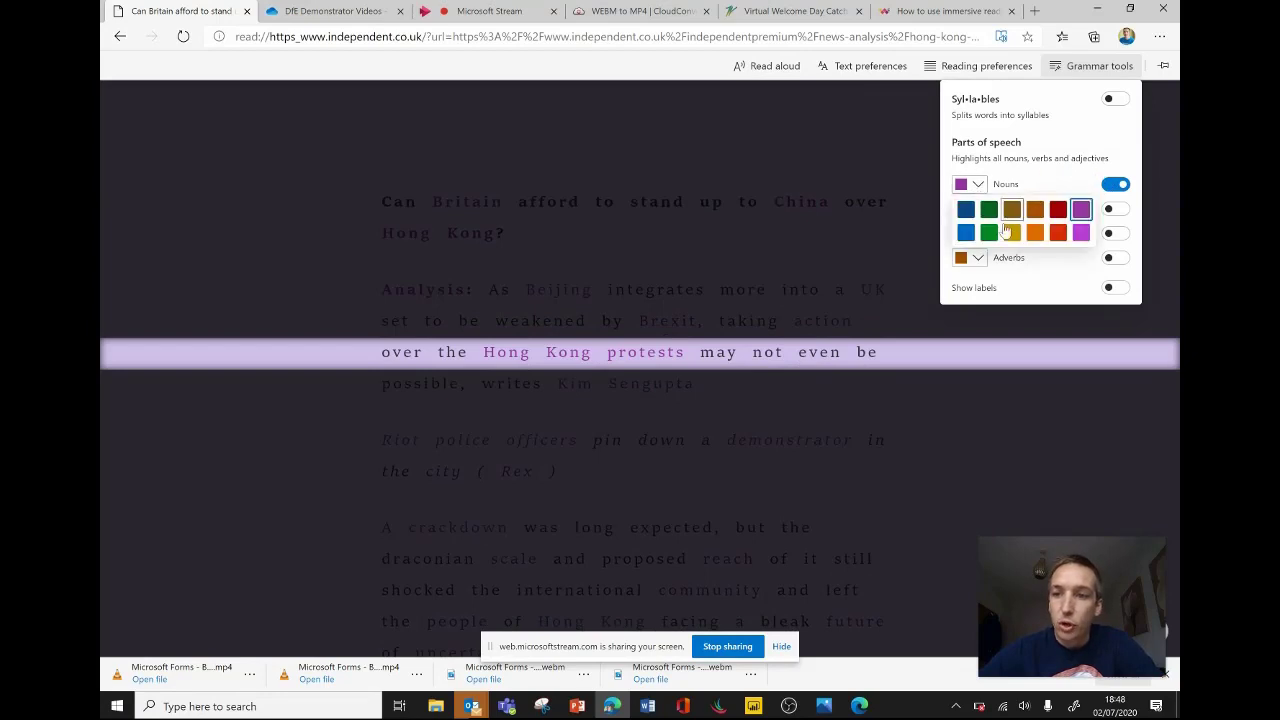
{"action": "left_click", "coordinate": [1012, 232]}
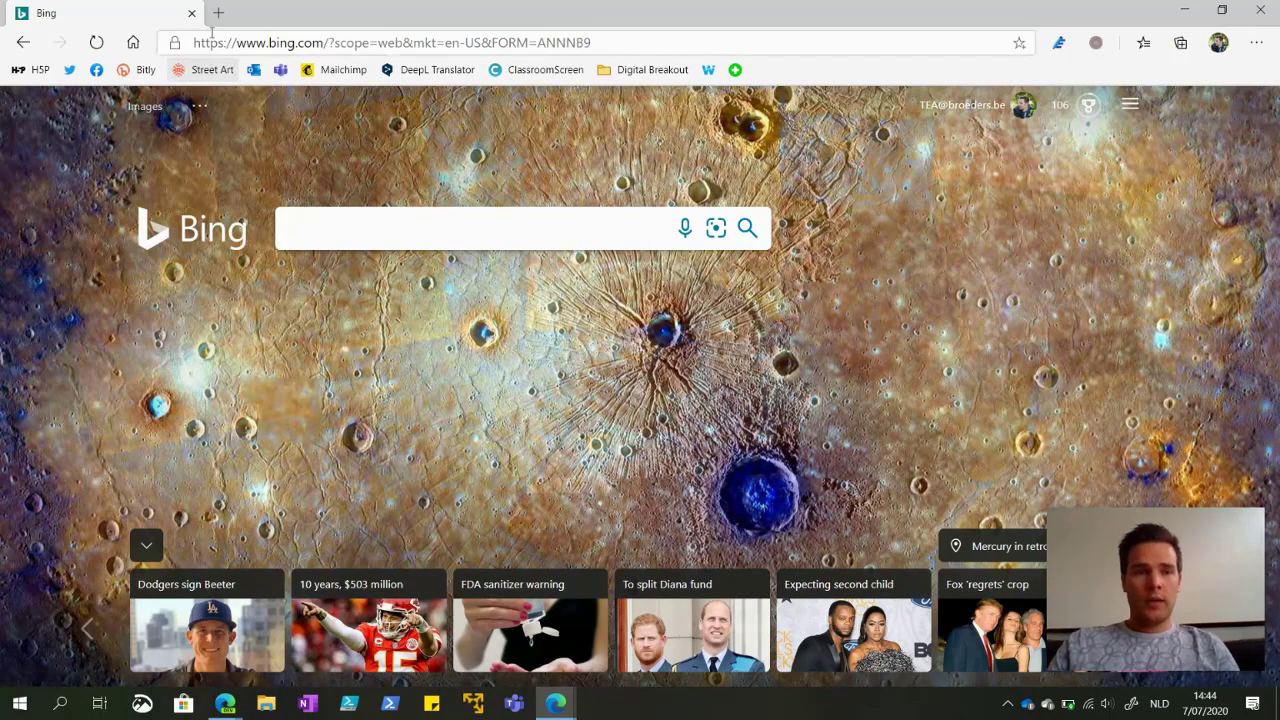
{"action": "mouse_move", "coordinate": [216, 12]}
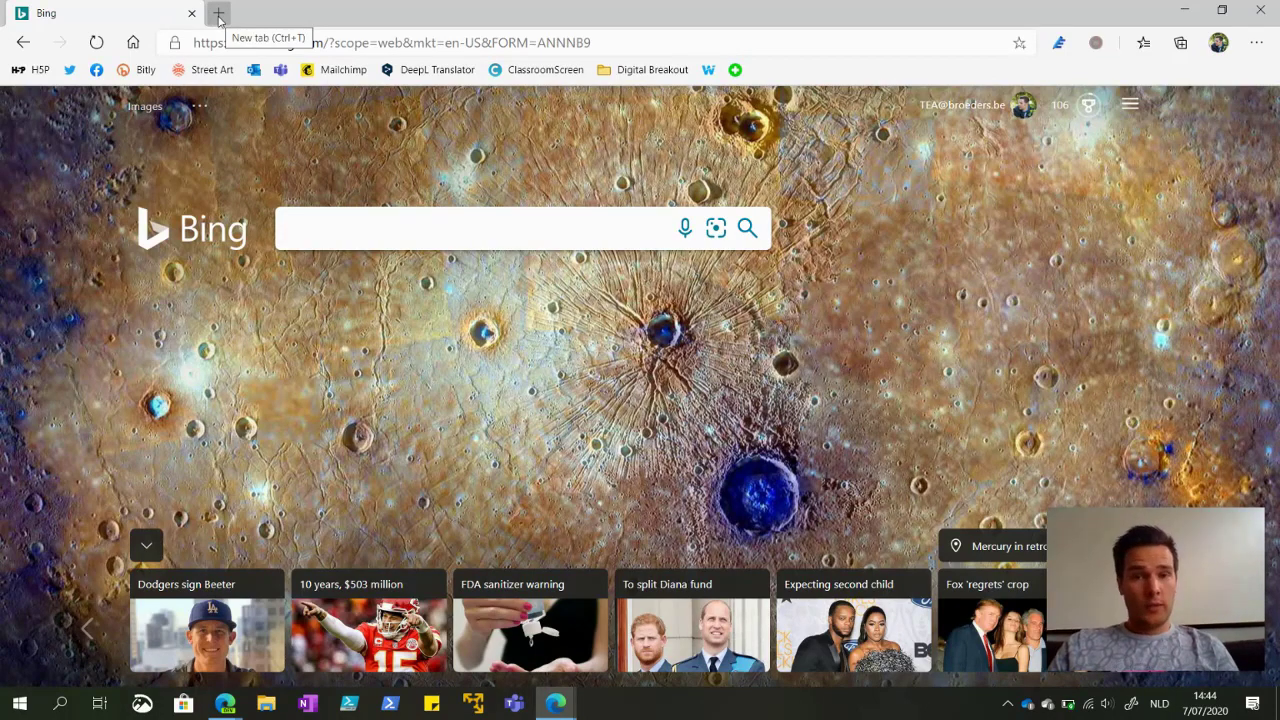
{"action": "left_click", "coordinate": [218, 12]}
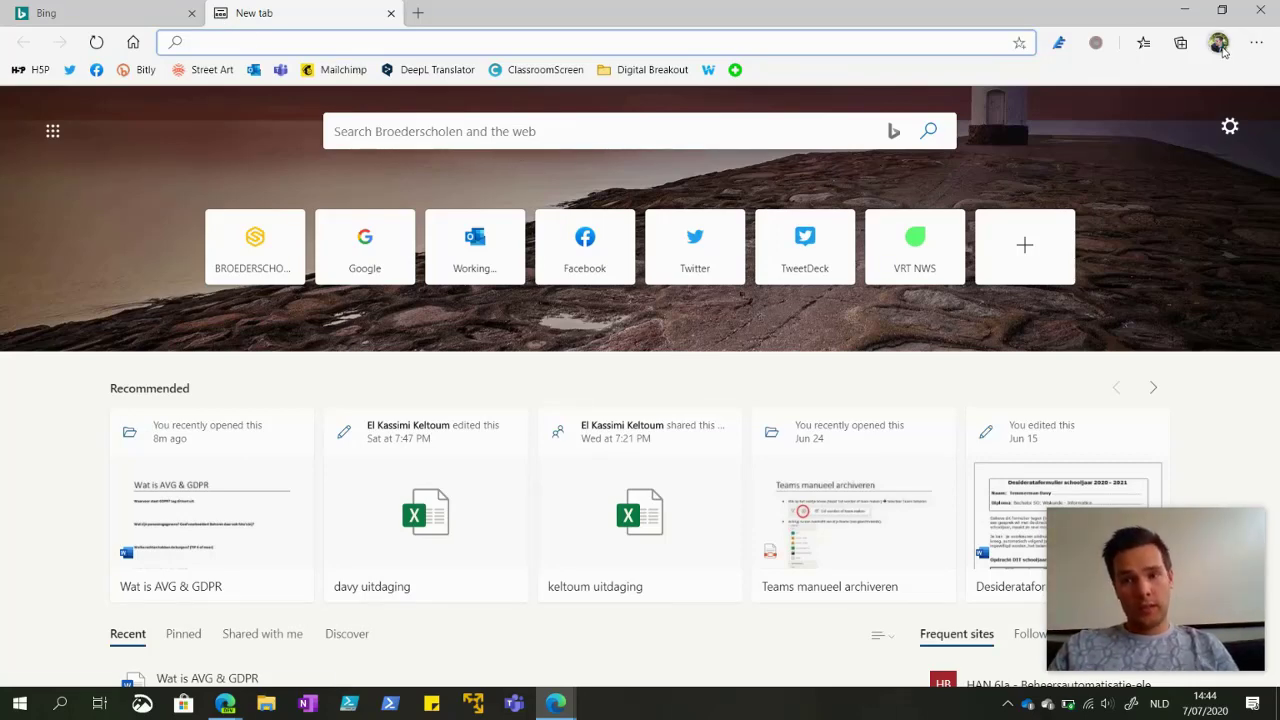
{"action": "mouse_move", "coordinate": [1220, 44]}
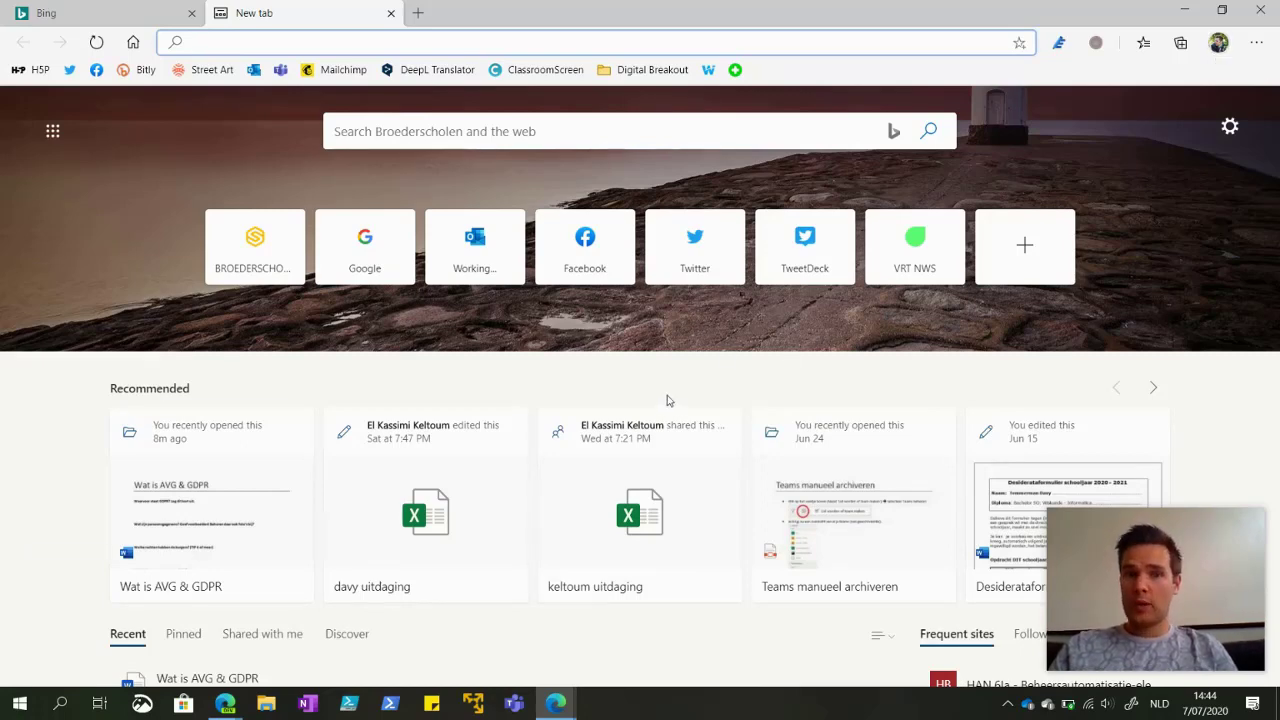
{"action": "mouse_move", "coordinate": [952, 336]}
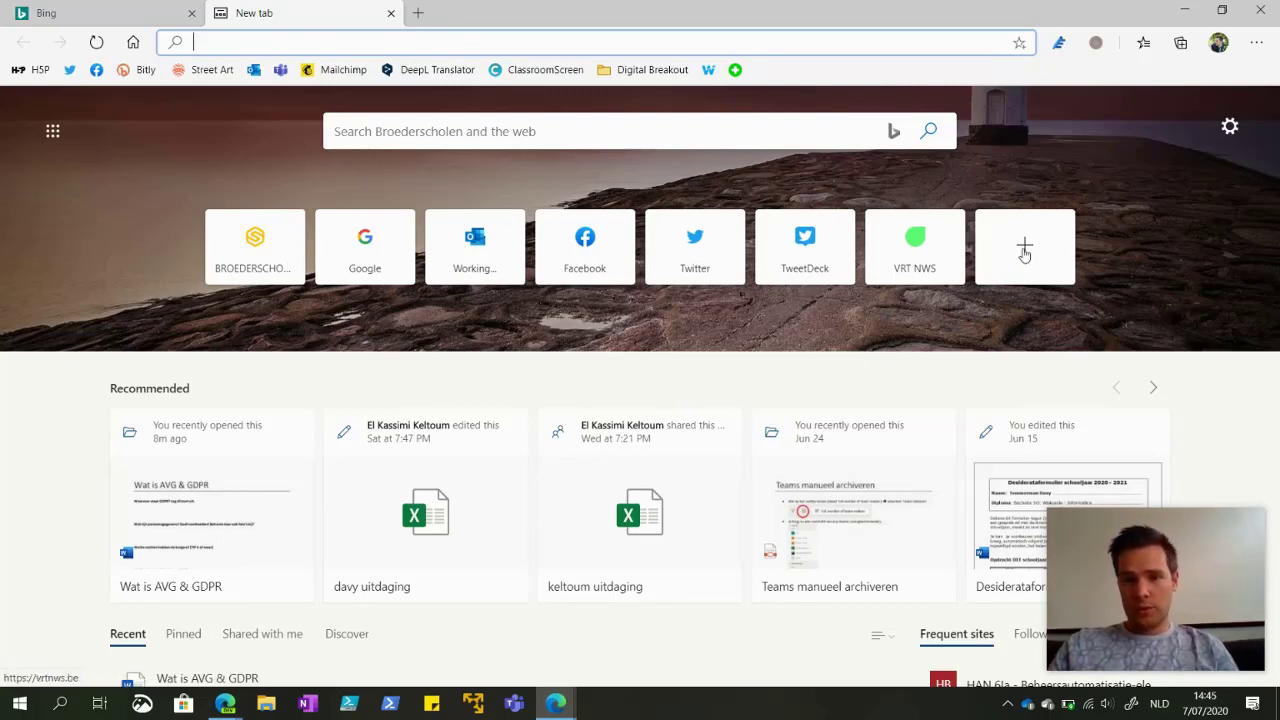
{"action": "mouse_move", "coordinate": [1180, 218]}
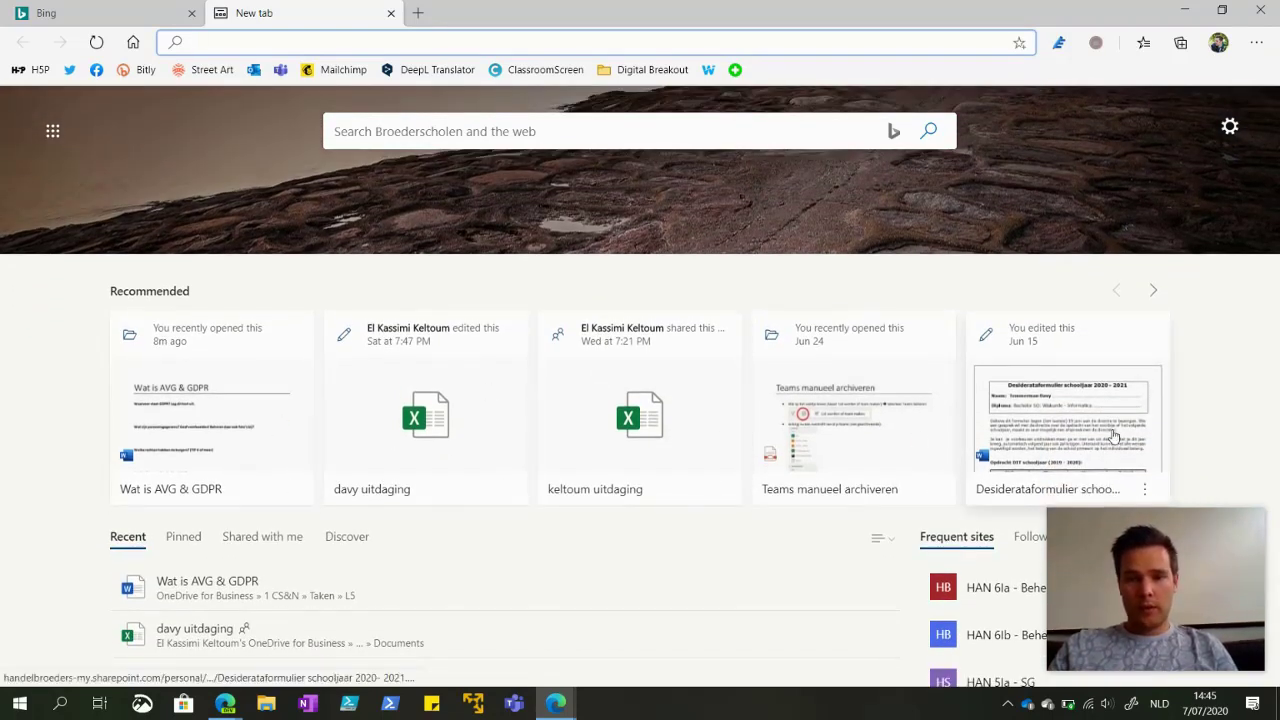
{"action": "scroll", "scroll_direction": "down", "scroll_amount": 3}
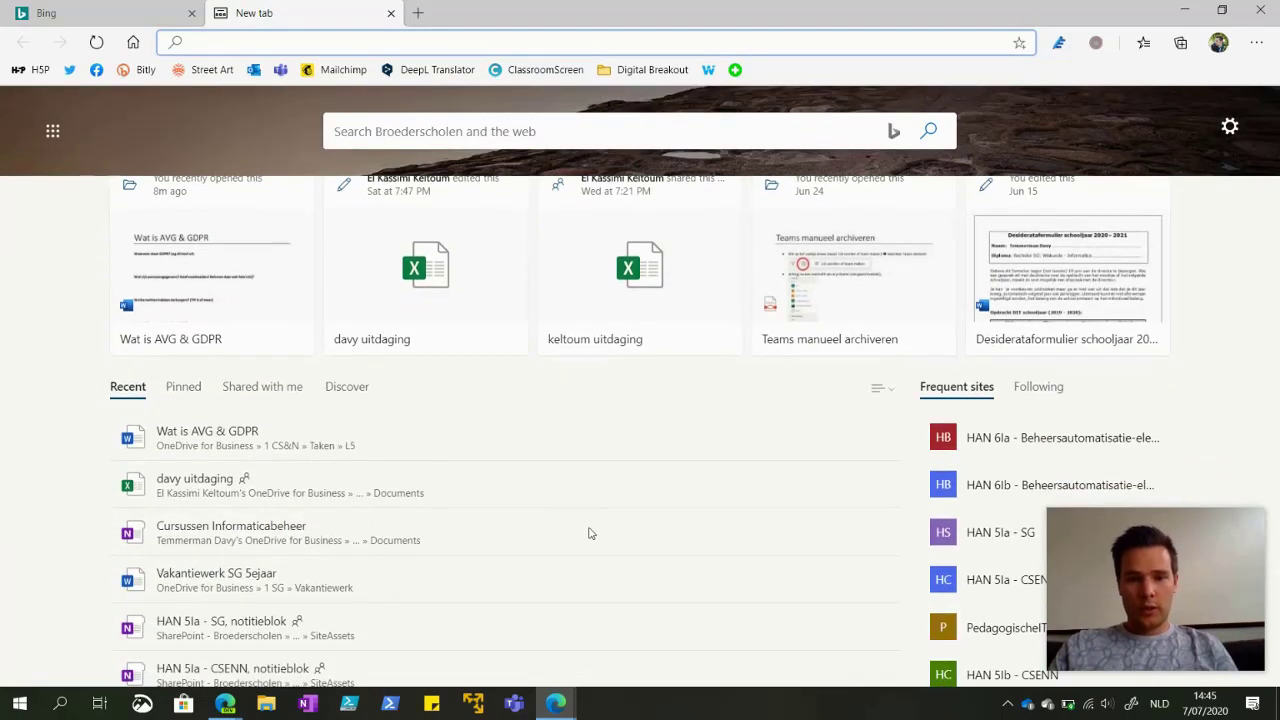
{"action": "mouse_move", "coordinate": [416, 464]}
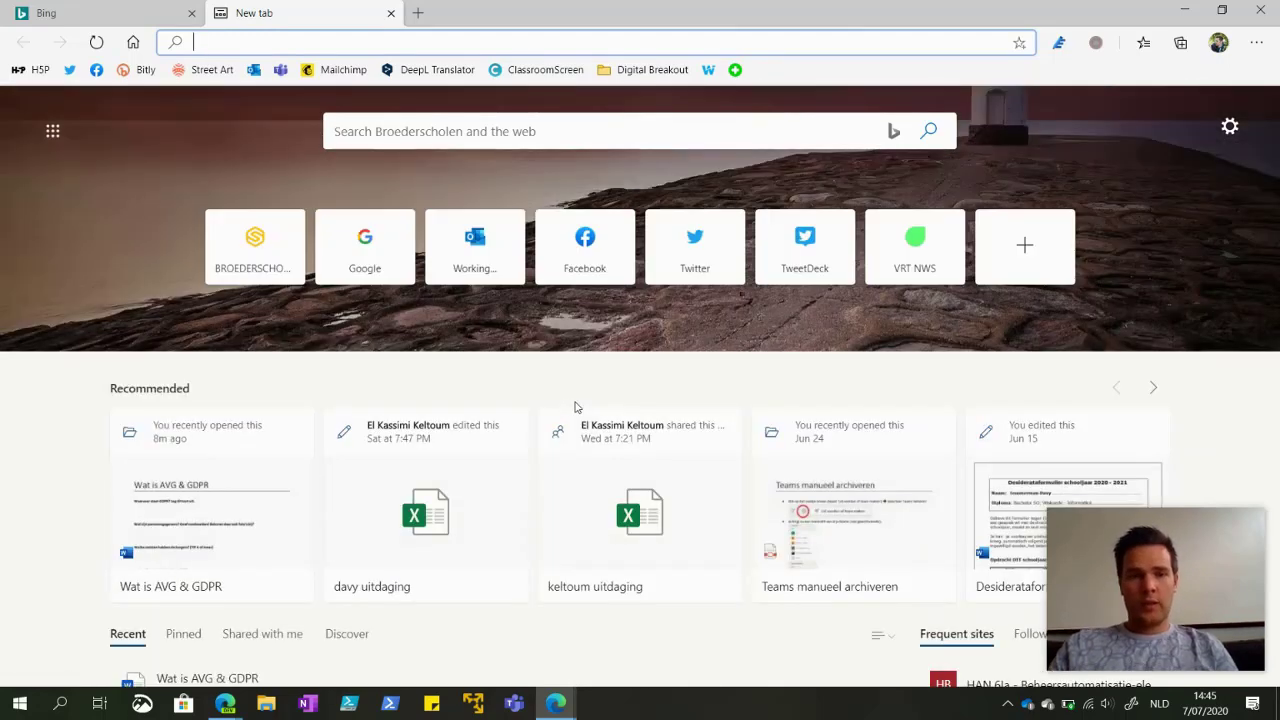
{"action": "mouse_move", "coordinate": [1230, 132]}
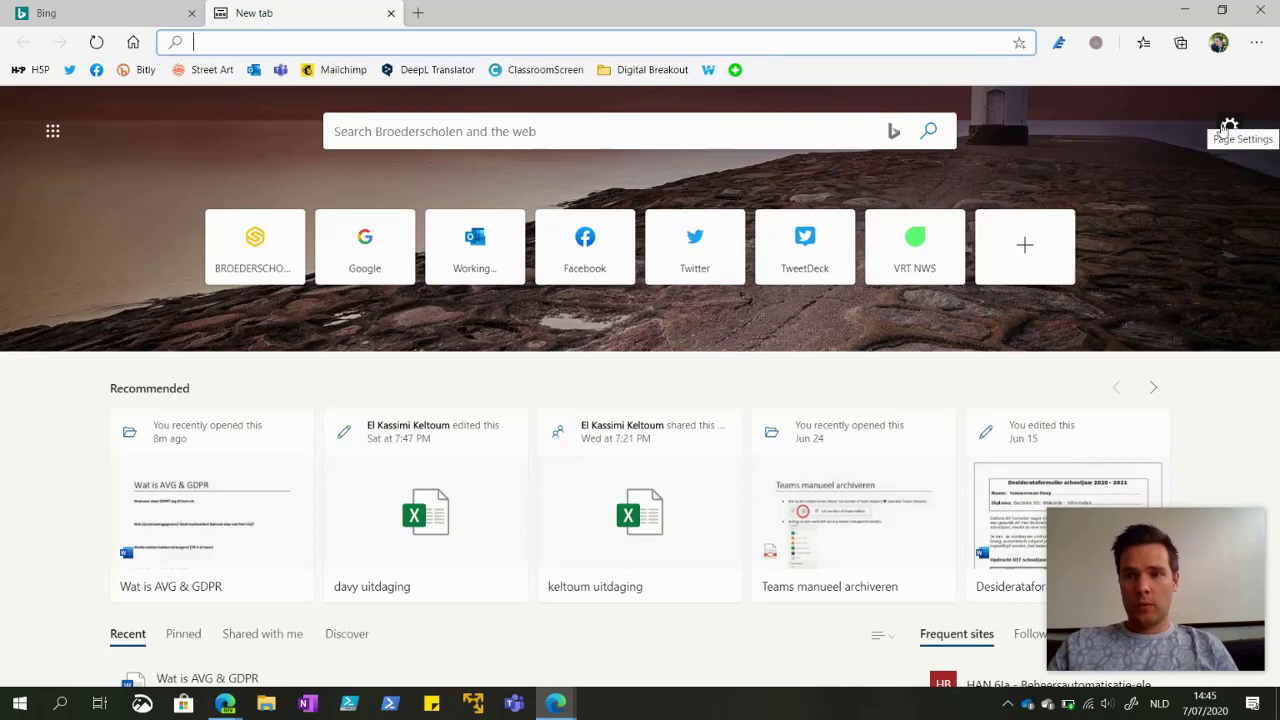
Step: Switch the new tab page content to Microsoft News, then back to Office 365
{"action": "left_click", "coordinate": [1228, 128]}
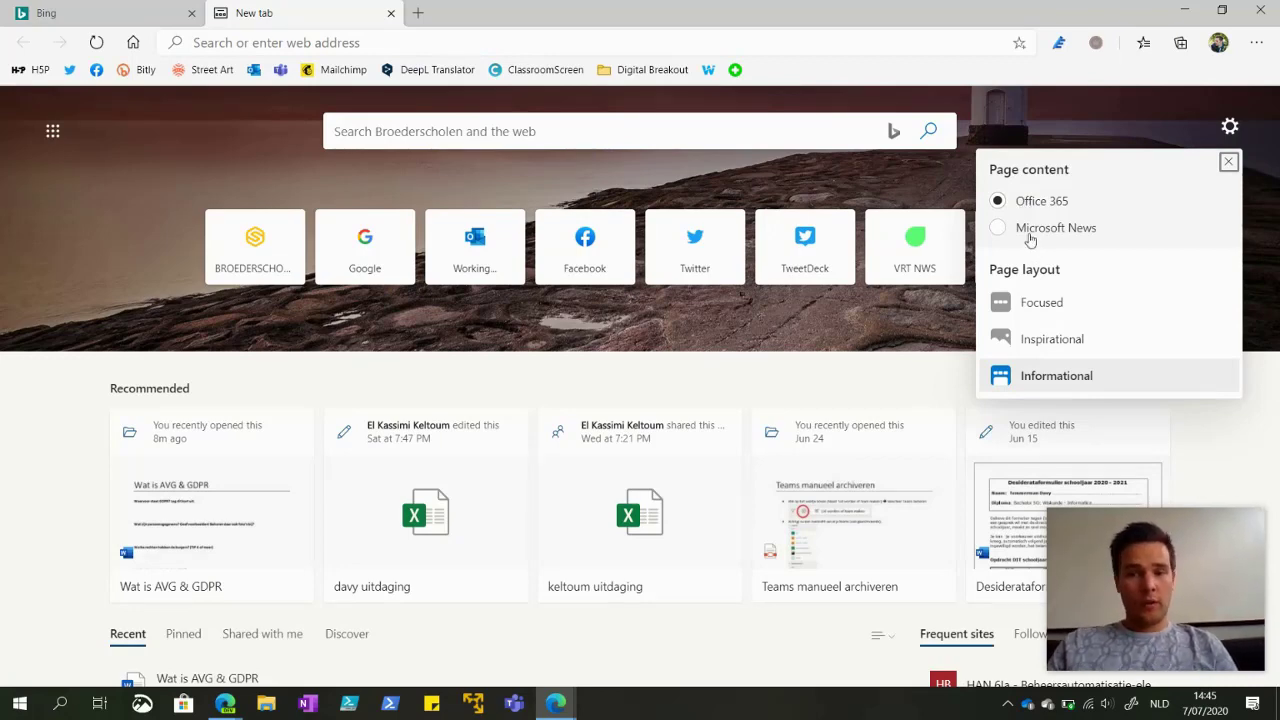
{"action": "left_click", "coordinate": [996, 228]}
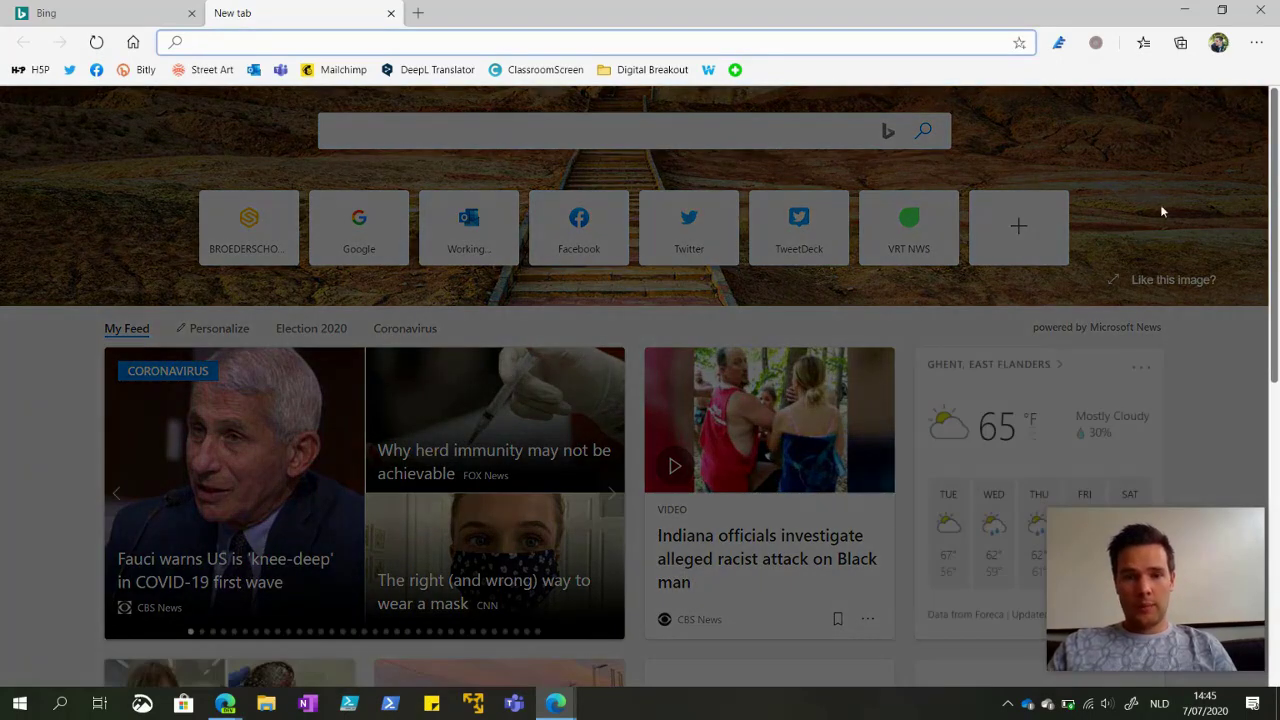
{"action": "left_click", "coordinate": [1218, 132]}
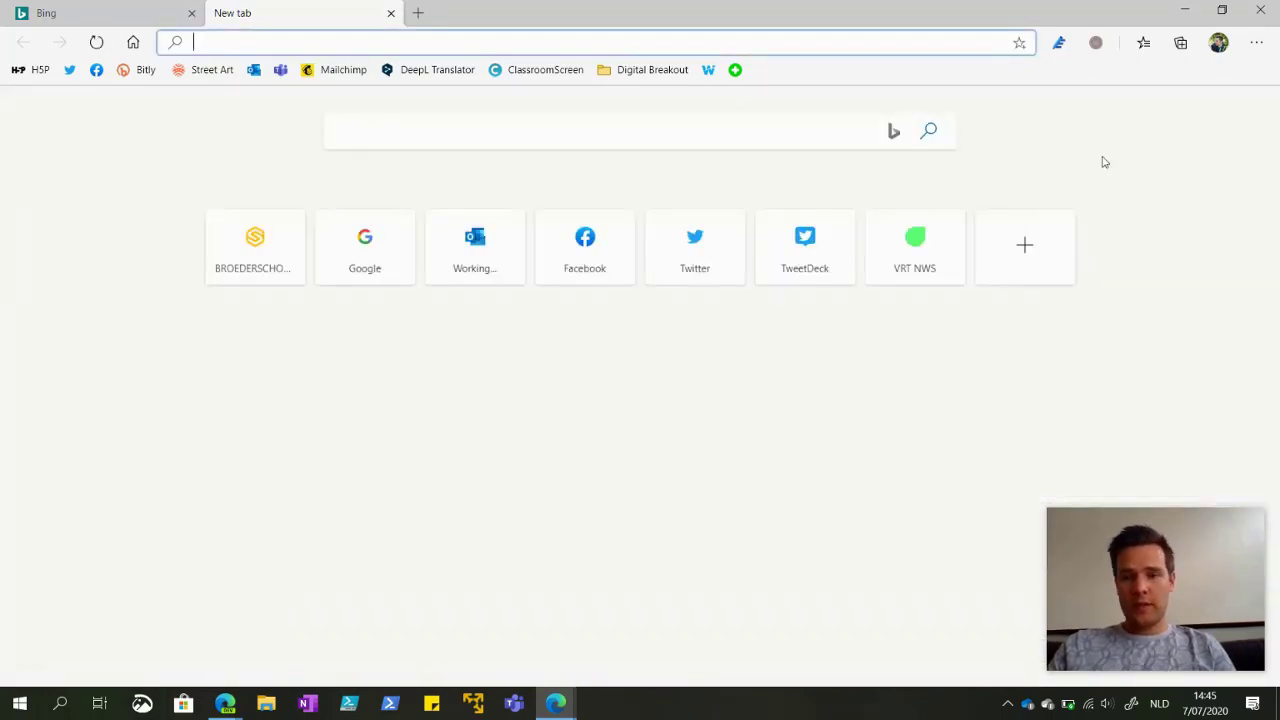
Step: Preview the Inspirational layout, then settle on the Informational layout and close the settings
{"action": "left_click", "coordinate": [1228, 128]}
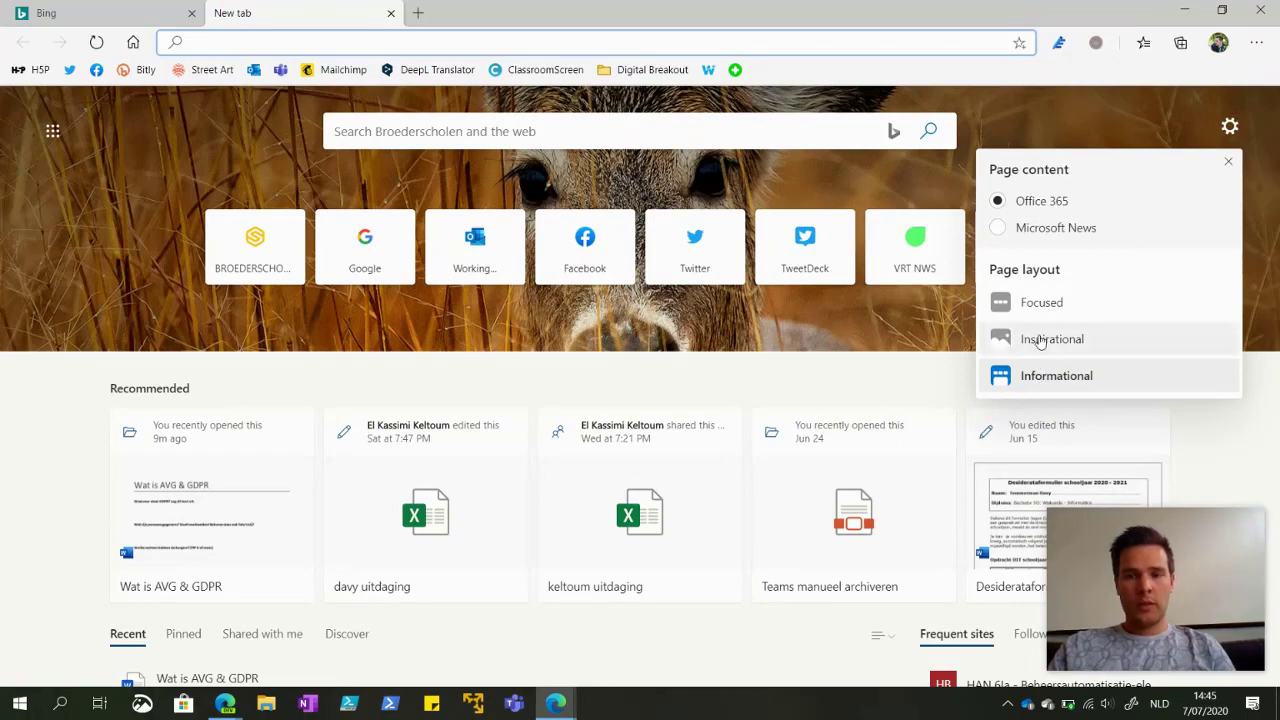
{"action": "left_click", "coordinate": [1052, 338]}
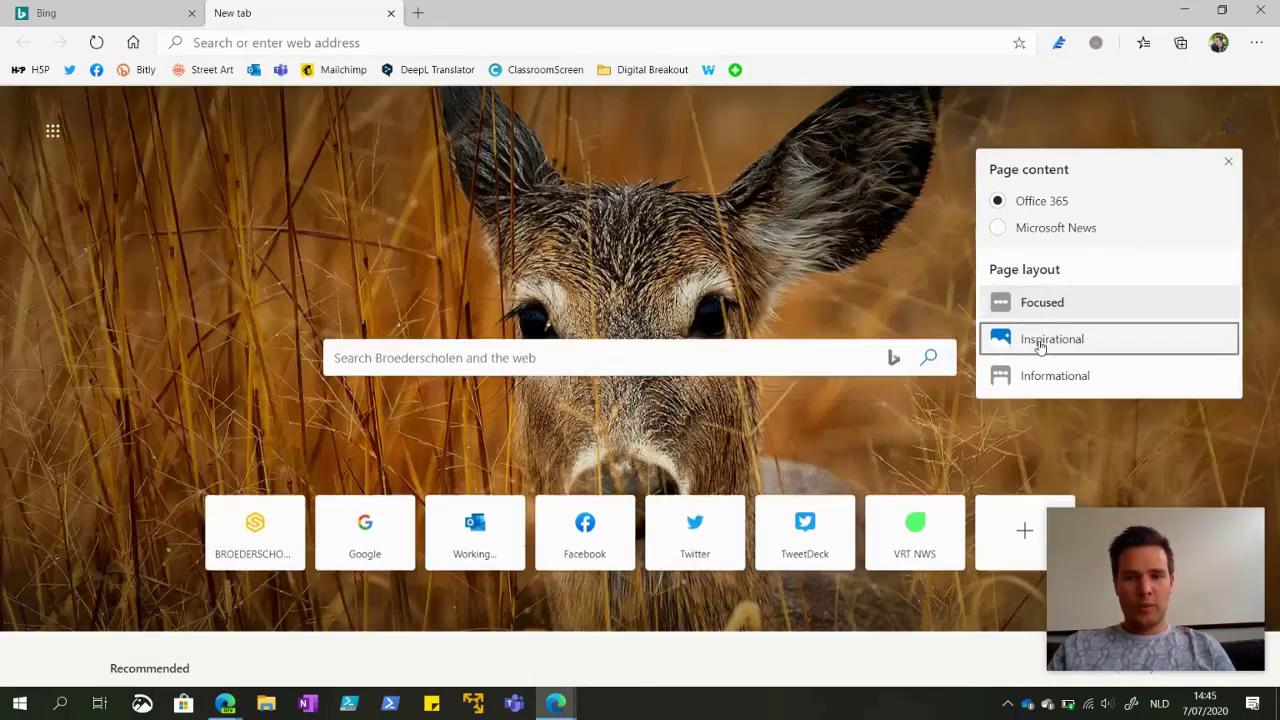
{"action": "left_click", "coordinate": [1054, 376]}
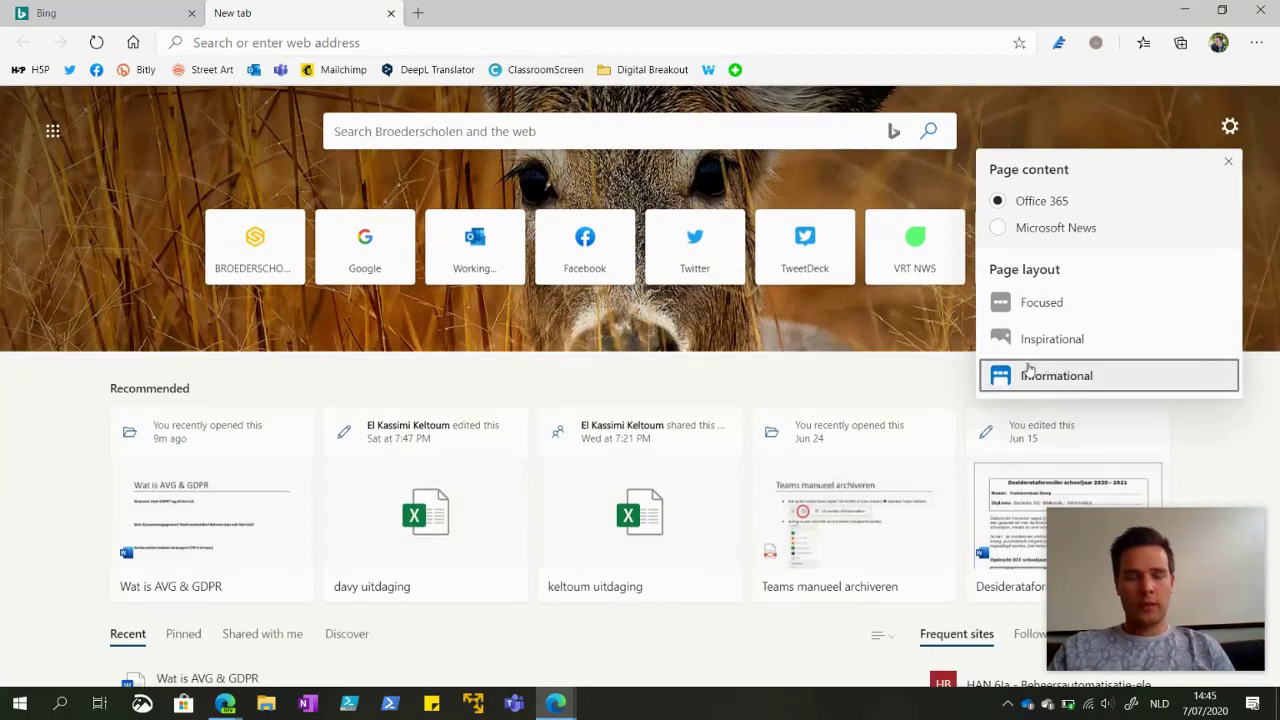
{"action": "left_click", "coordinate": [1228, 160]}
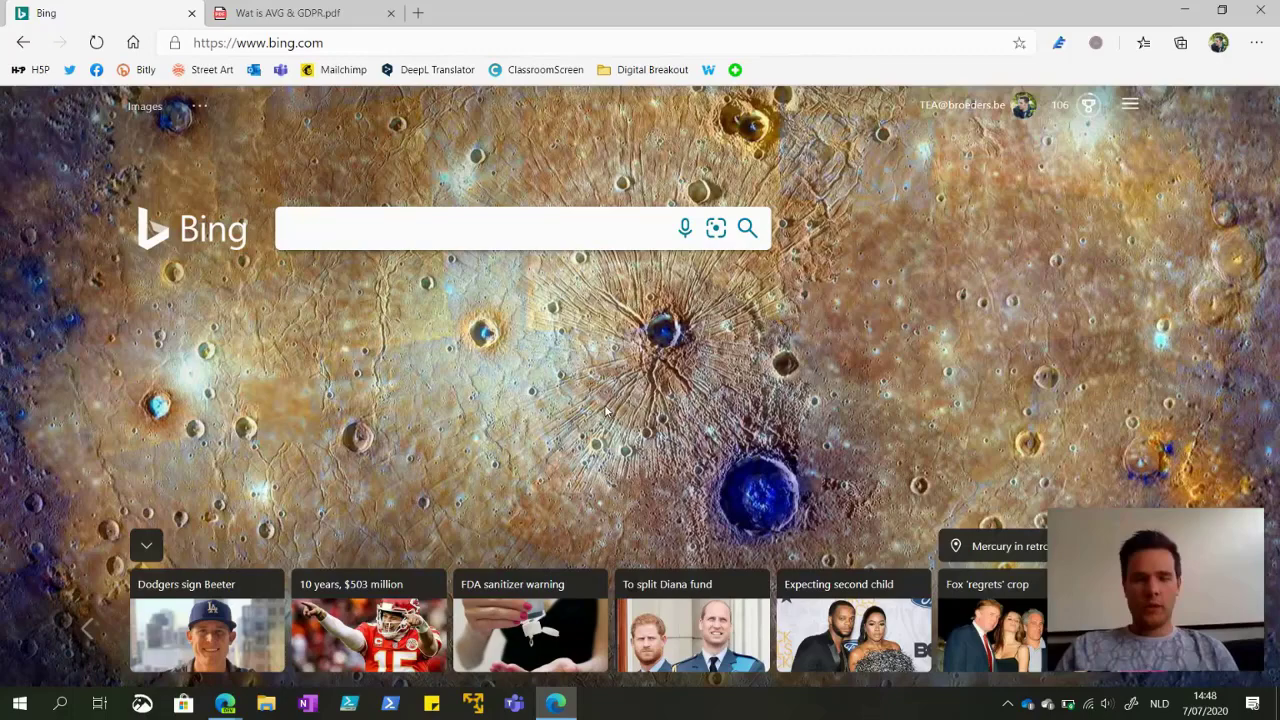
{"action": "mouse_move", "coordinate": [258, 106]}
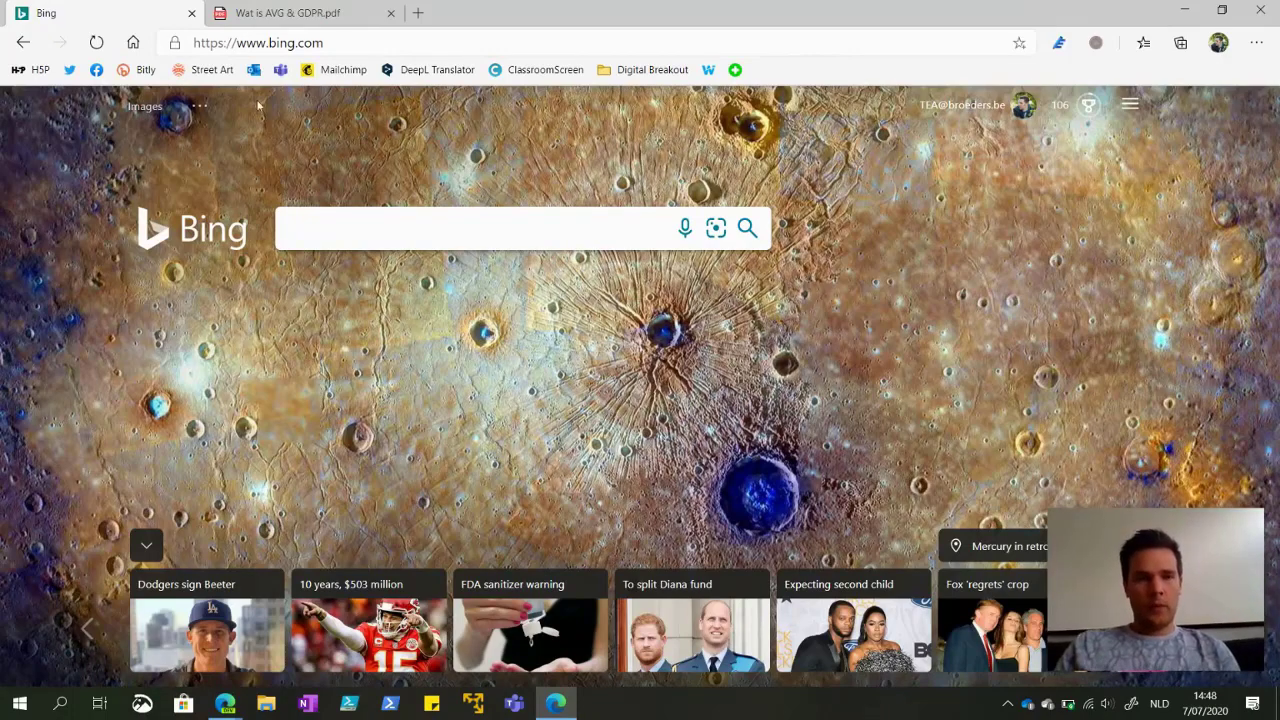
Step: Bring the 'Wat is AVG & GDPR.pdf' tab to the front
{"action": "left_click", "coordinate": [288, 12]}
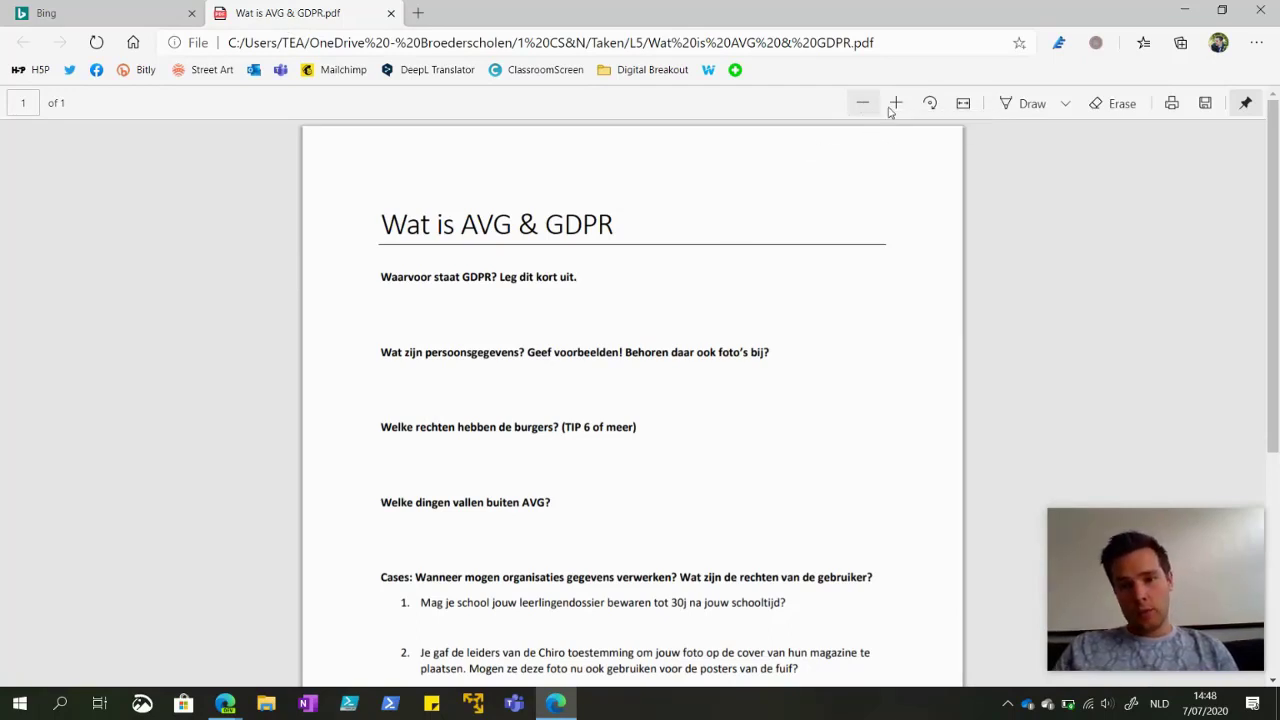
{"action": "mouse_move", "coordinate": [928, 104]}
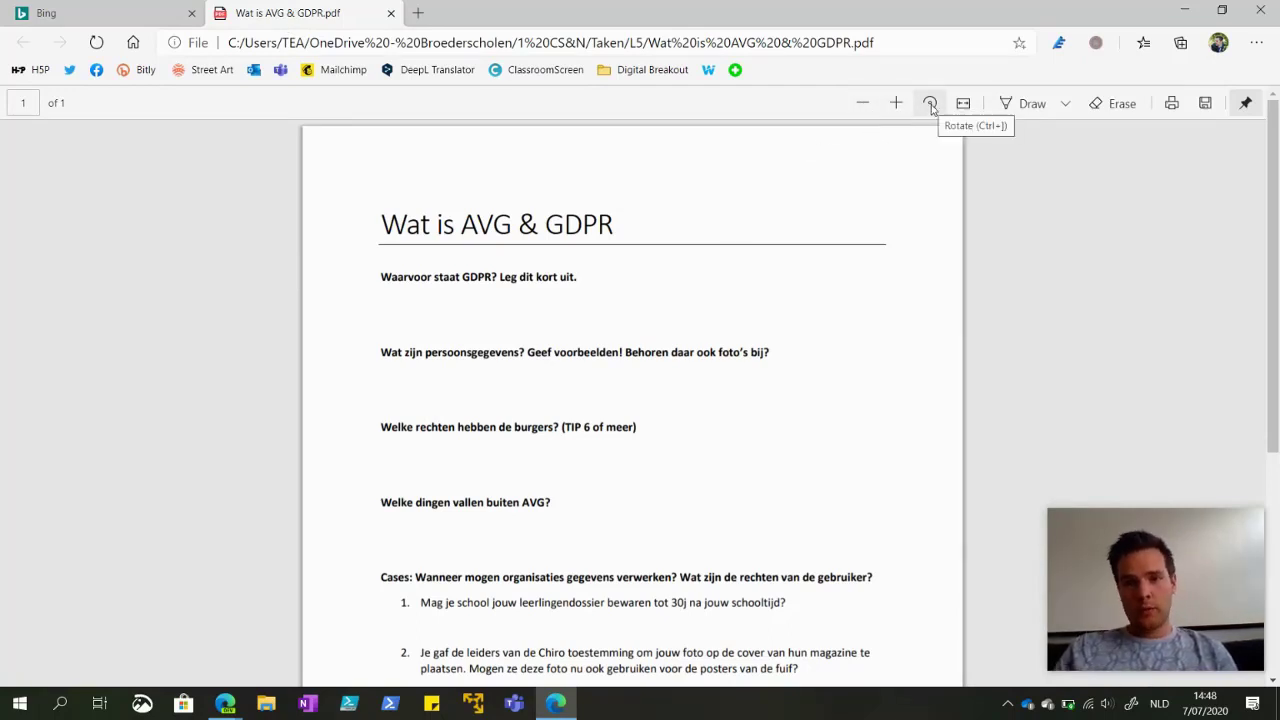
{"action": "mouse_move", "coordinate": [964, 104]}
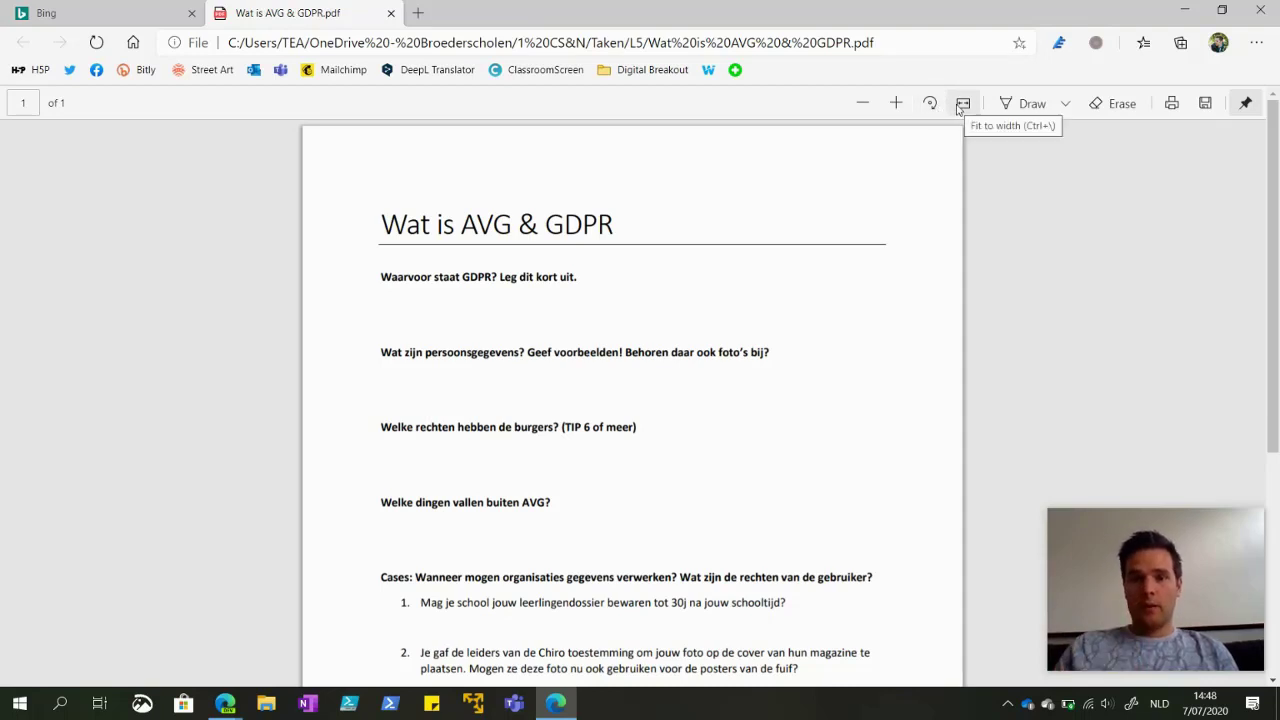
{"action": "mouse_move", "coordinate": [1032, 104]}
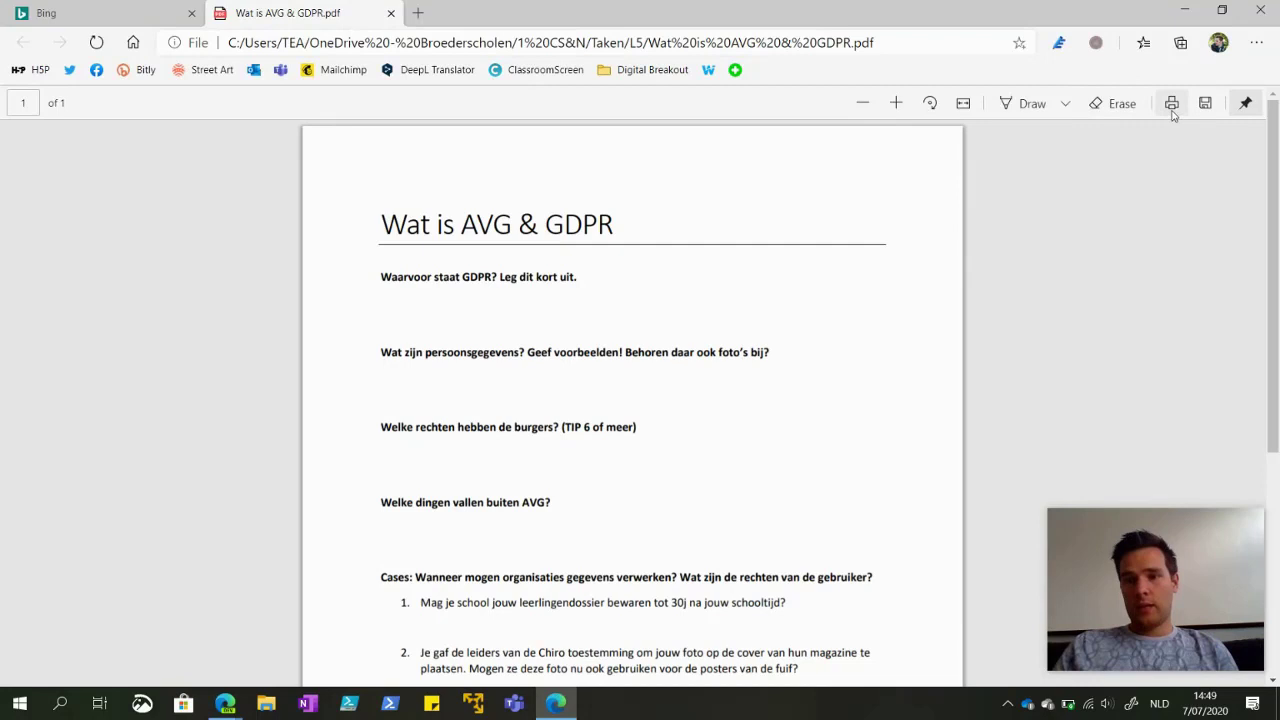
{"action": "mouse_move", "coordinate": [988, 130]}
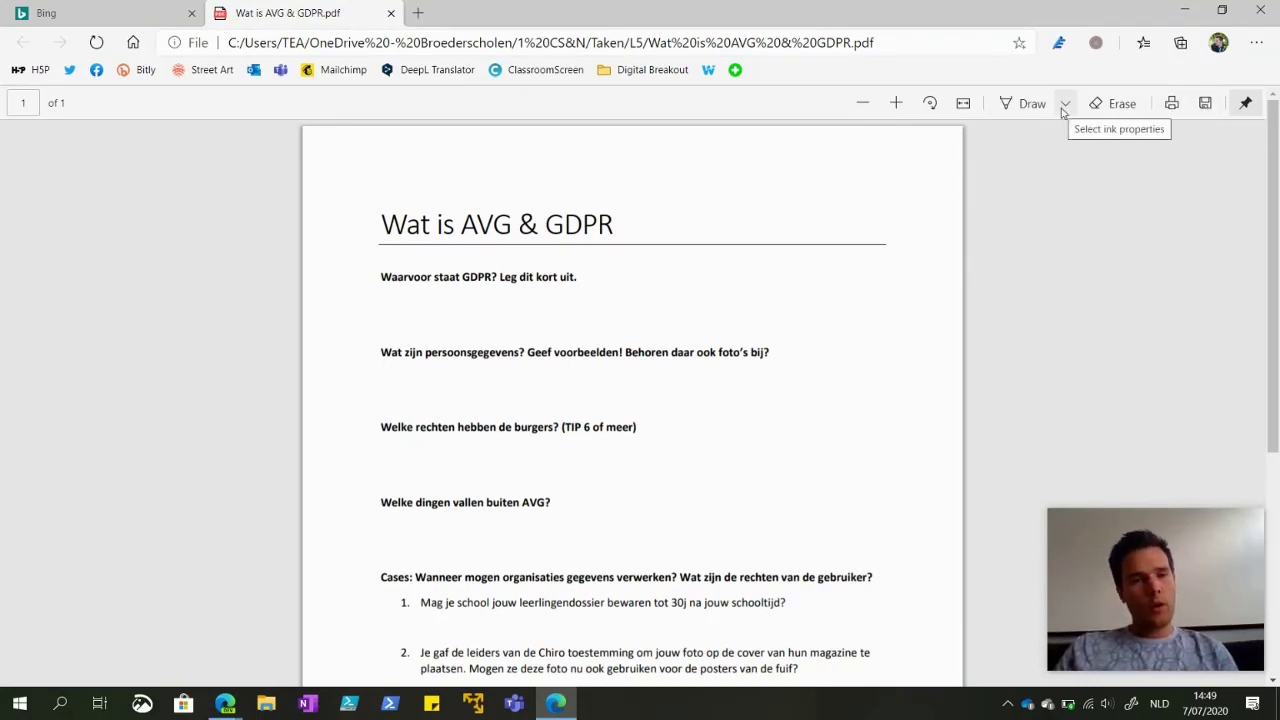
Step: Pick red ink from the Draw options and handwrite GDPR under the first question
{"action": "left_click", "coordinate": [1064, 104]}
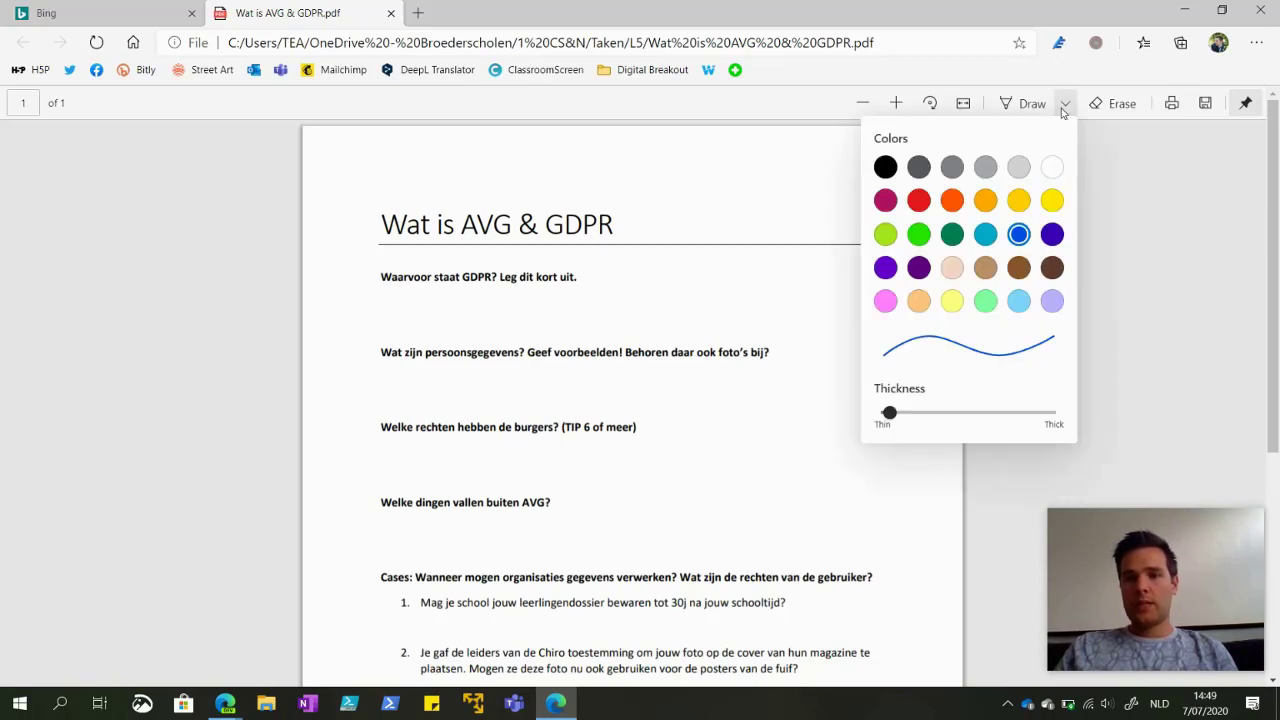
{"action": "mouse_move", "coordinate": [884, 168]}
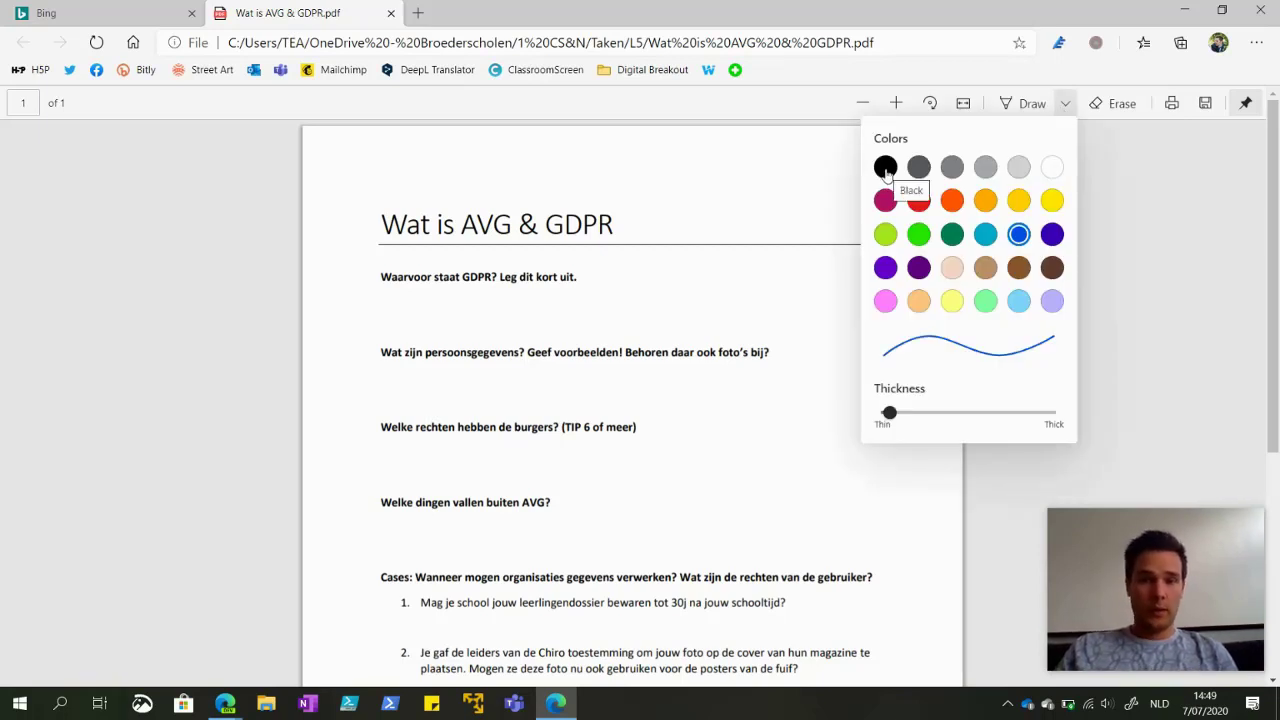
{"action": "left_click", "coordinate": [918, 200]}
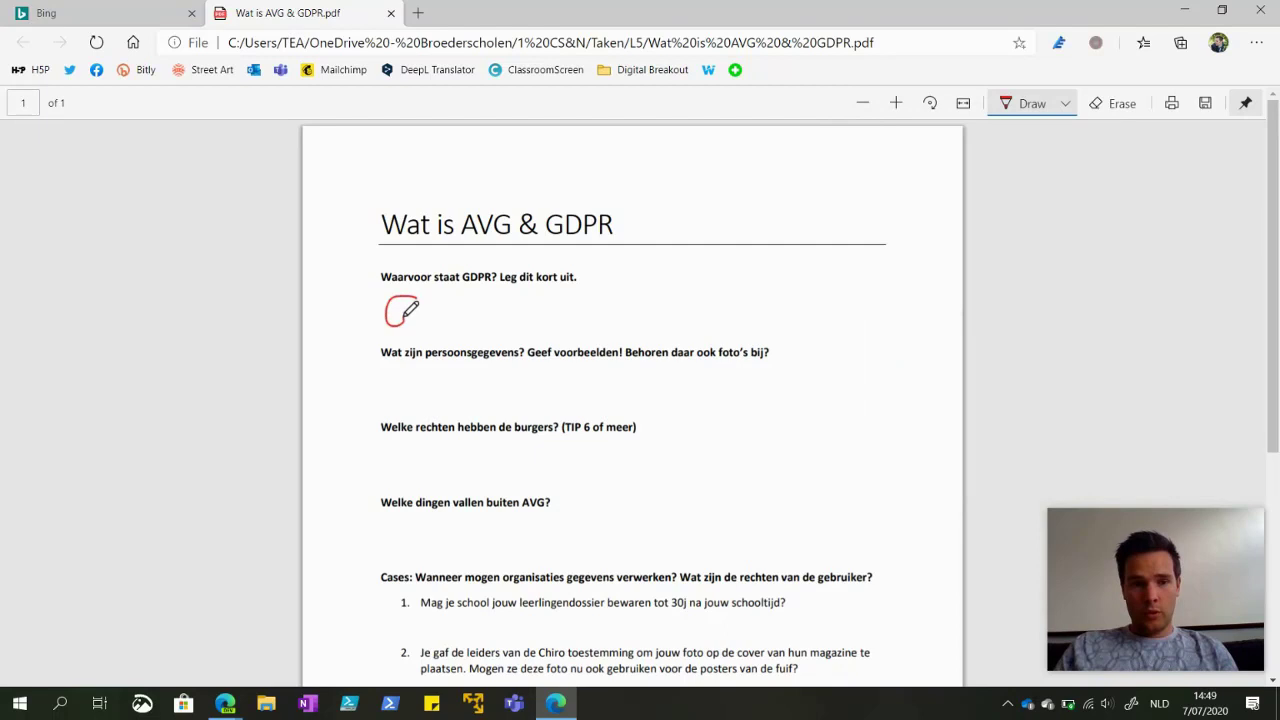
{"action": "left_click_drag", "start_coordinate": [400, 310], "coordinate": [436, 310]}
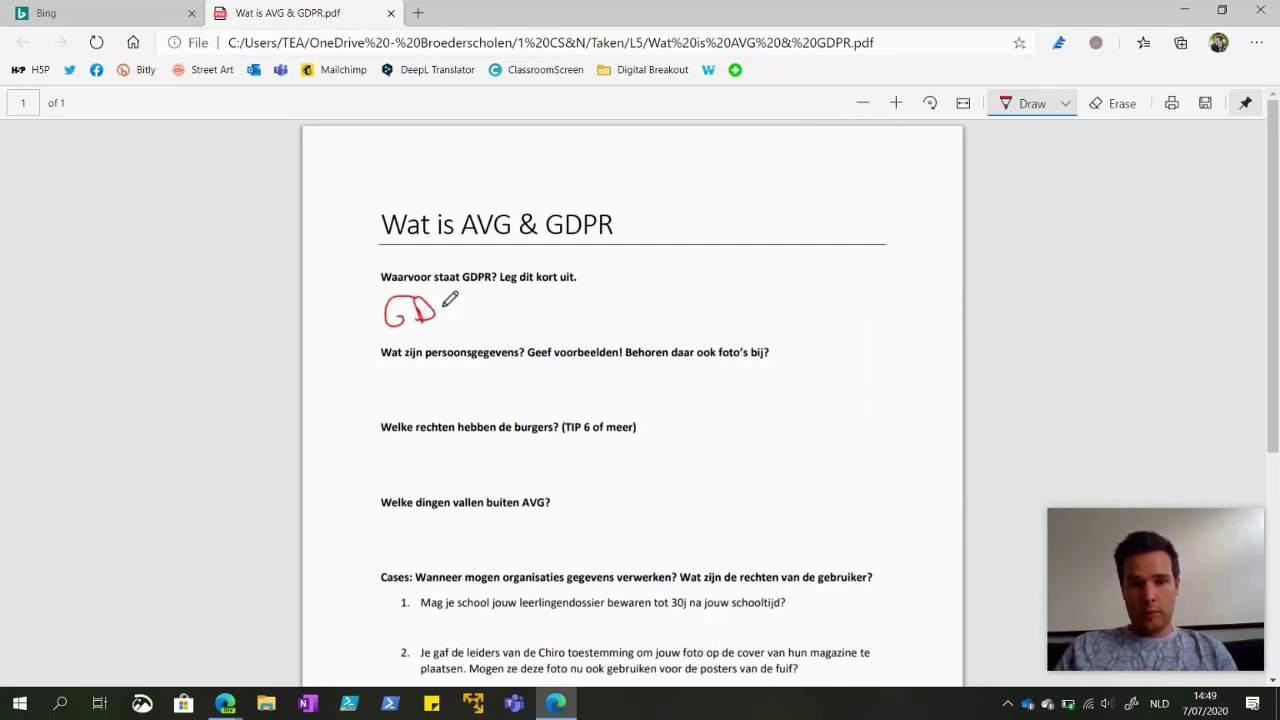
{"action": "left_click_drag", "start_coordinate": [440, 300], "coordinate": [464, 320]}
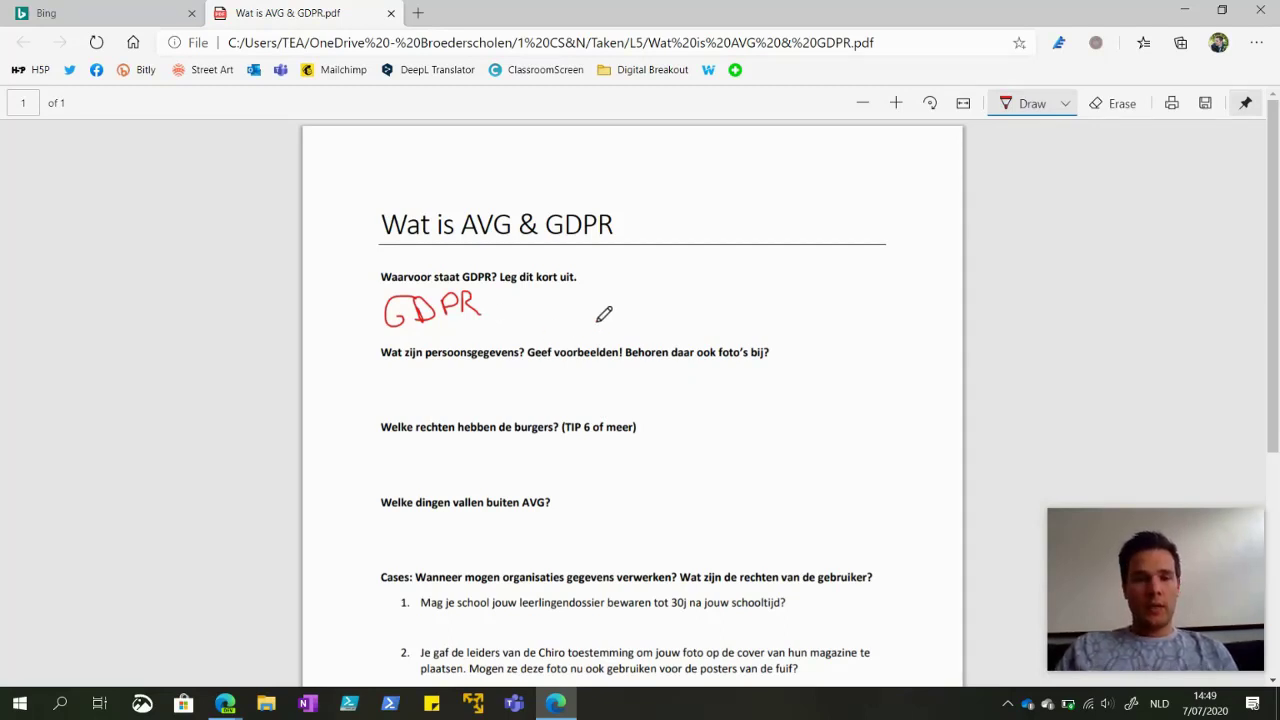
{"action": "mouse_move", "coordinate": [1130, 206]}
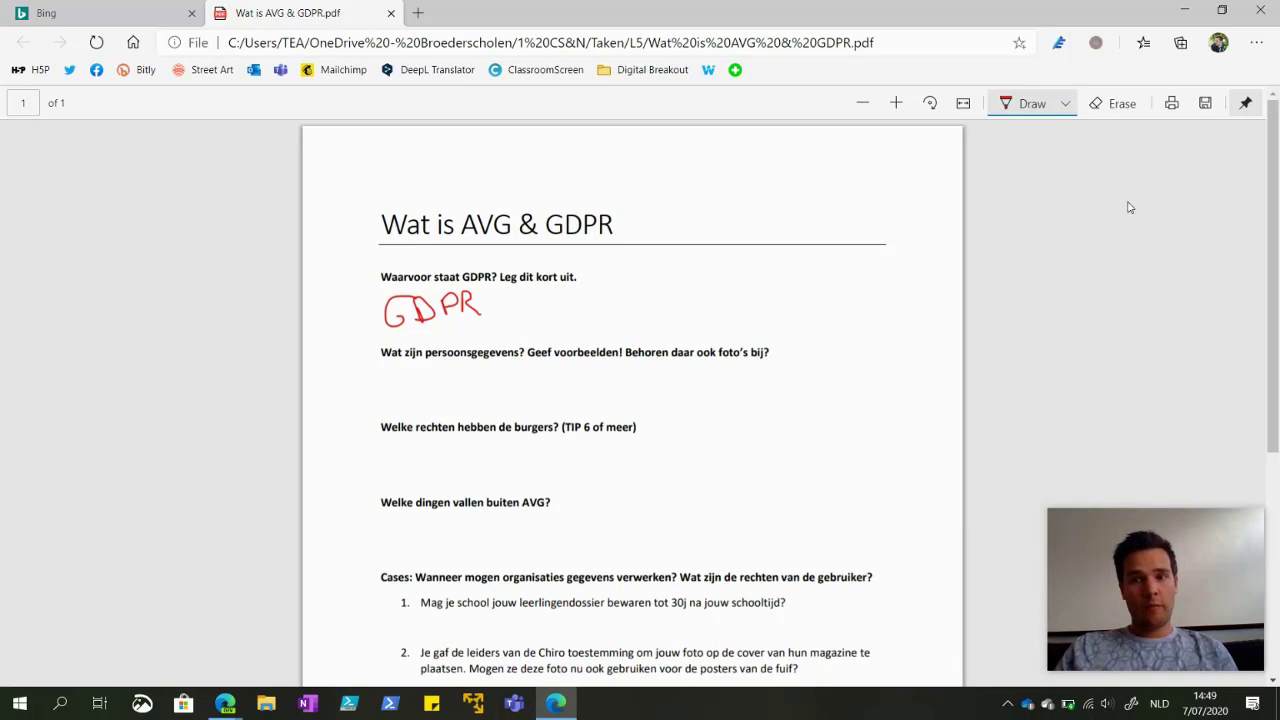
{"action": "mouse_move", "coordinate": [1204, 104]}
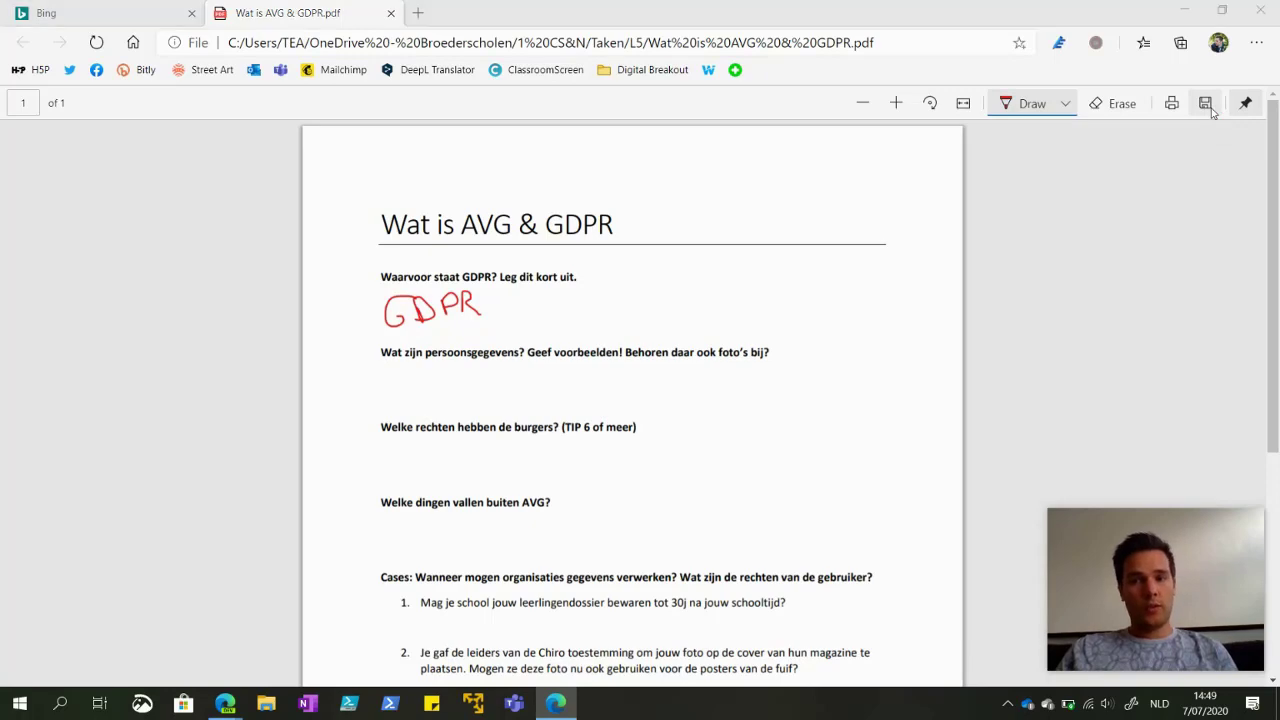
Step: Save the inked PDF as a new copy named 'Wat is AVG & GDPR 2.pdf'
{"action": "left_click", "coordinate": [1204, 104]}
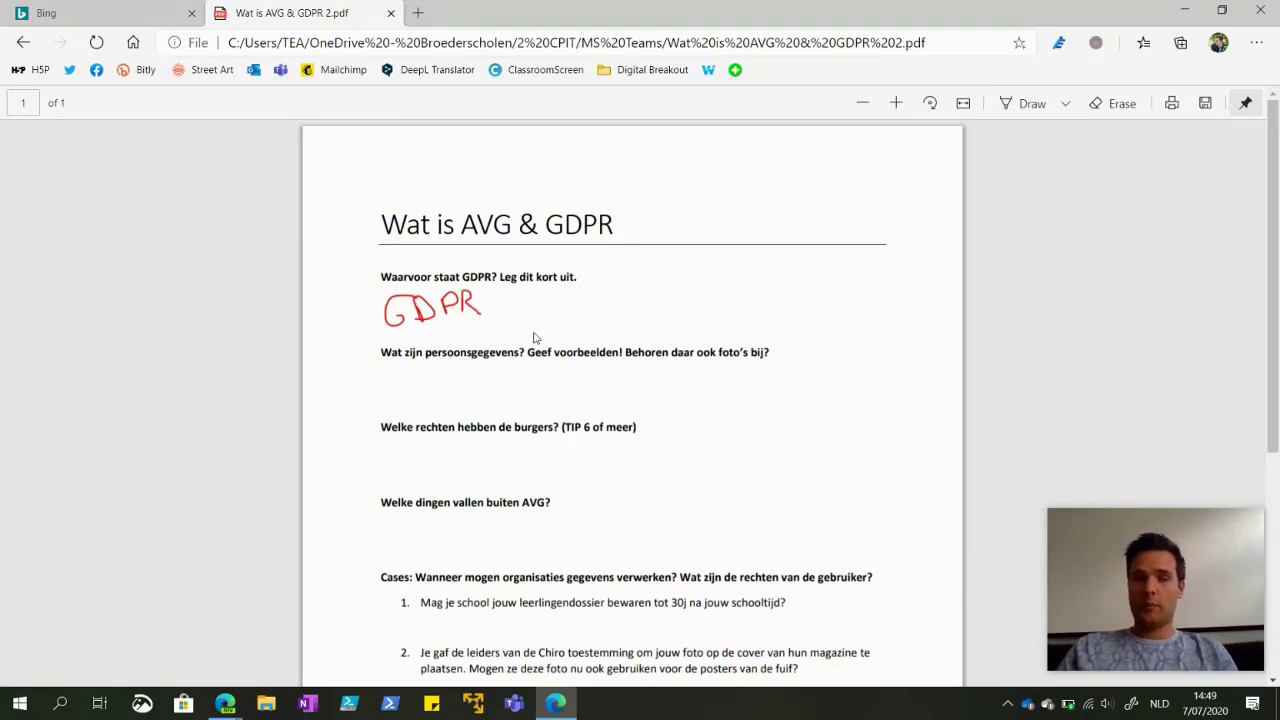
{"action": "mouse_move", "coordinate": [588, 332]}
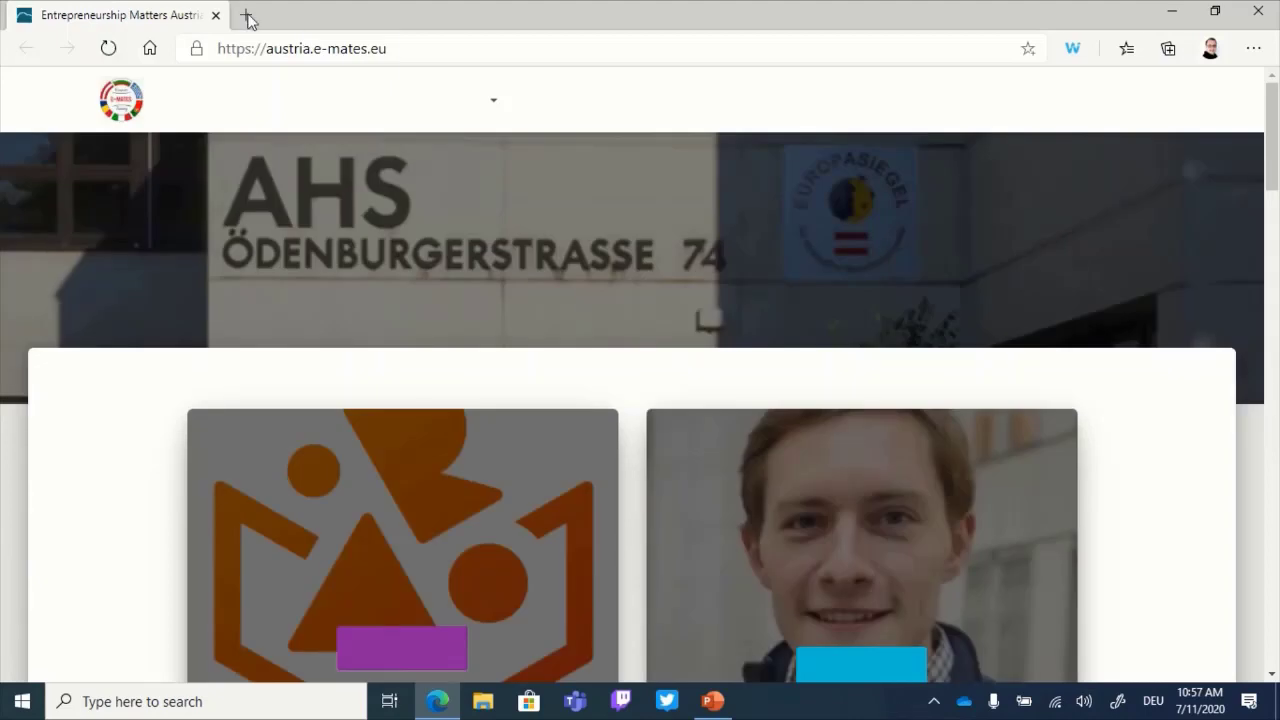
{"action": "left_click", "coordinate": [246, 18]}
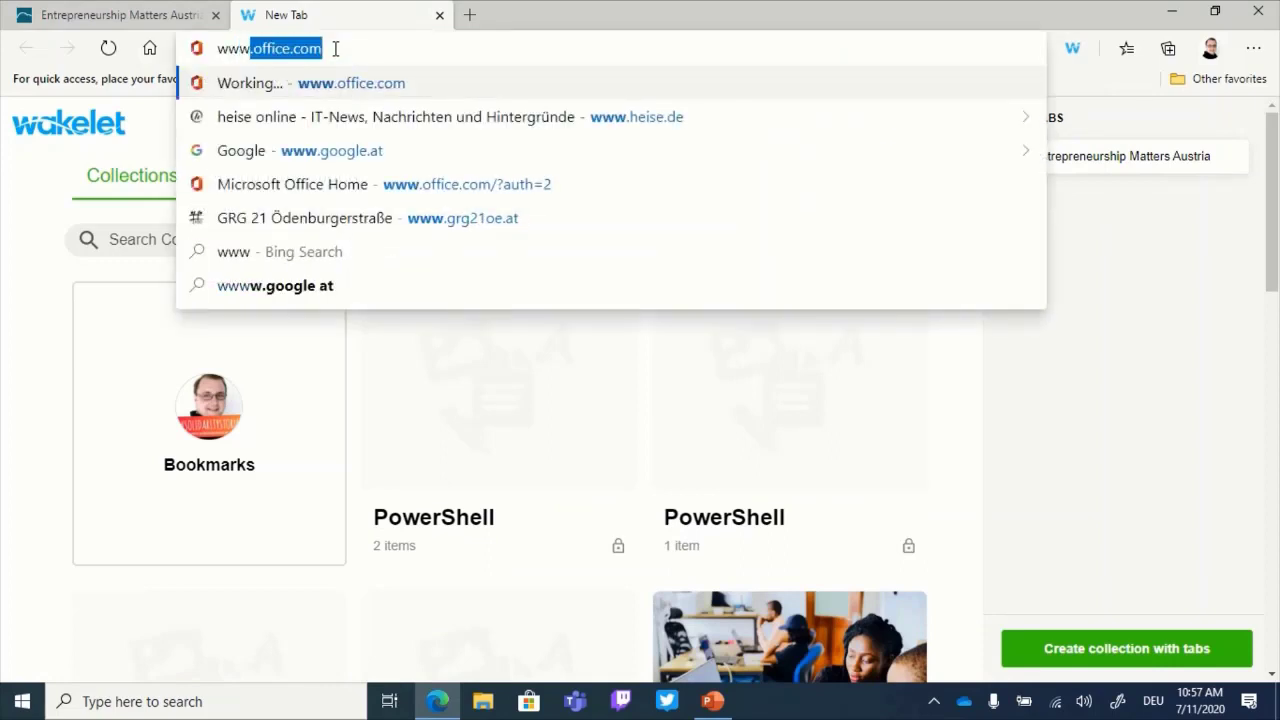
{"action": "left_click", "coordinate": [292, 184]}
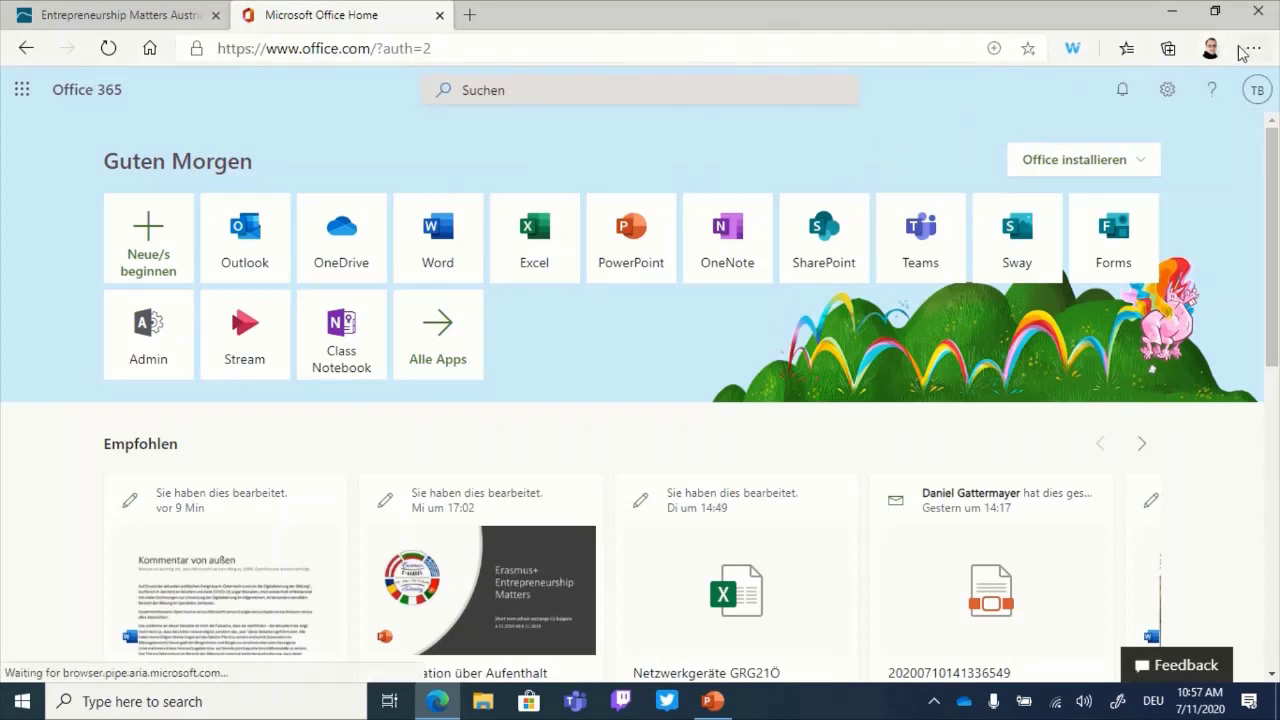
{"action": "left_click", "coordinate": [1210, 48]}
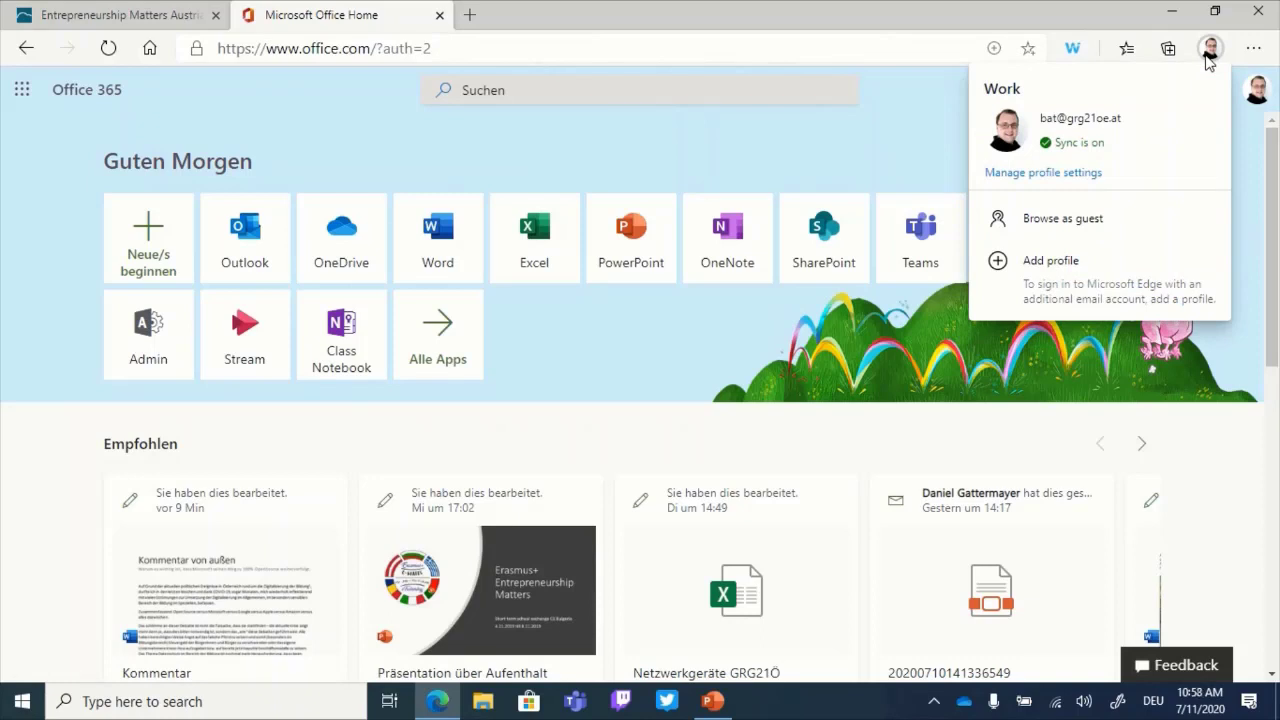
{"action": "mouse_move", "coordinate": [1018, 270]}
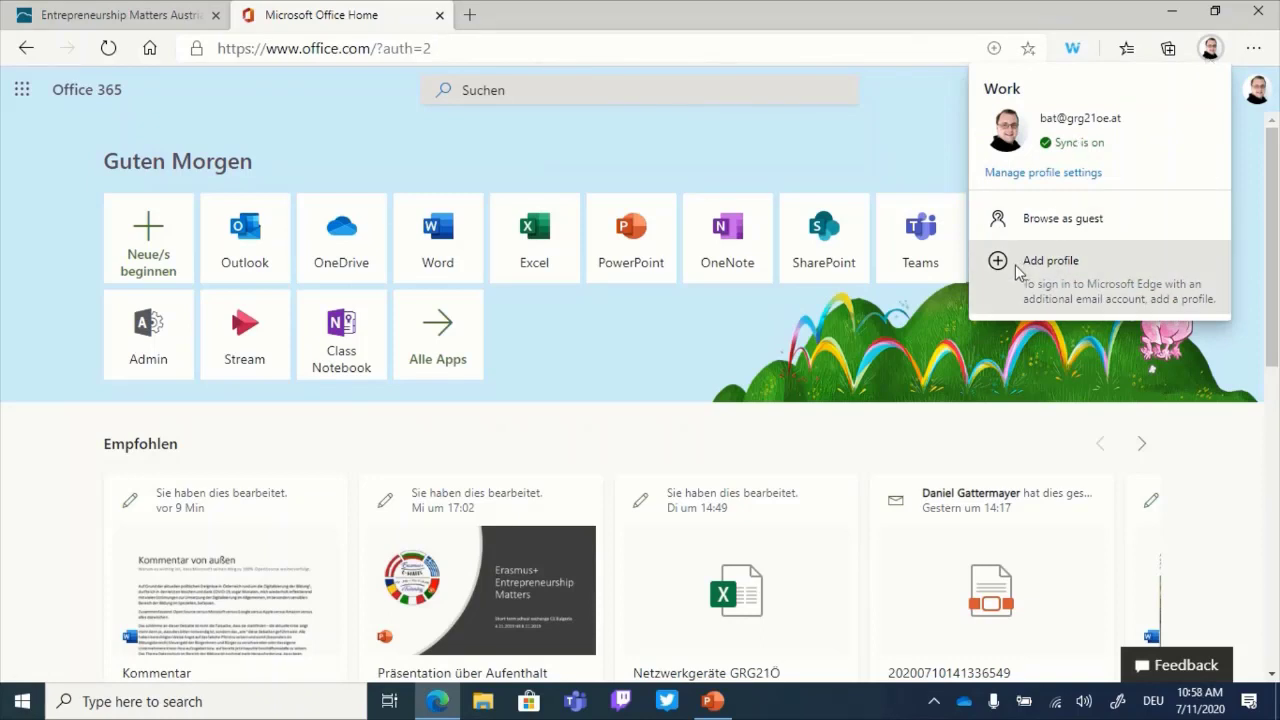
{"action": "left_click", "coordinate": [1050, 260]}
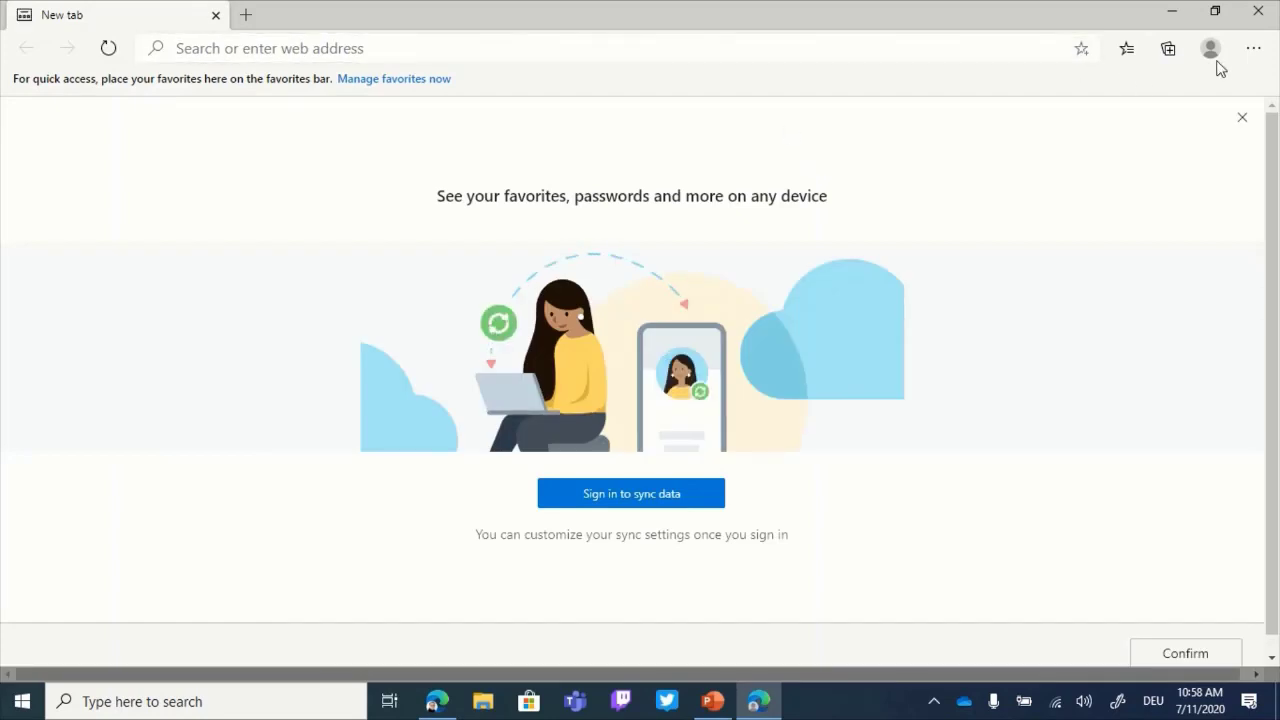
{"action": "left_click", "coordinate": [1208, 48]}
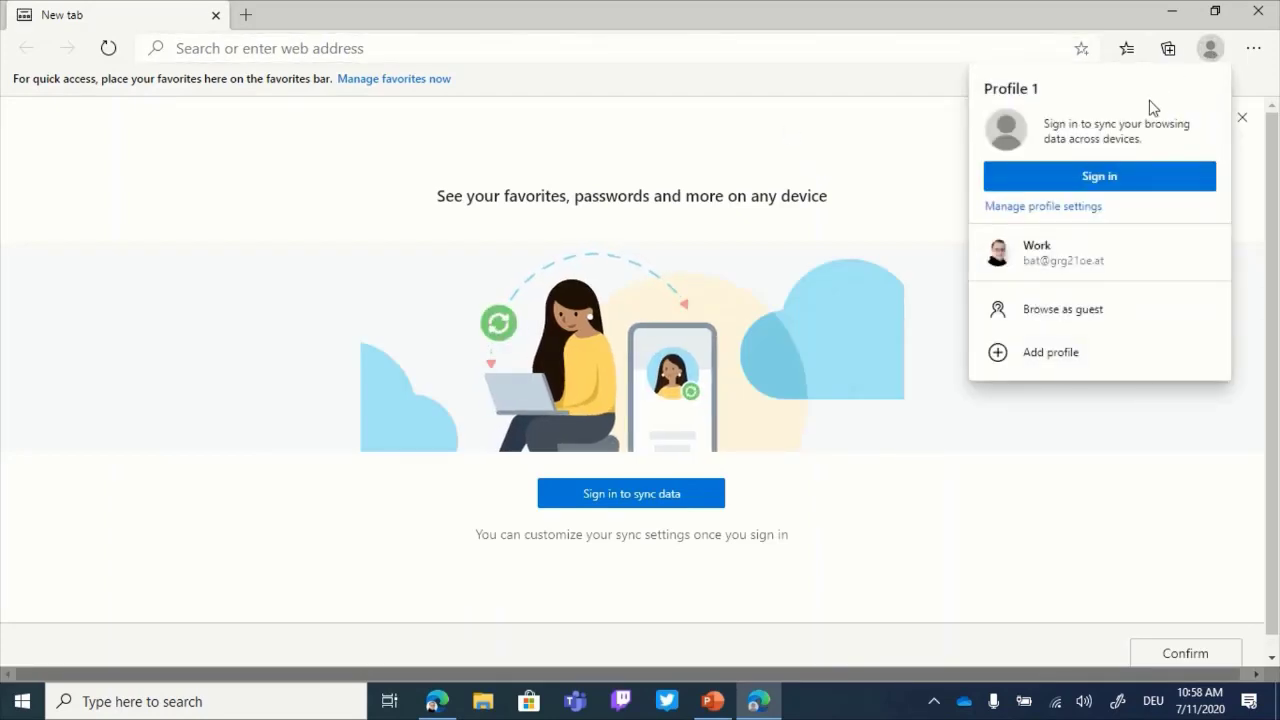
{"action": "mouse_move", "coordinate": [1044, 206]}
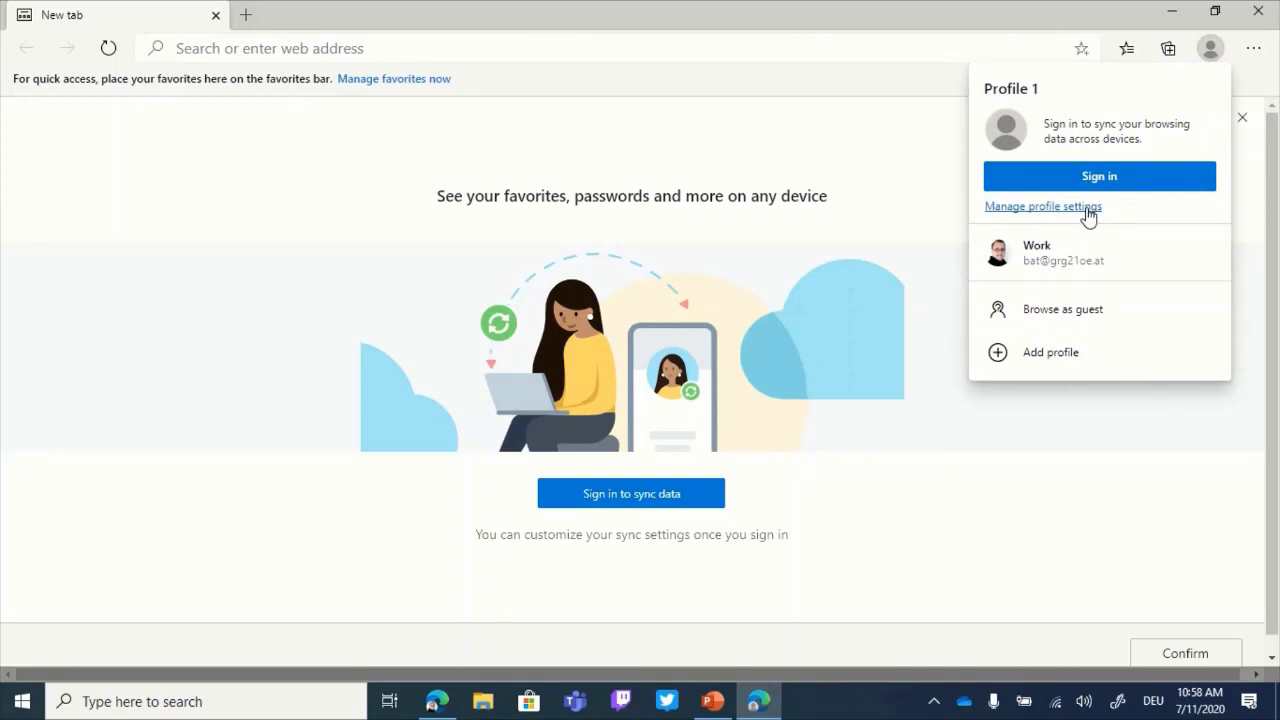
{"action": "left_click", "coordinate": [600, 48]}
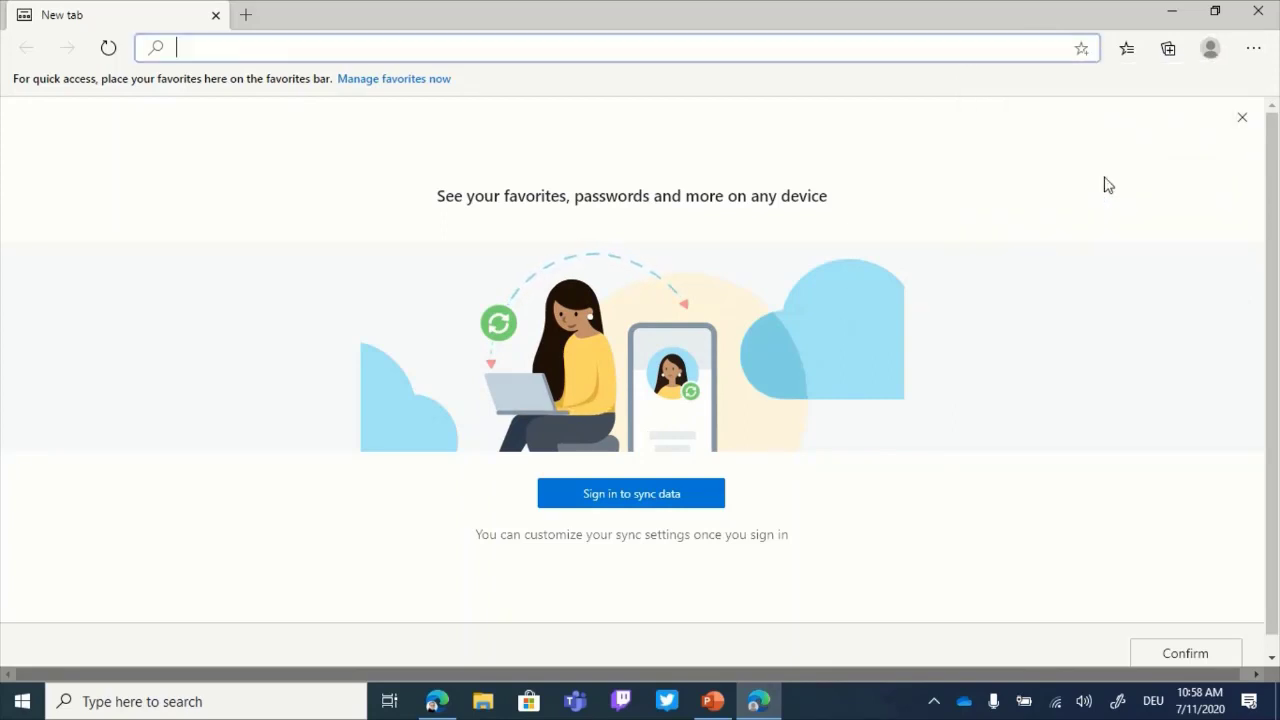
{"action": "left_click", "coordinate": [630, 492]}
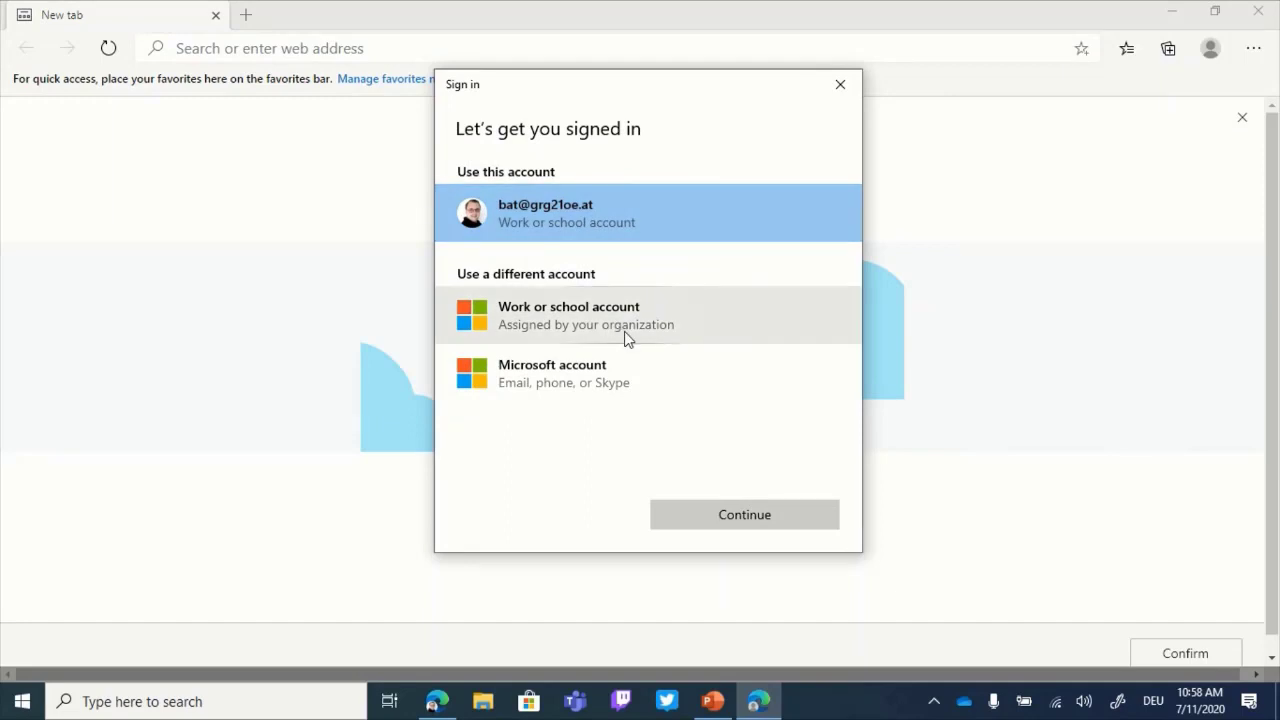
{"action": "mouse_move", "coordinate": [656, 324]}
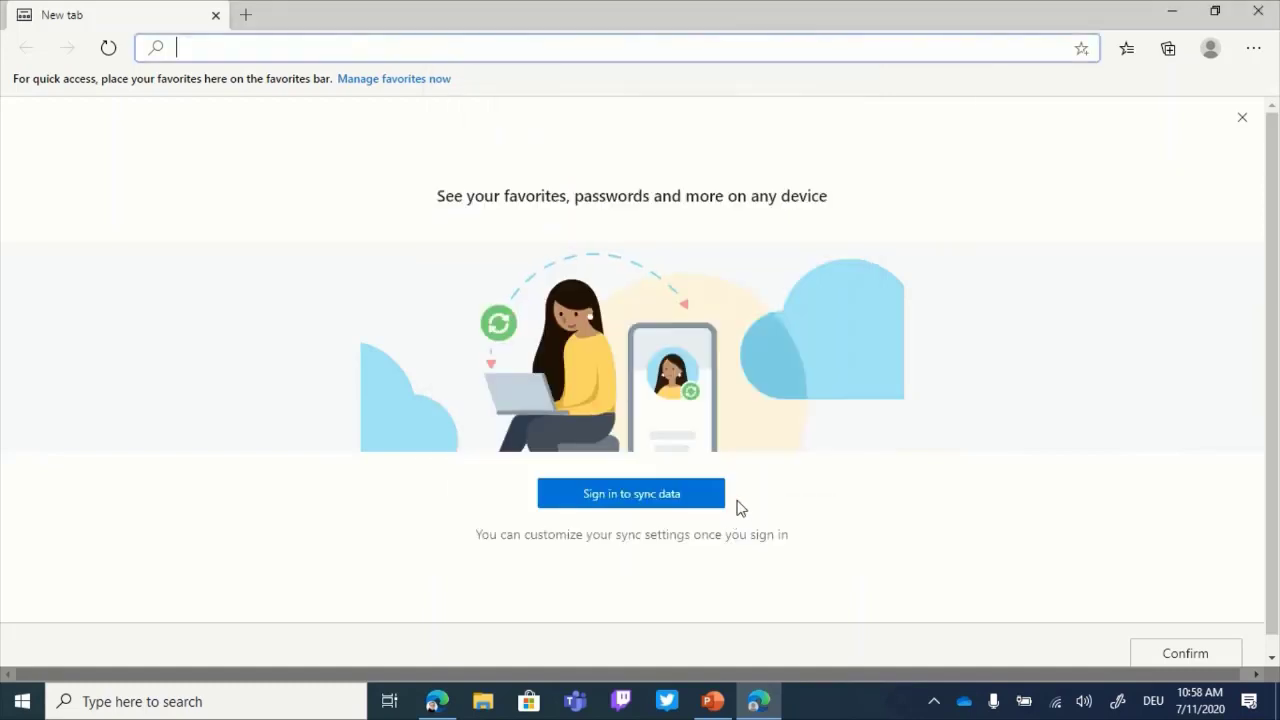
{"action": "left_click", "coordinate": [630, 492]}
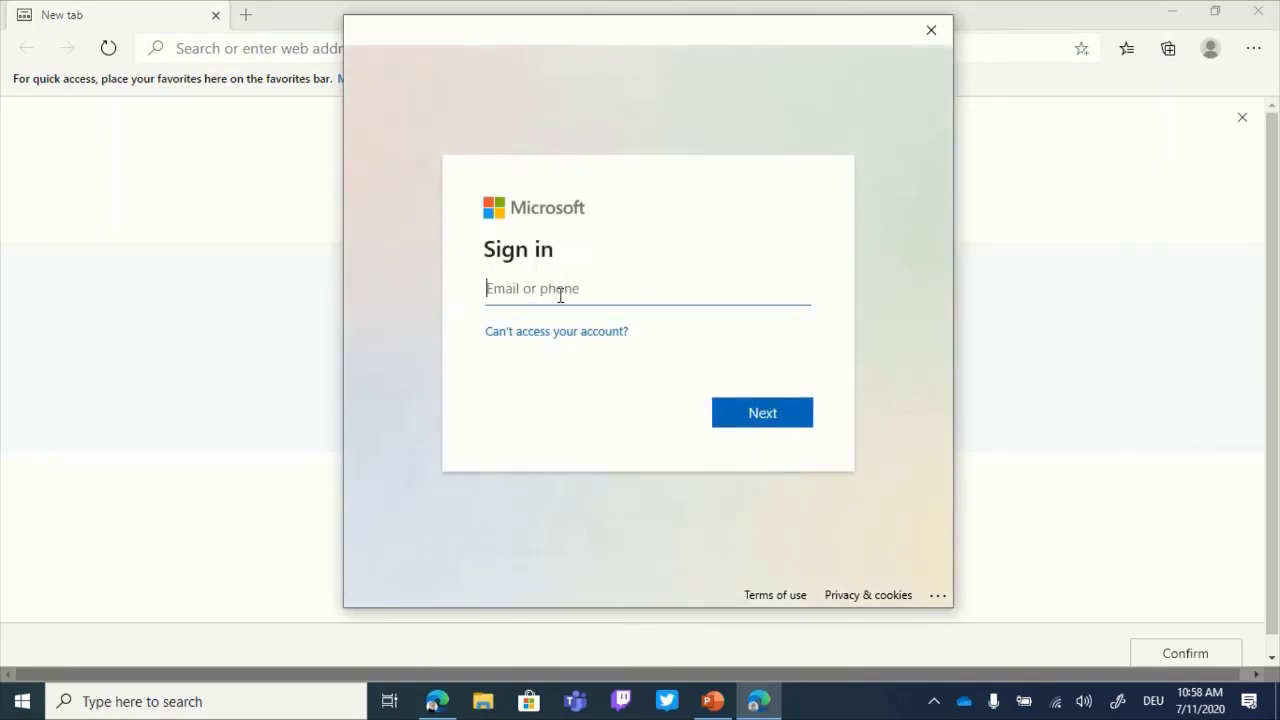
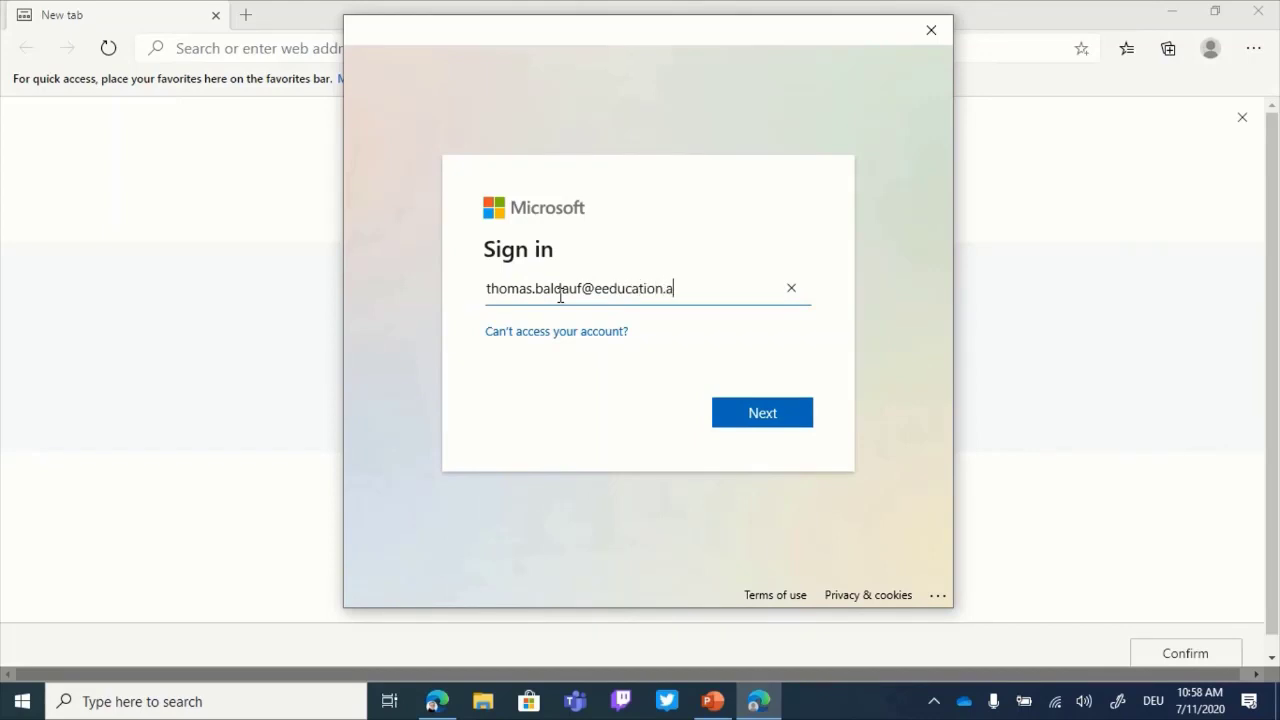
{"action": "left_click", "coordinate": [762, 412]}
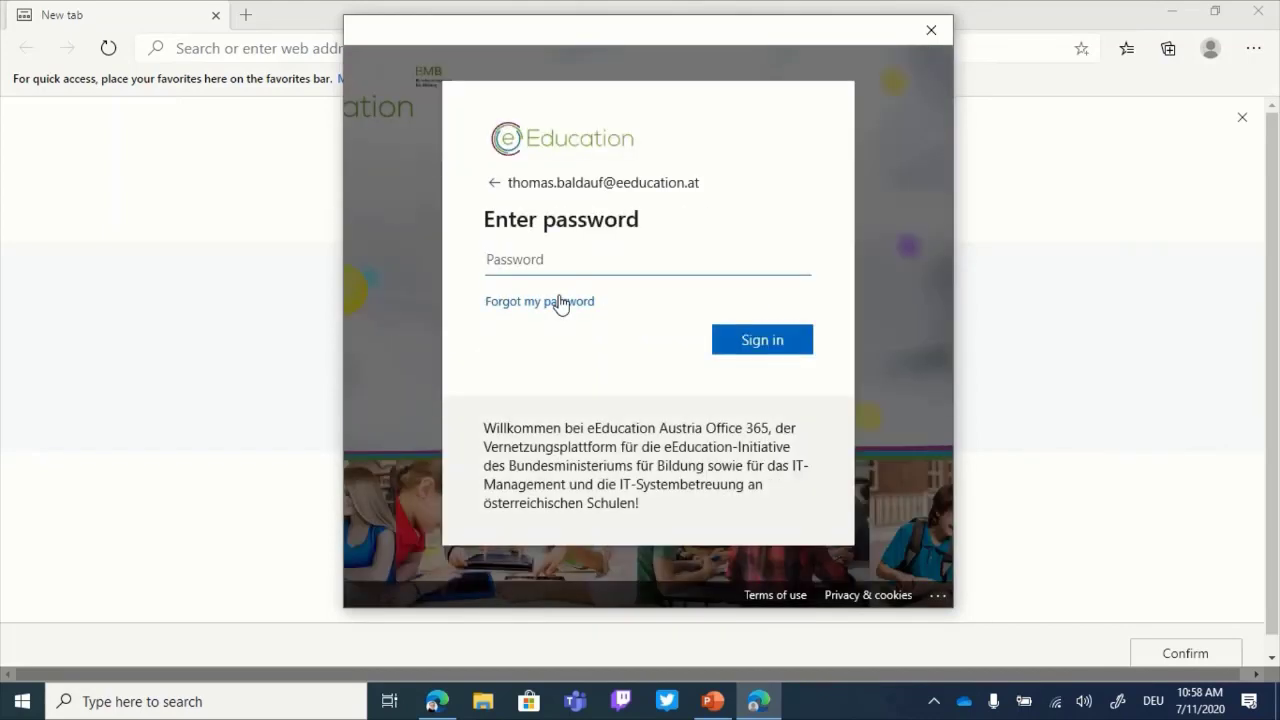
{"action": "type", "text": "password"}
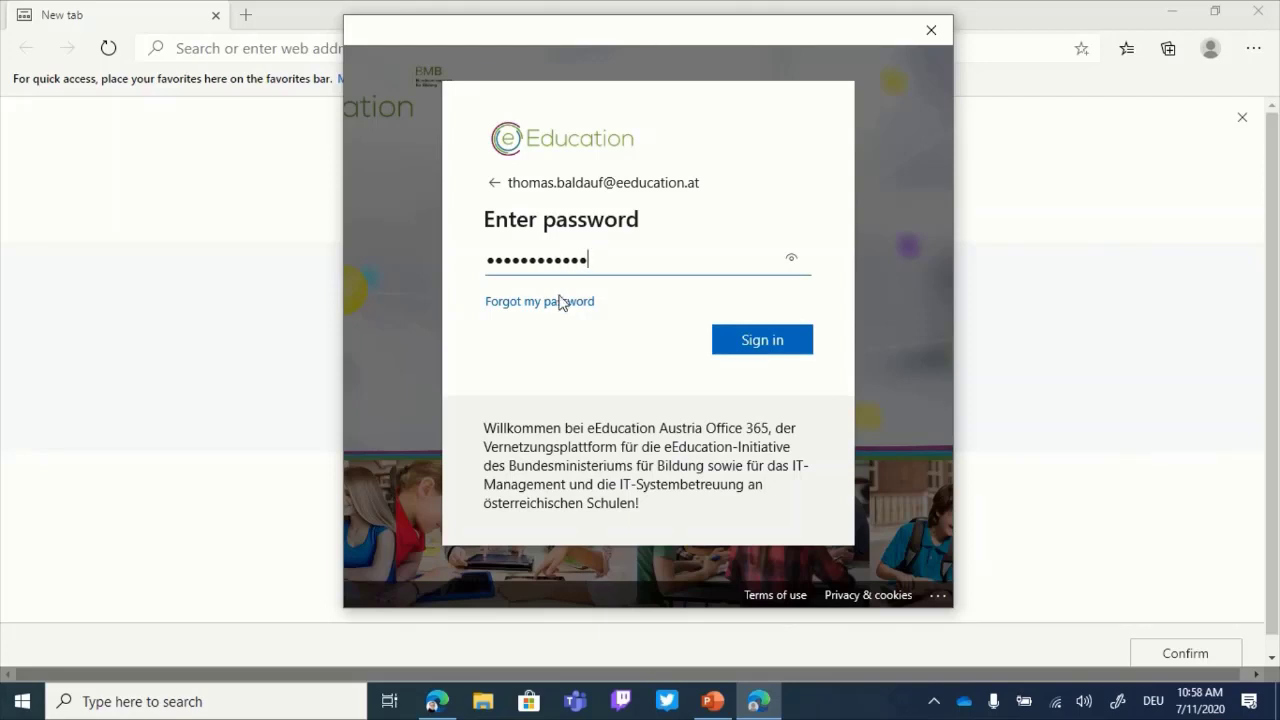
{"action": "left_click", "coordinate": [762, 340]}
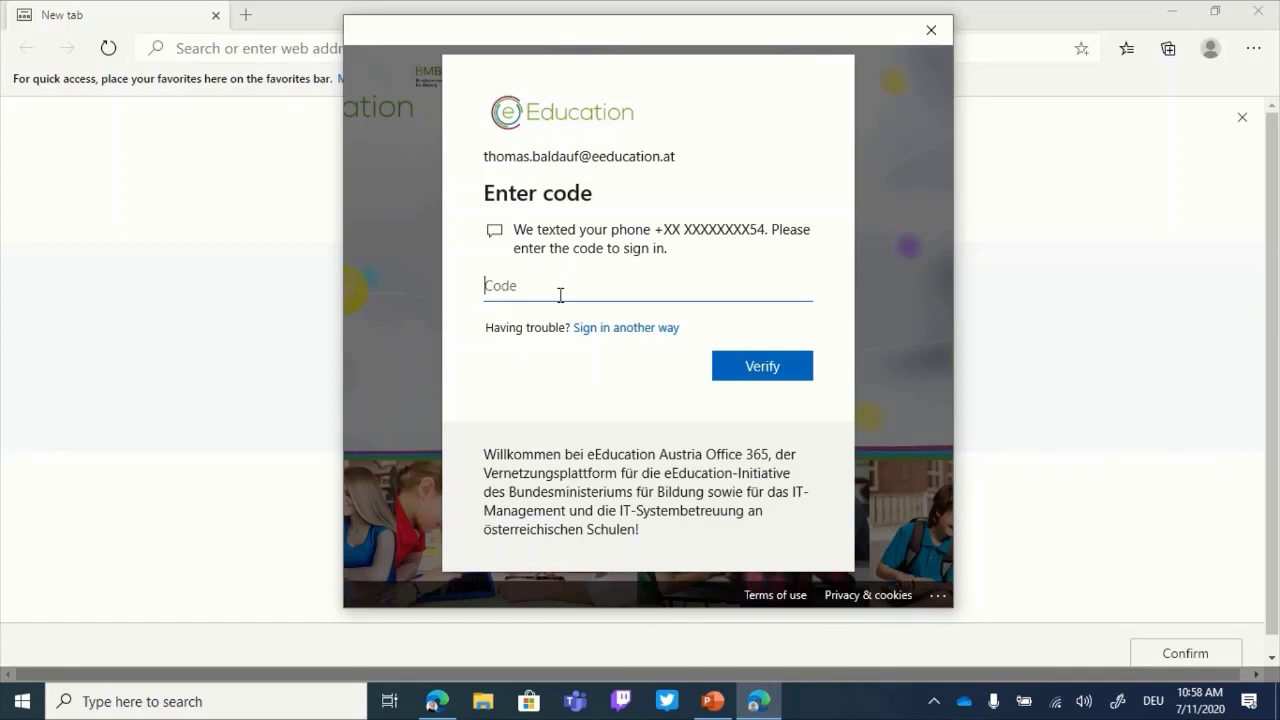
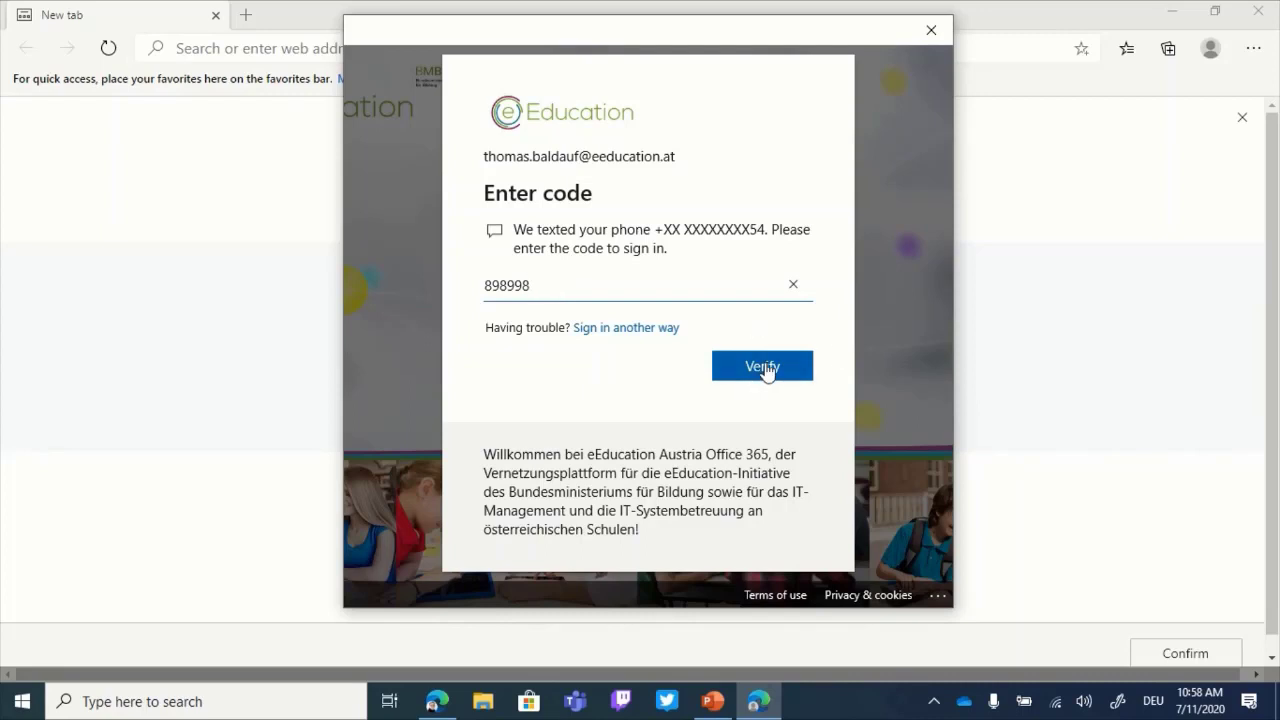
{"action": "left_click", "coordinate": [762, 366]}
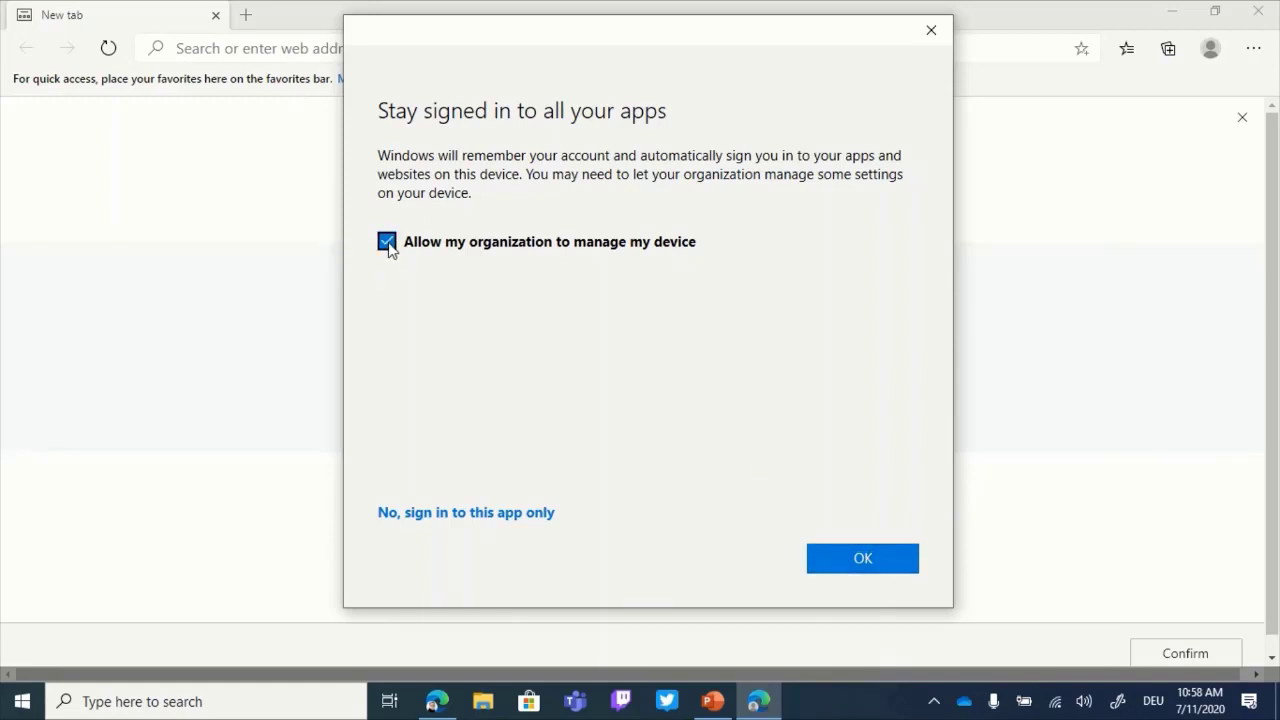
{"action": "left_click", "coordinate": [388, 240]}
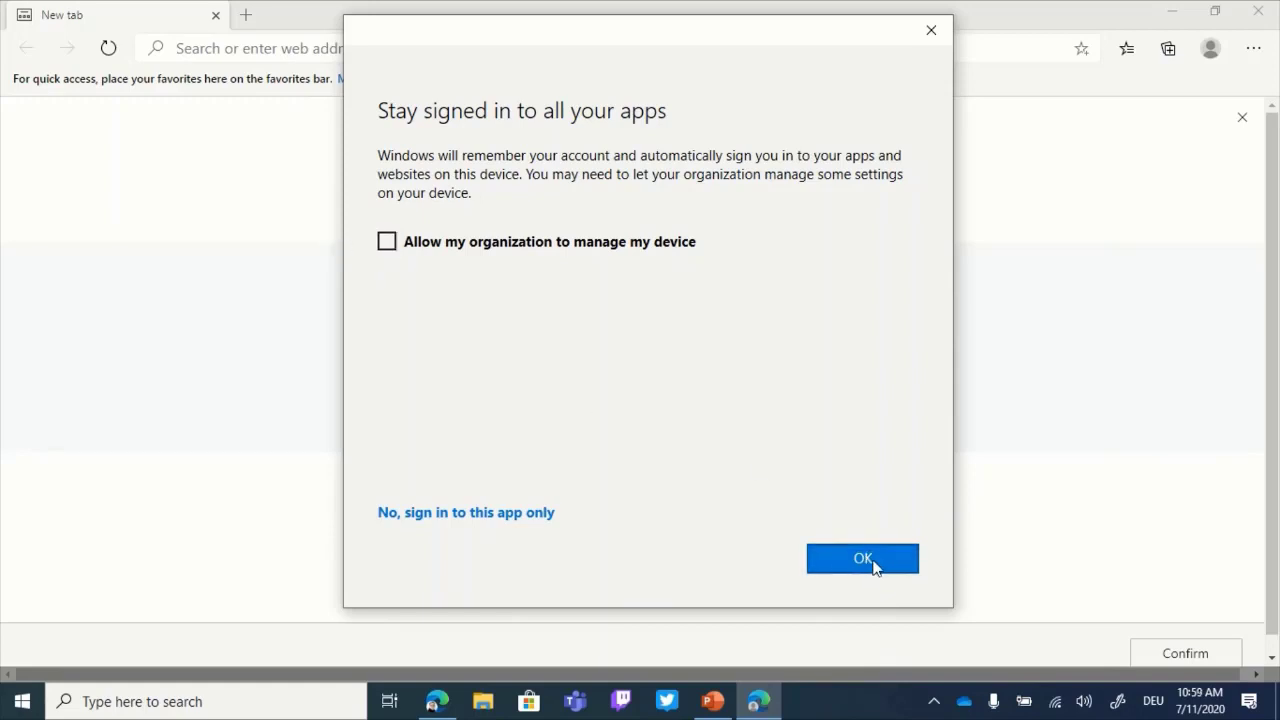
{"action": "left_click", "coordinate": [862, 558]}
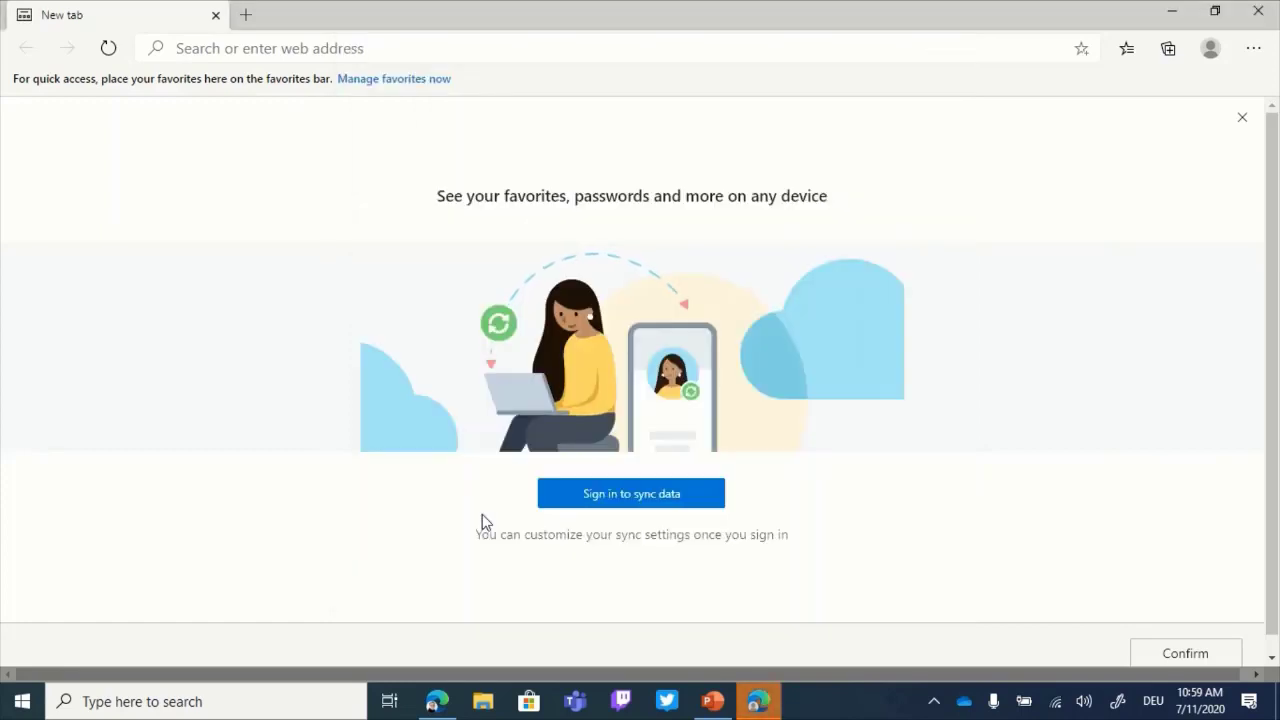
Step: Switch browser data sync to Yes for the new profile and confirm
{"action": "left_click", "coordinate": [630, 492]}
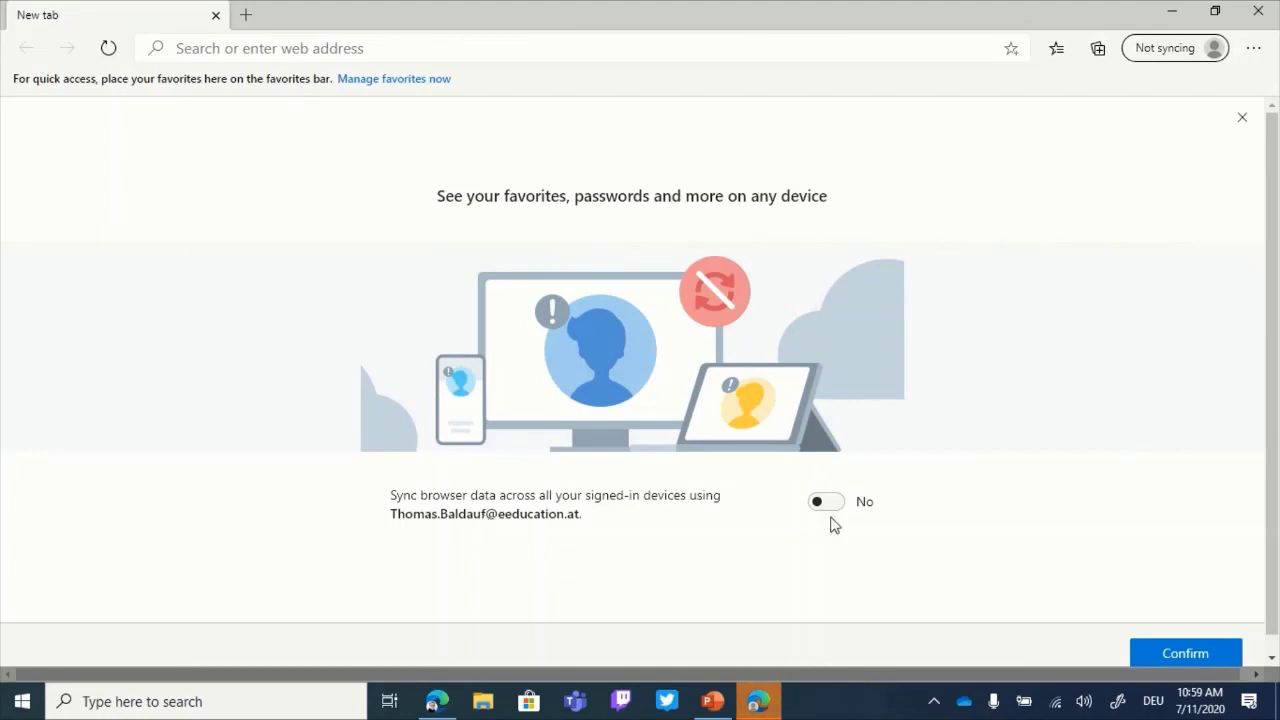
{"action": "left_click", "coordinate": [826, 500]}
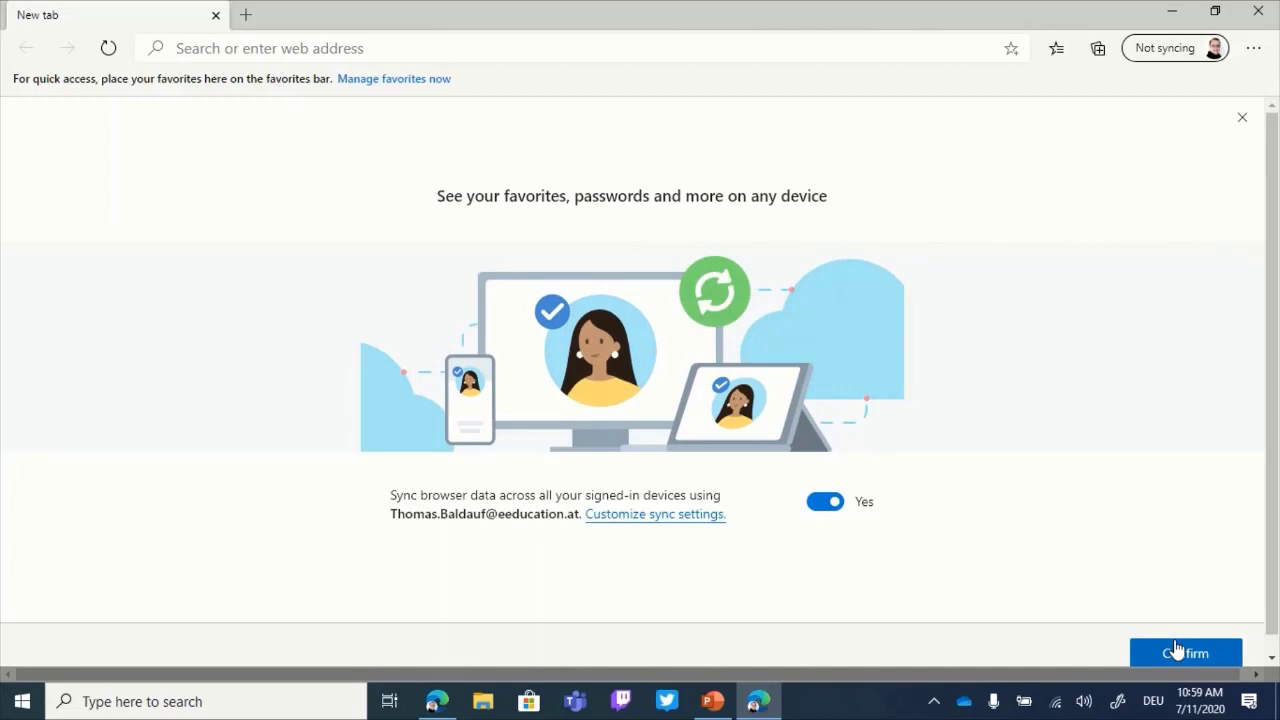
{"action": "left_click", "coordinate": [1184, 652]}
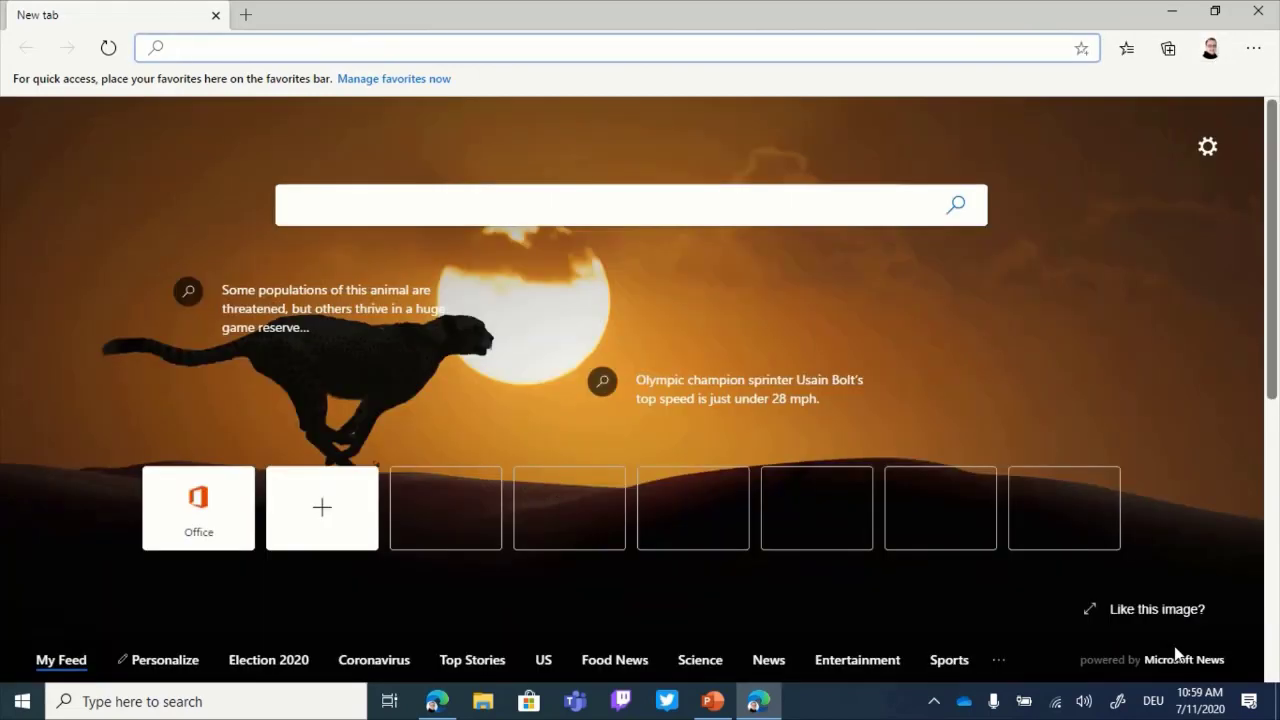
{"action": "mouse_move", "coordinate": [994, 292]}
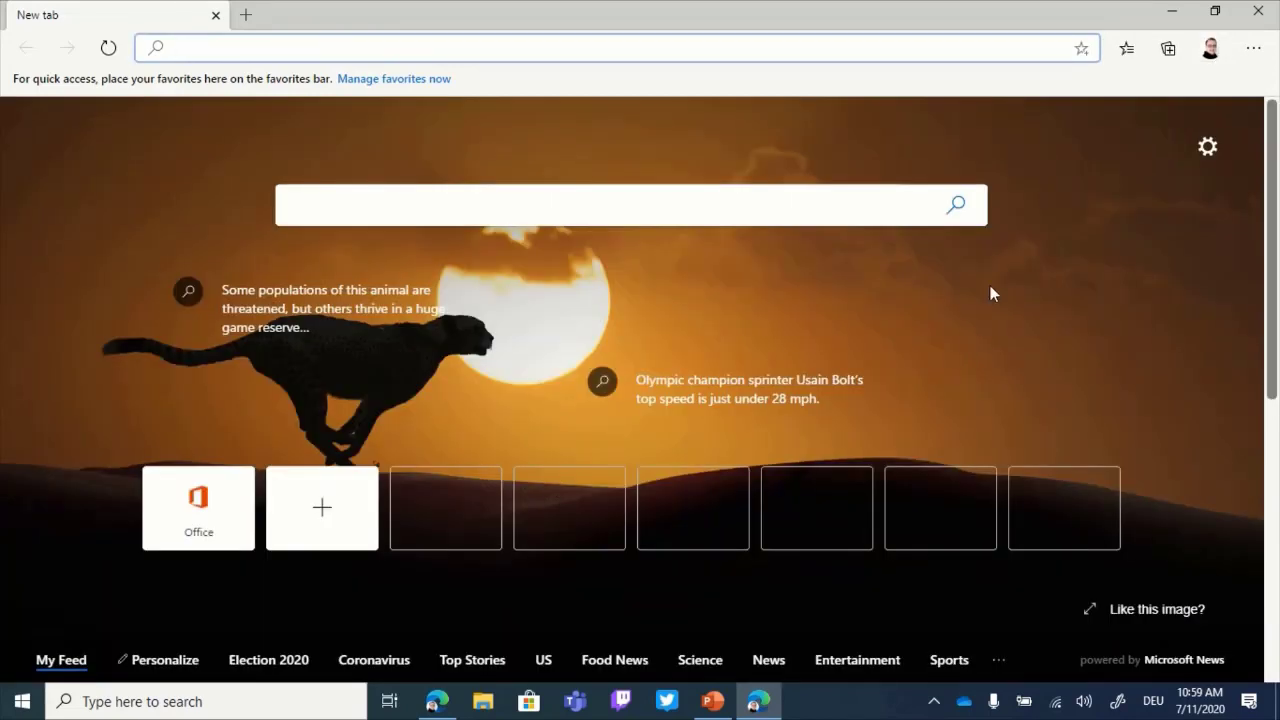
{"action": "mouse_move", "coordinate": [198, 504]}
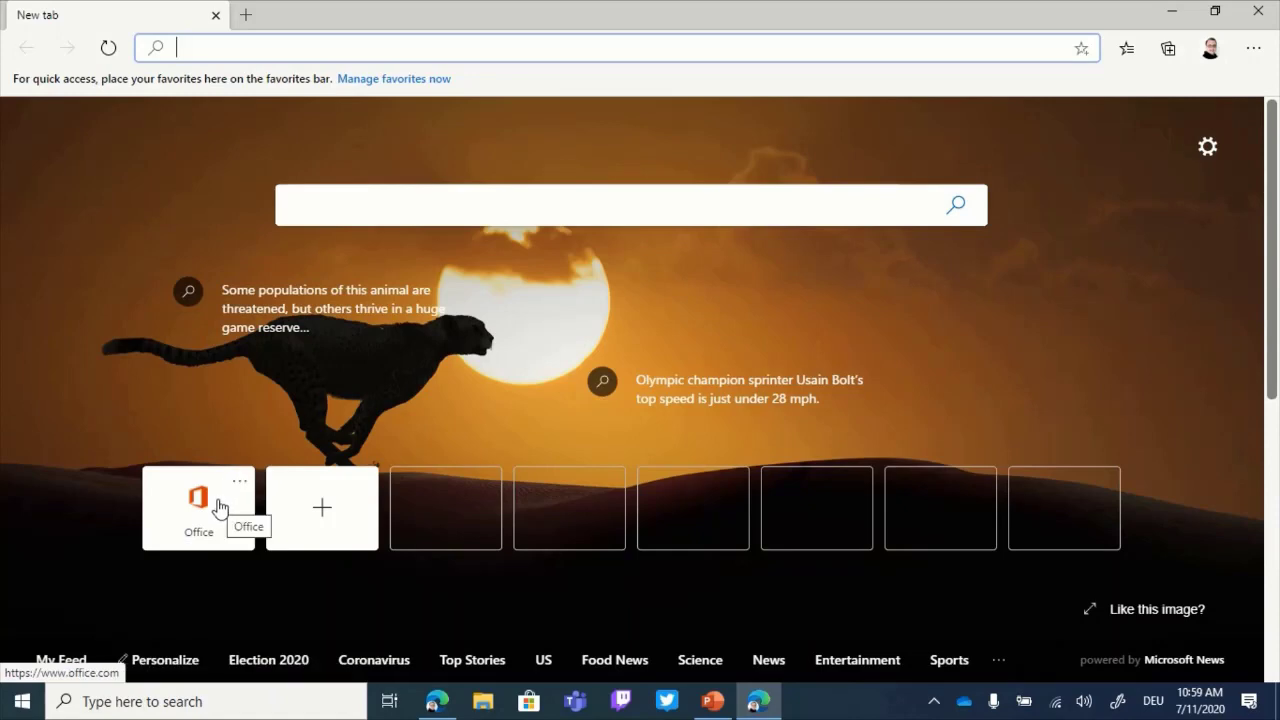
Step: Go to the Office site from the new tab page, sign in, then sign out via the account menu
{"action": "left_click", "coordinate": [198, 500]}
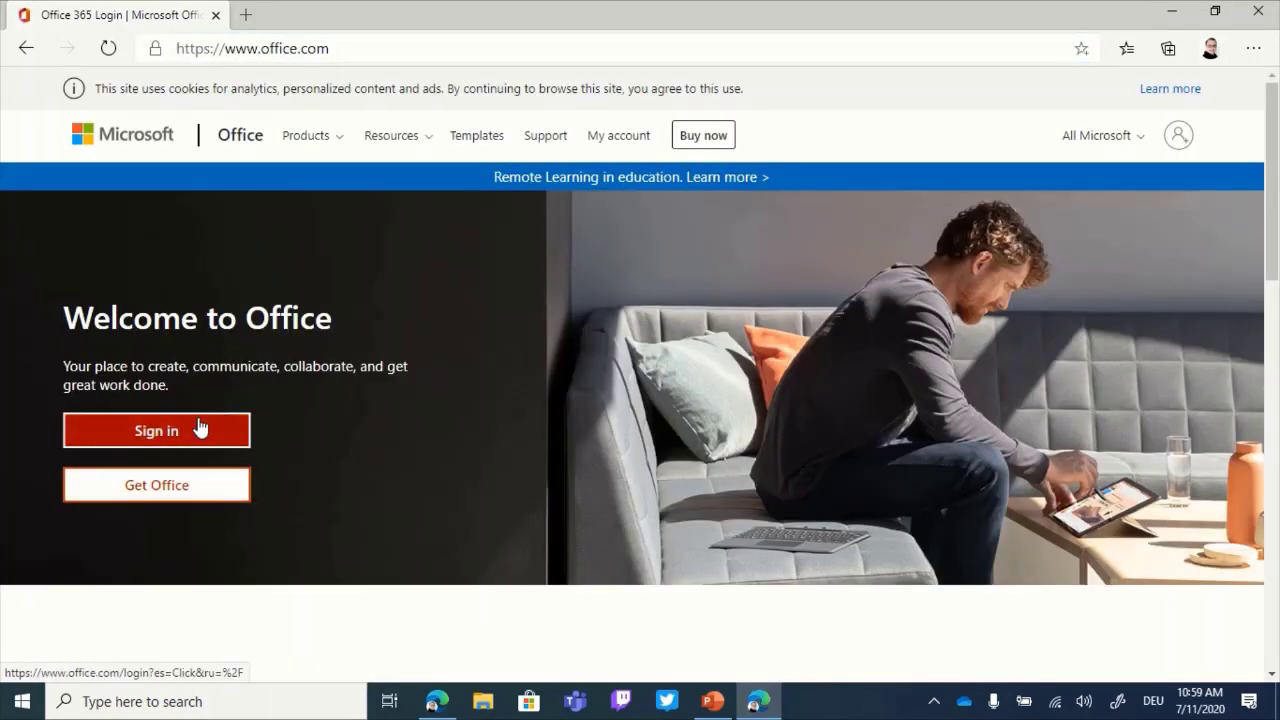
{"action": "left_click", "coordinate": [156, 430]}
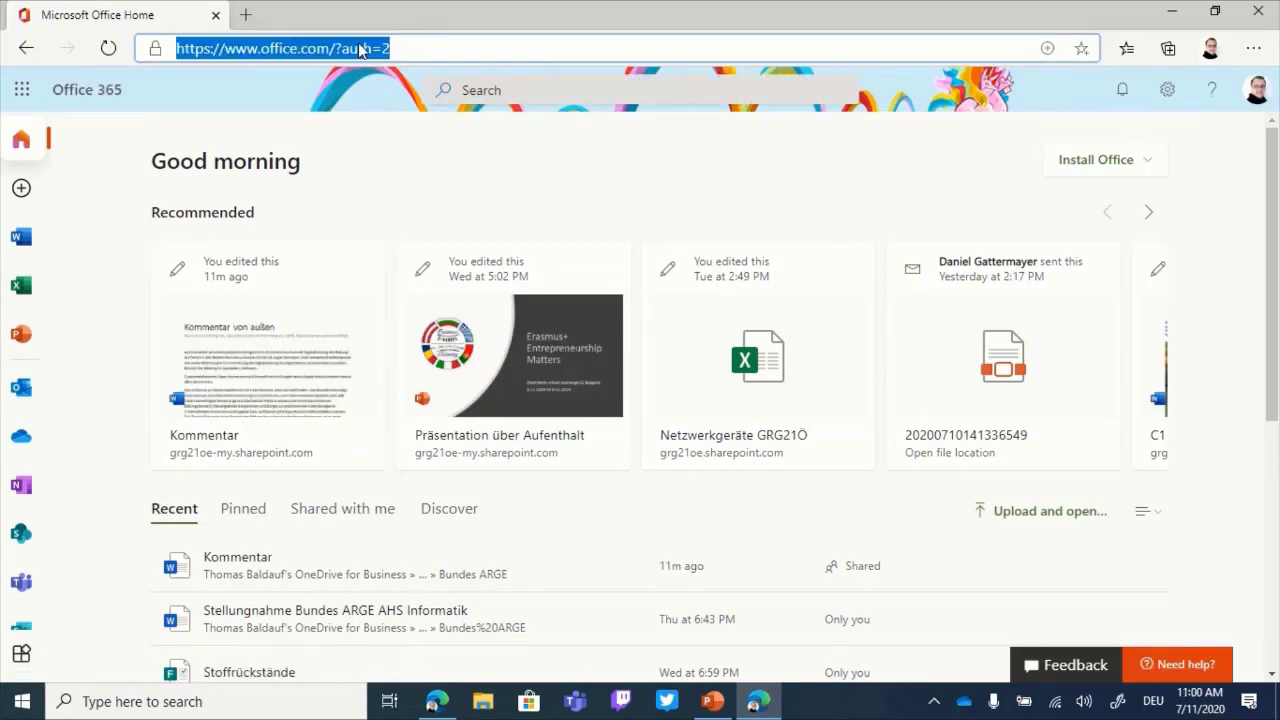
{"action": "left_click", "coordinate": [1256, 88]}
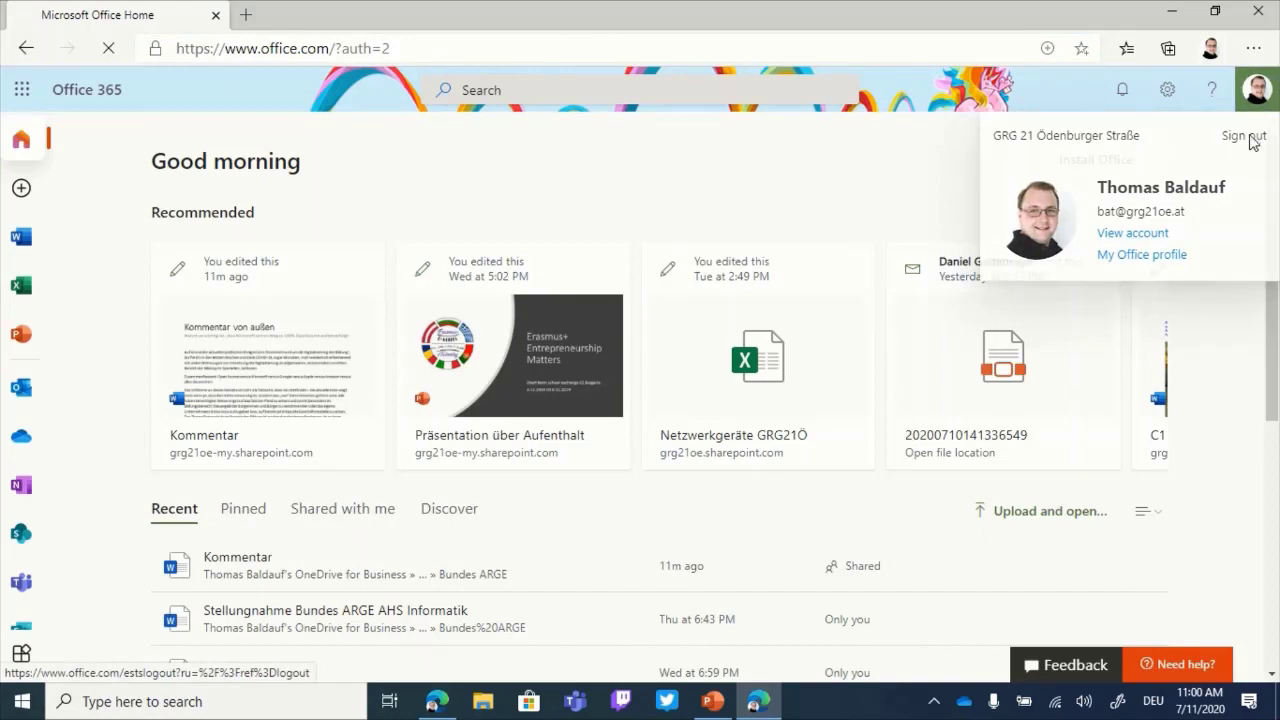
{"action": "left_click", "coordinate": [1244, 136]}
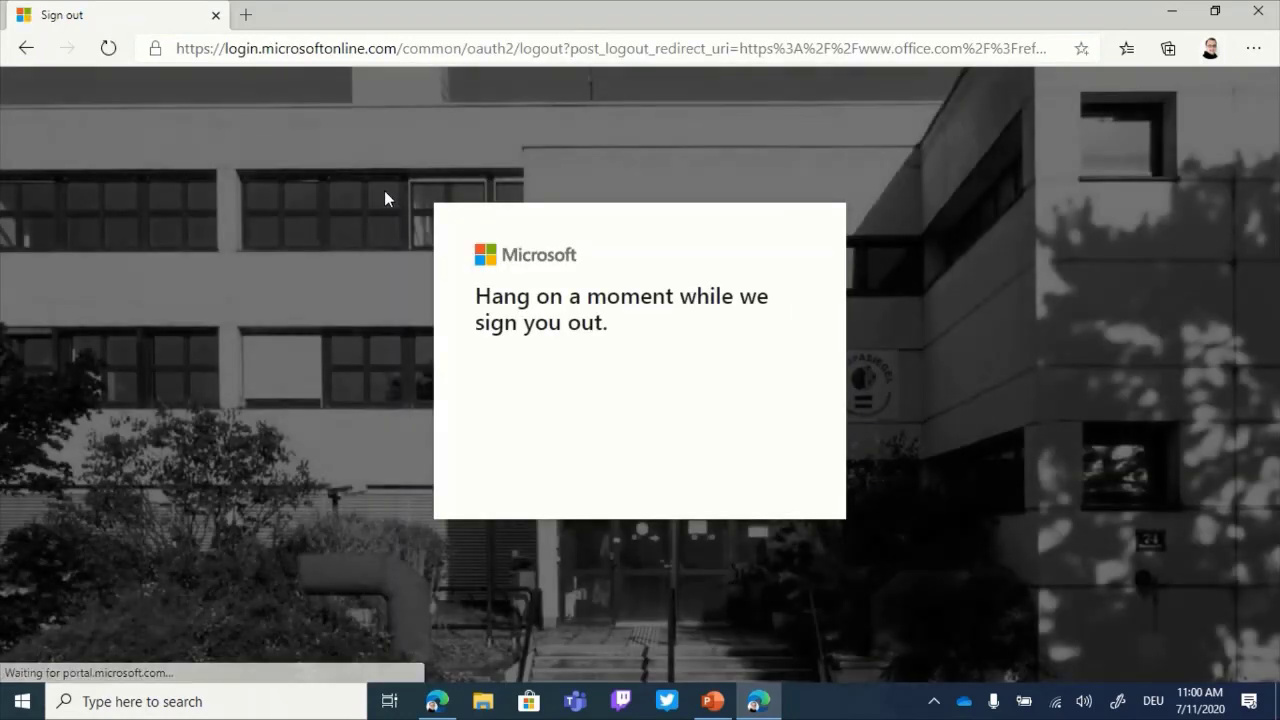
{"action": "mouse_move", "coordinate": [336, 122]}
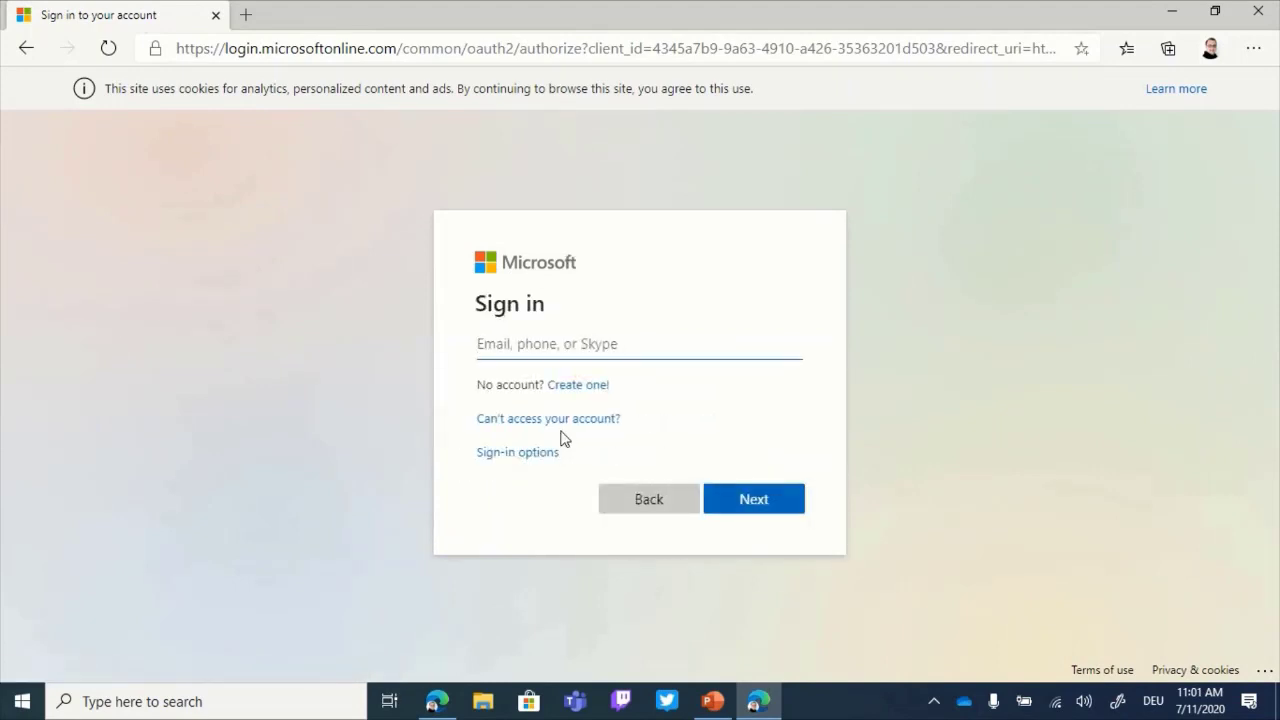
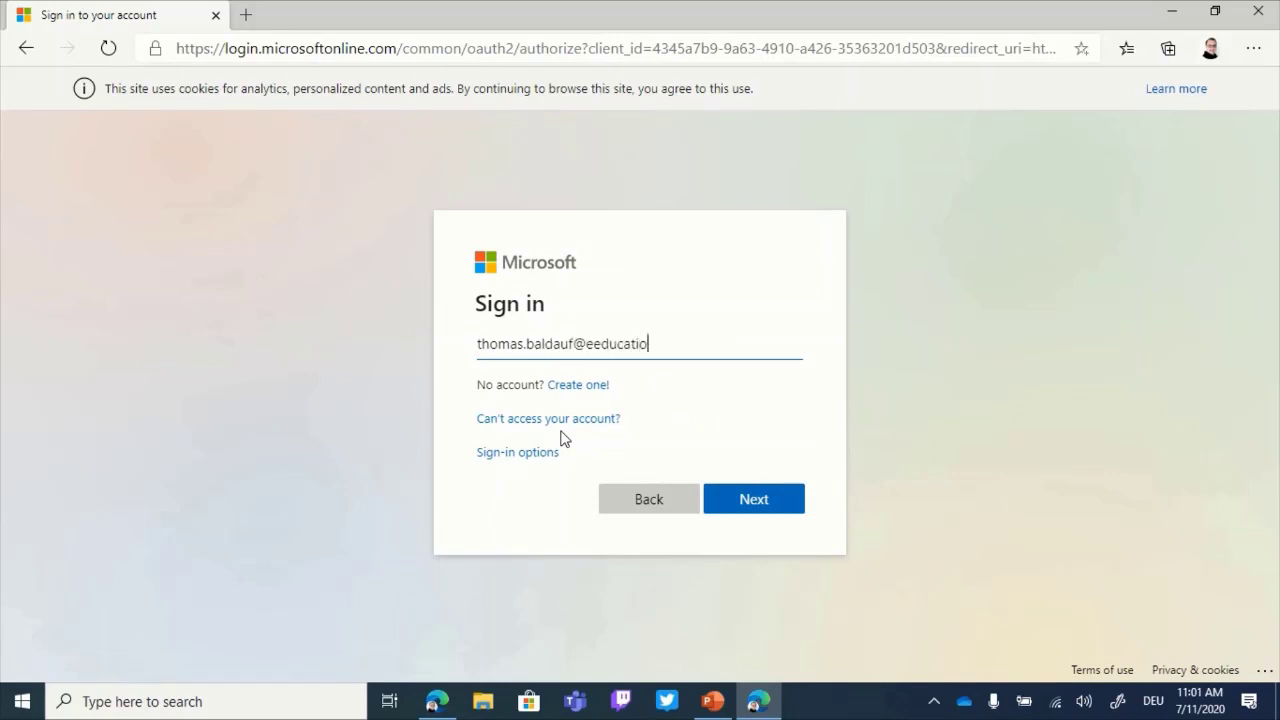
{"action": "left_click", "coordinate": [752, 498]}
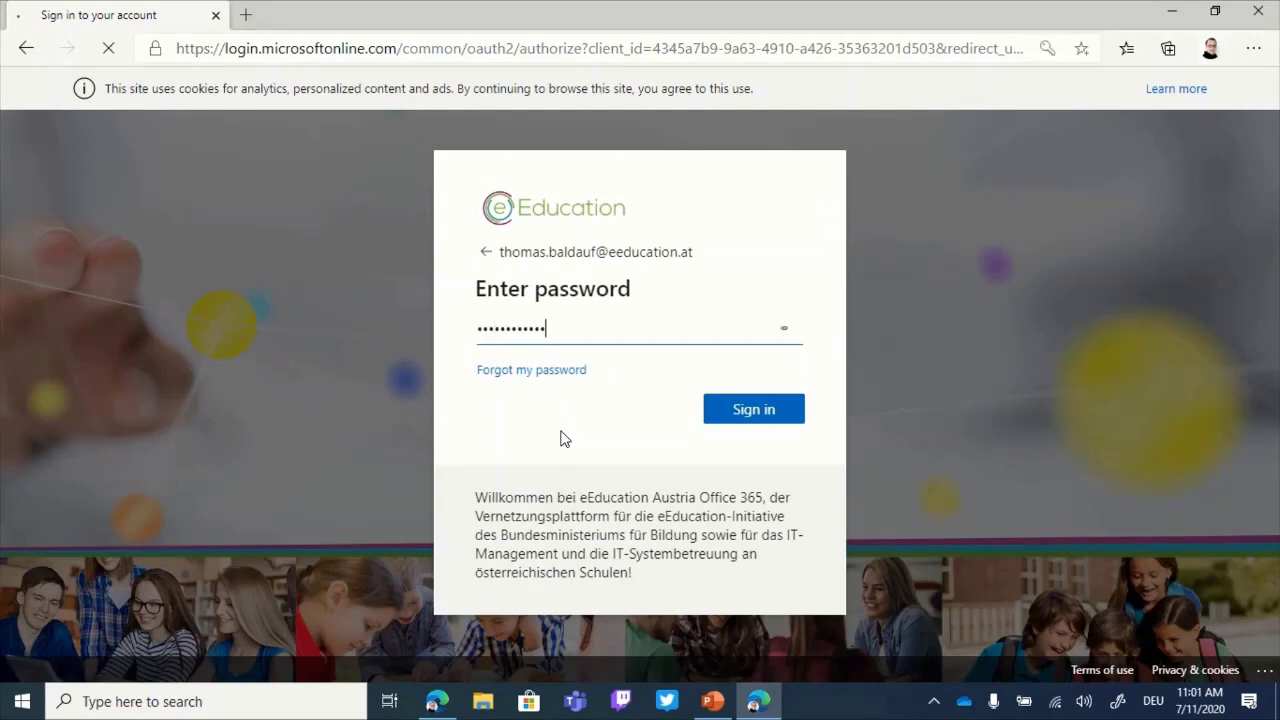
{"action": "left_click", "coordinate": [752, 408]}
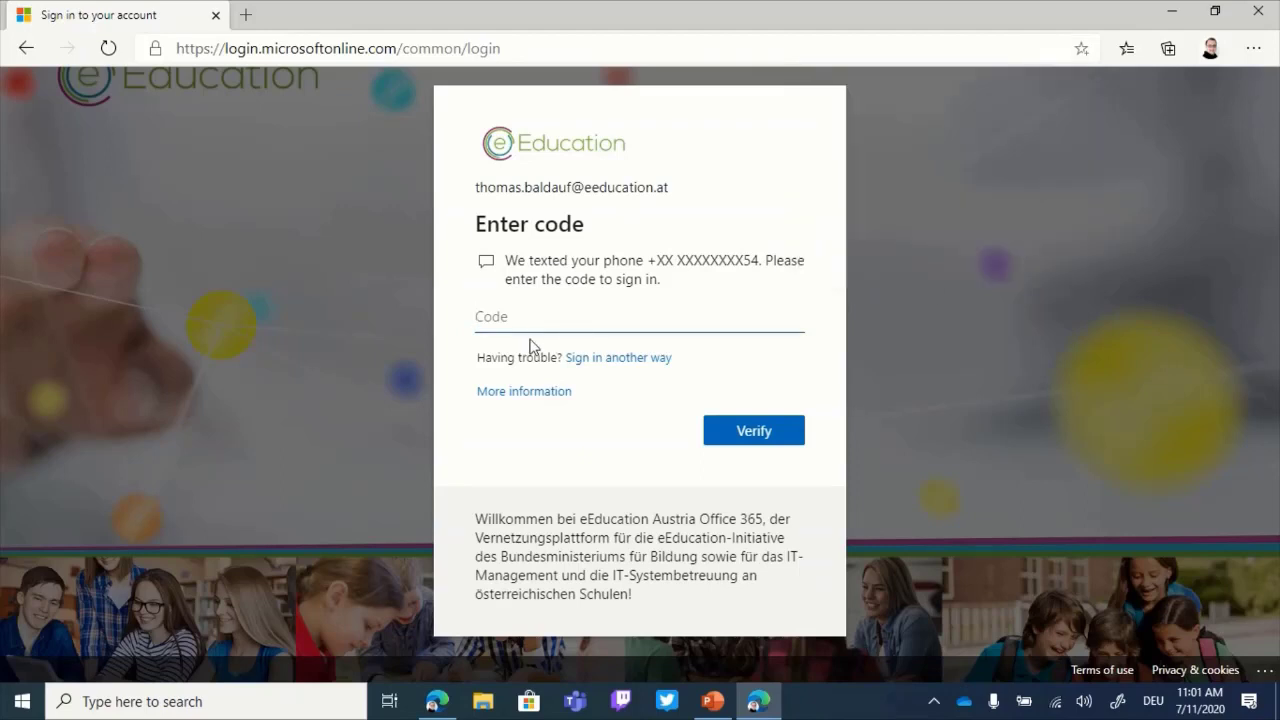
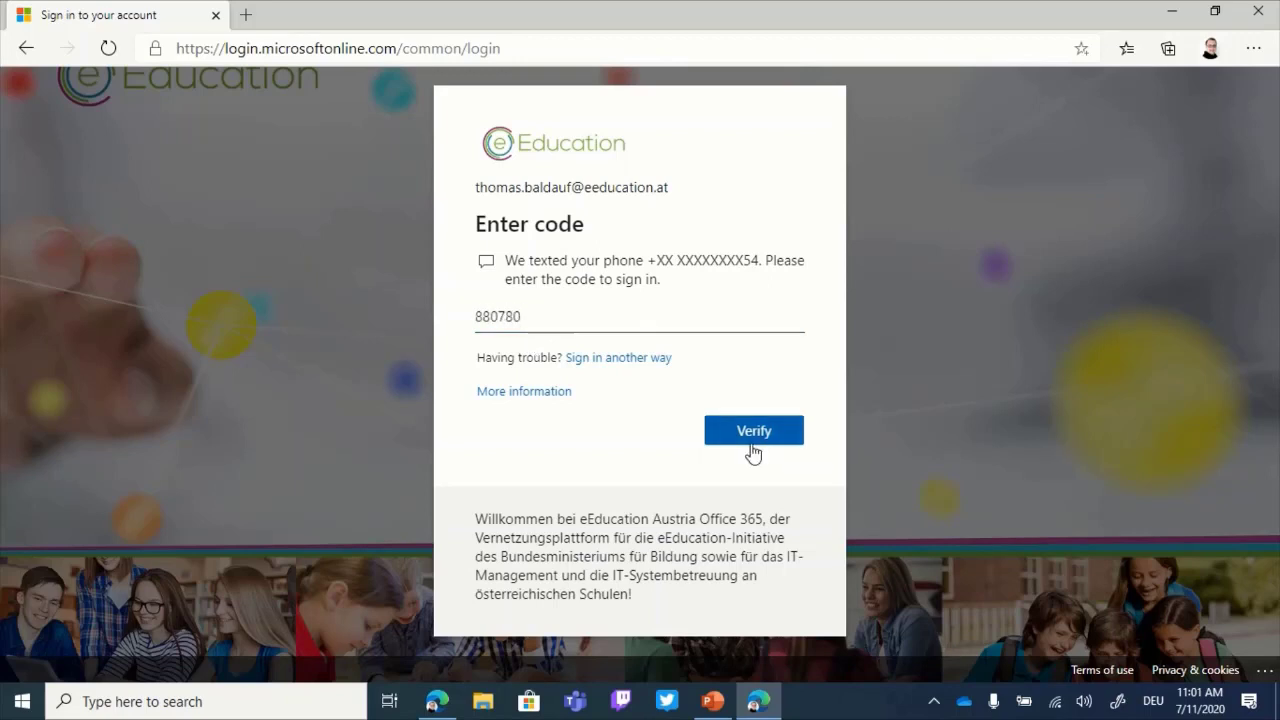
{"action": "left_click", "coordinate": [752, 430]}
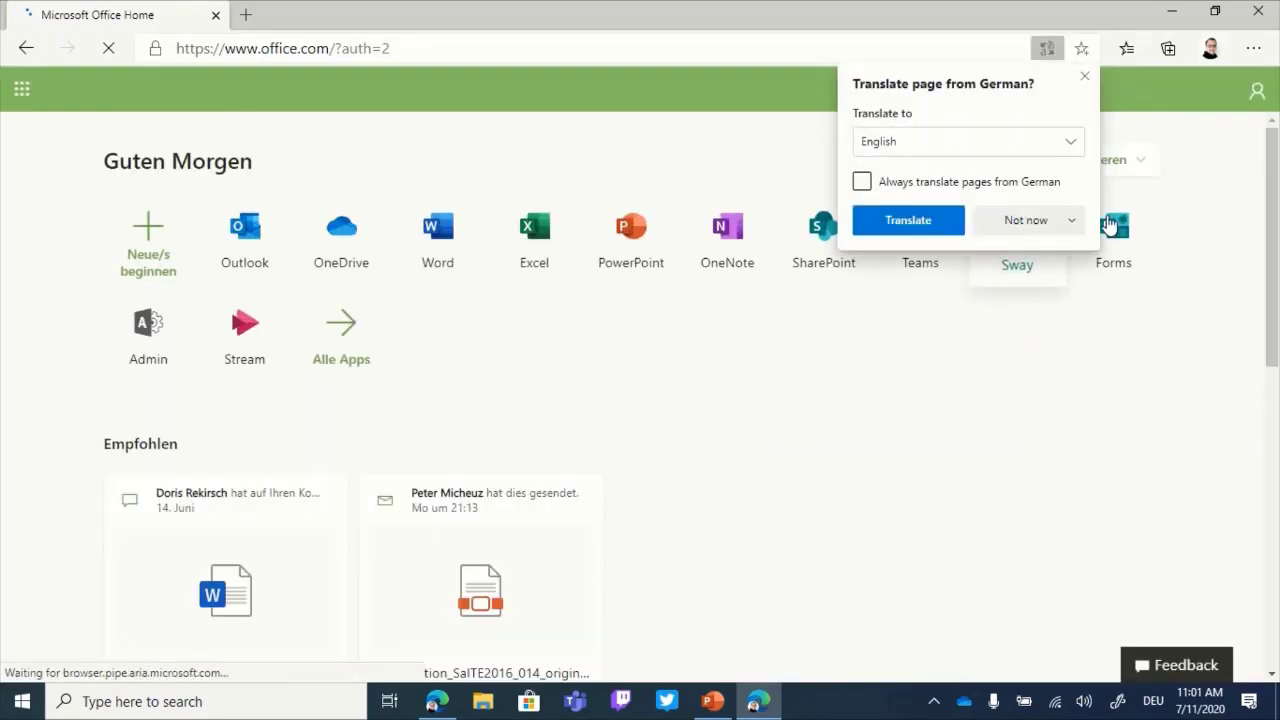
Step: Choose Not now on the offer to translate the German Office page
{"action": "left_click", "coordinate": [1072, 220]}
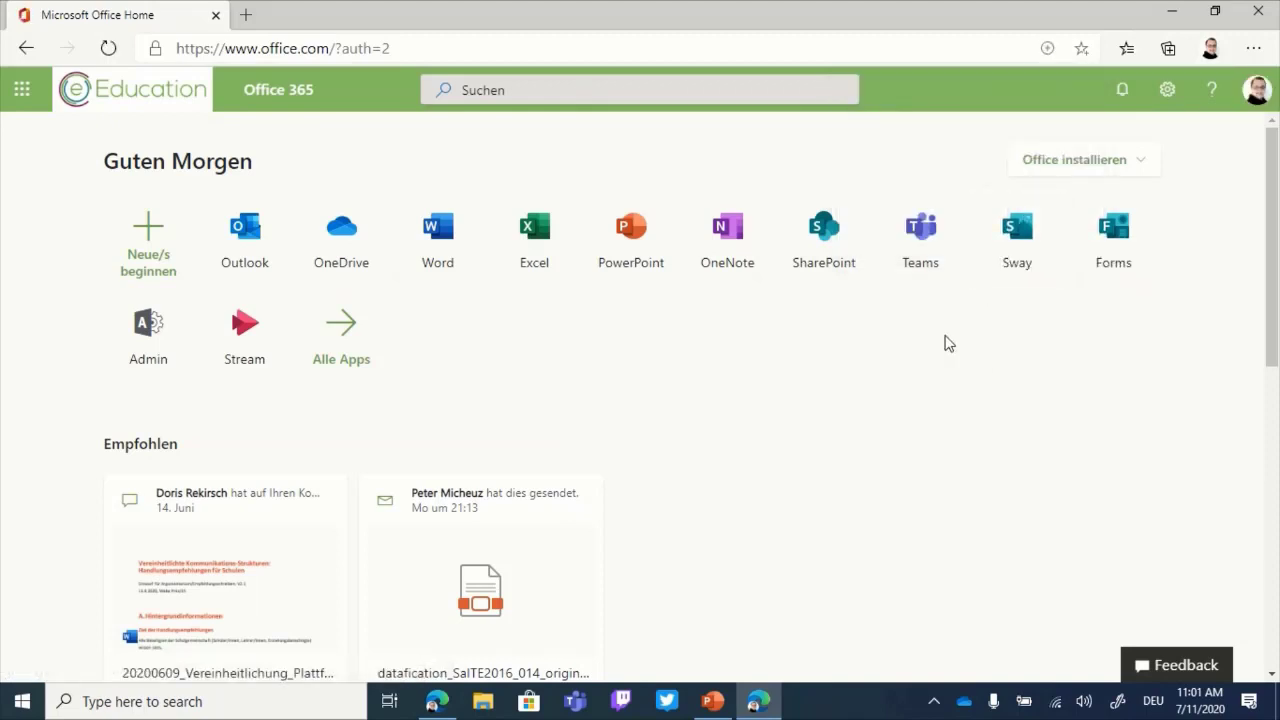
{"action": "mouse_move", "coordinate": [1200, 52]}
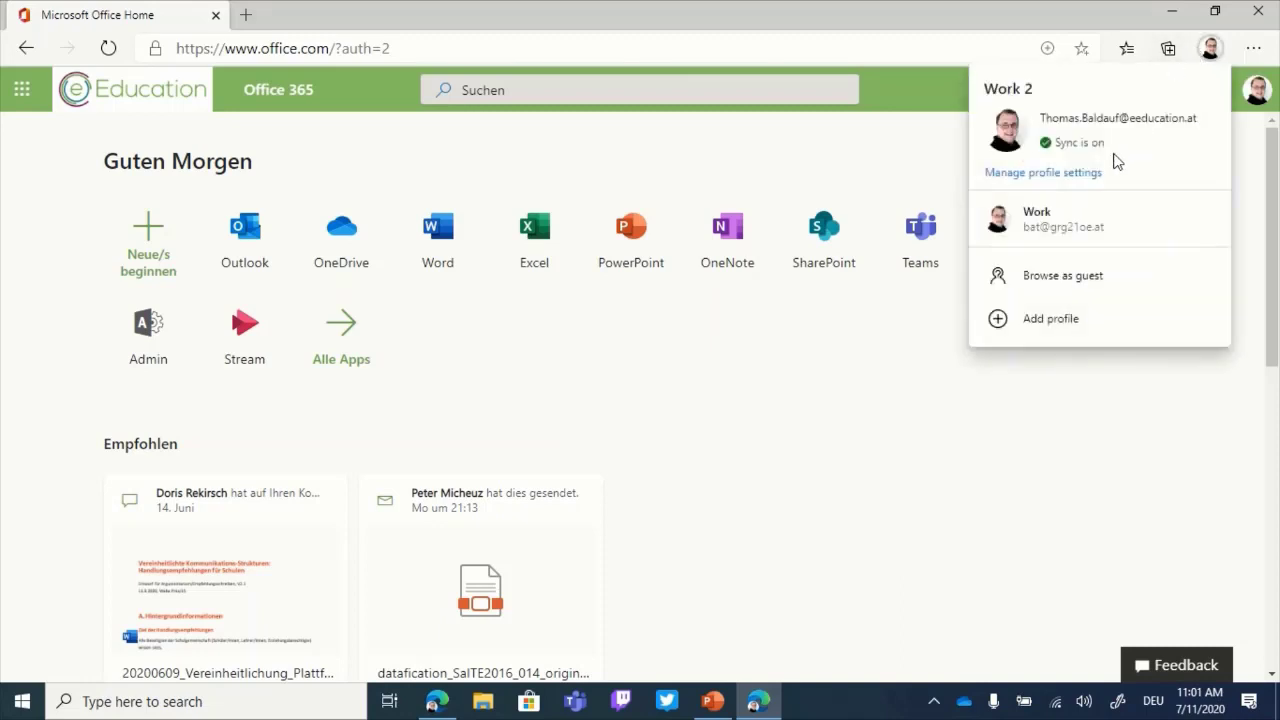
{"action": "mouse_move", "coordinate": [912, 162]}
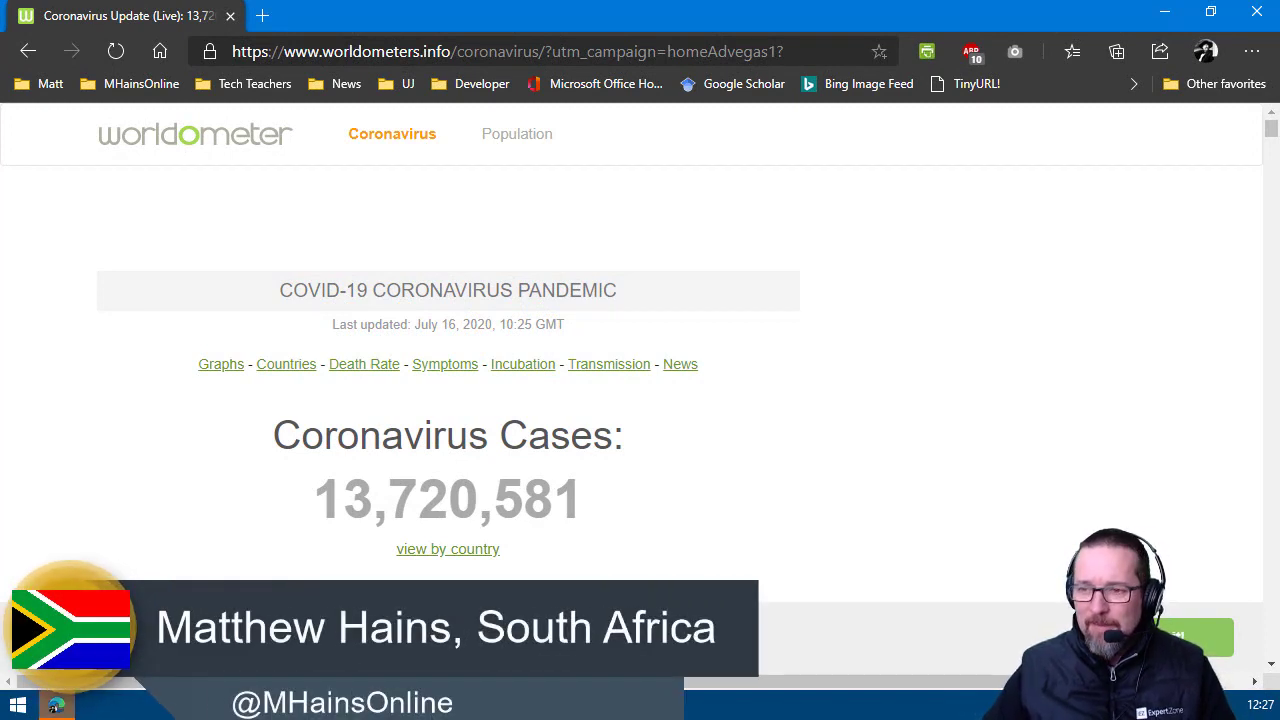
{"action": "mouse_move", "coordinate": [1008, 432]}
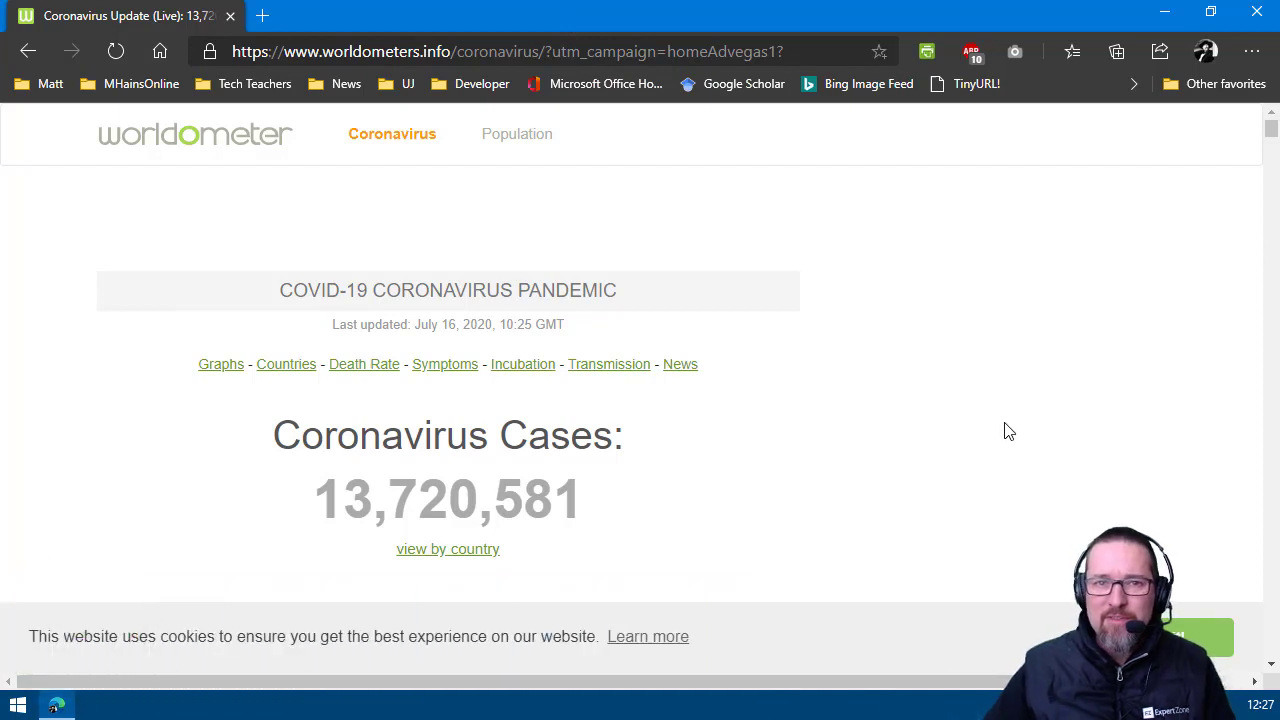
{"action": "mouse_move", "coordinate": [1116, 52]}
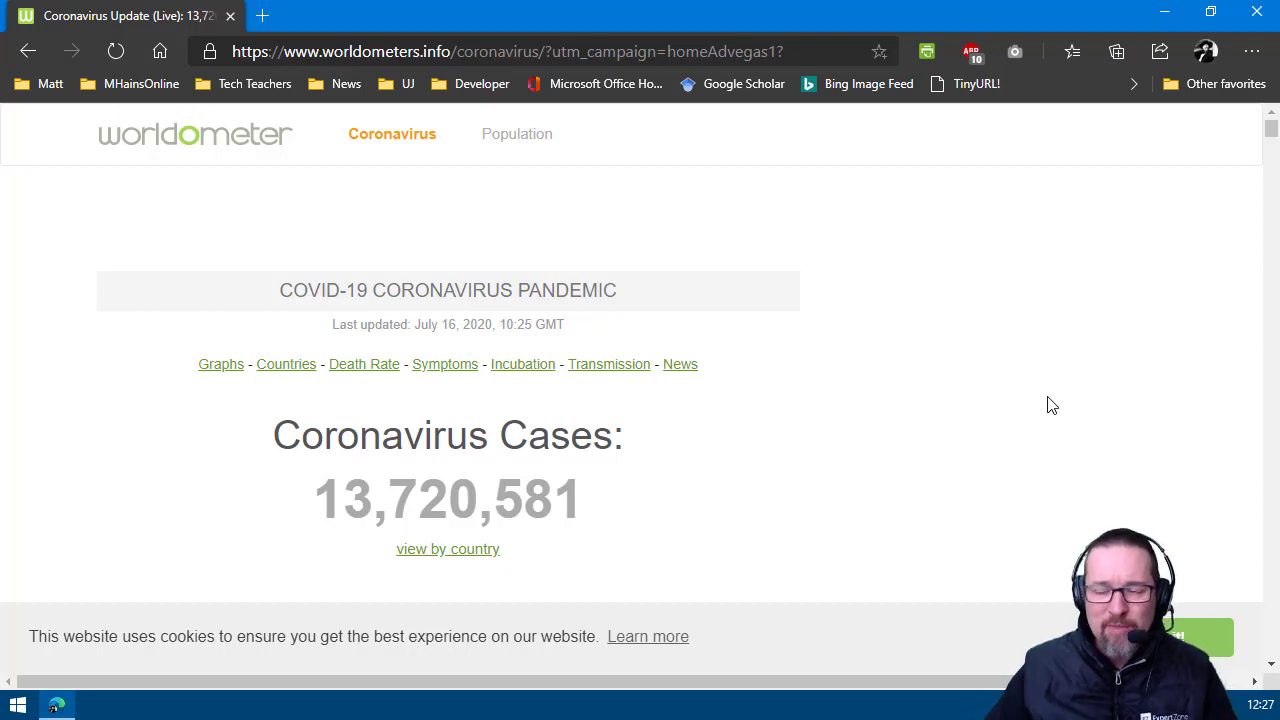
{"action": "mouse_move", "coordinate": [880, 424]}
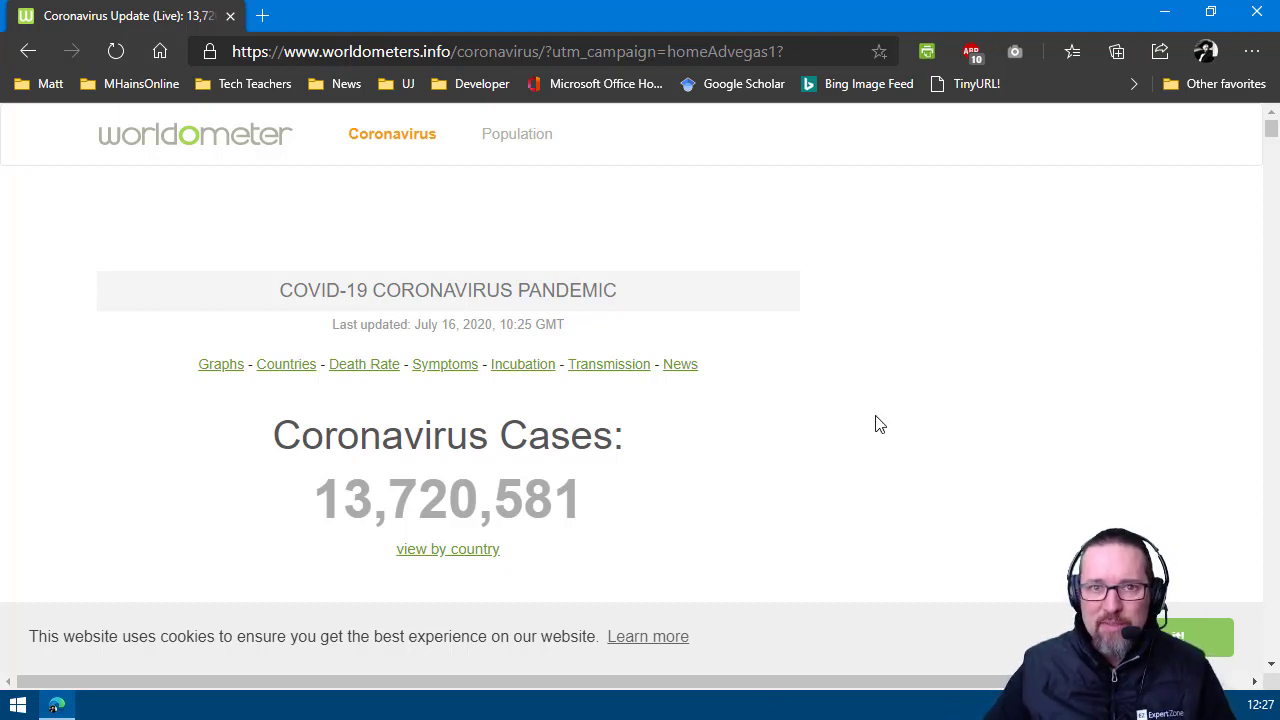
{"action": "scroll", "scroll_direction": "down", "scroll_amount": 3}
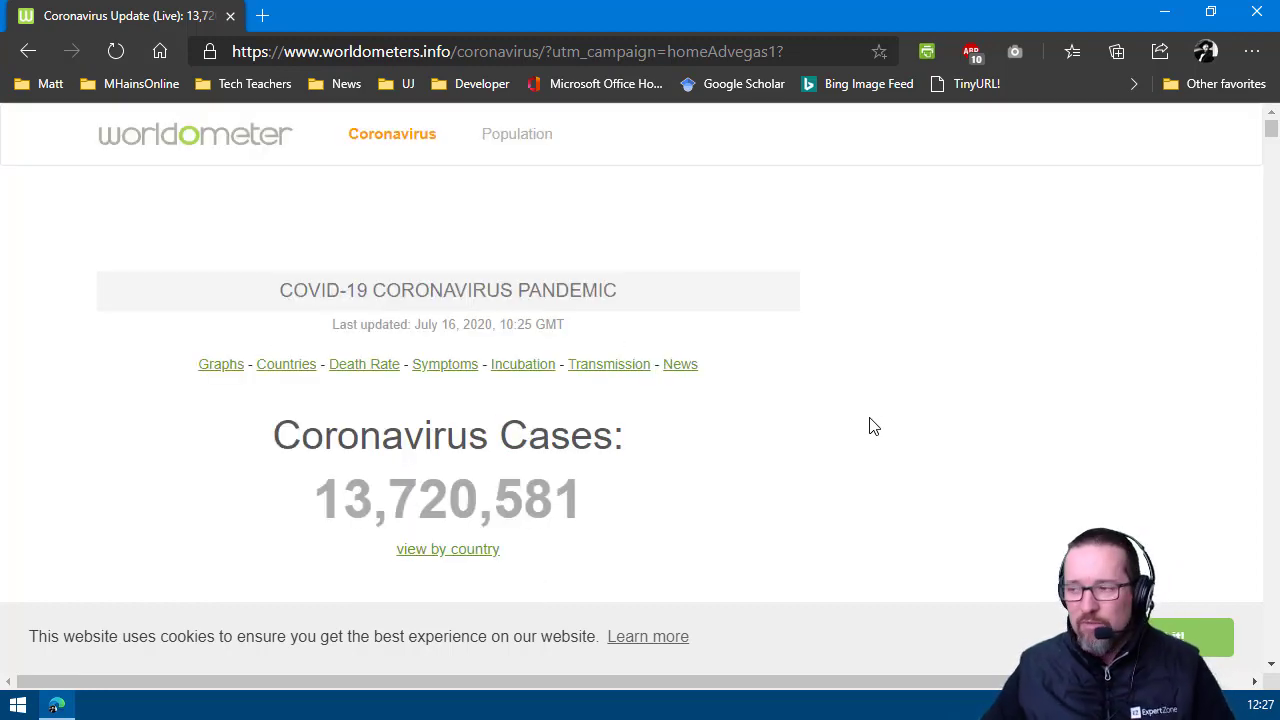
{"action": "scroll", "scroll_direction": "down", "scroll_amount": 3}
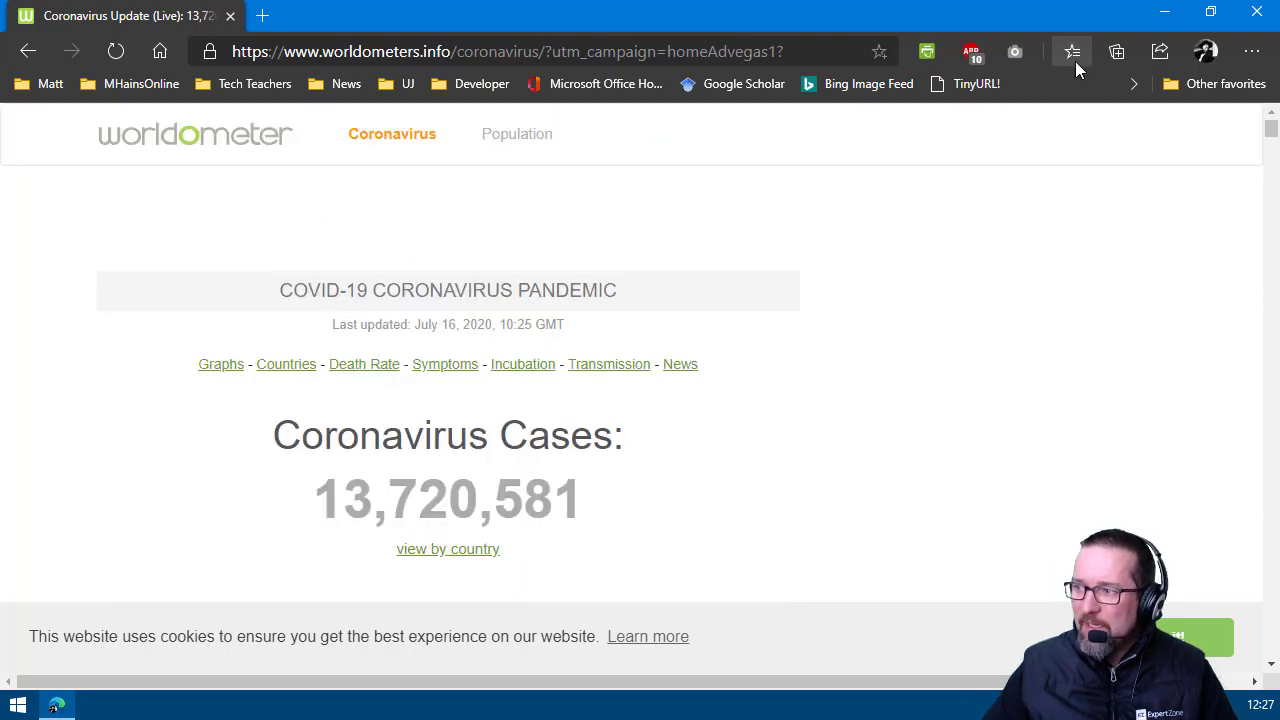
{"action": "mouse_move", "coordinate": [1070, 64]}
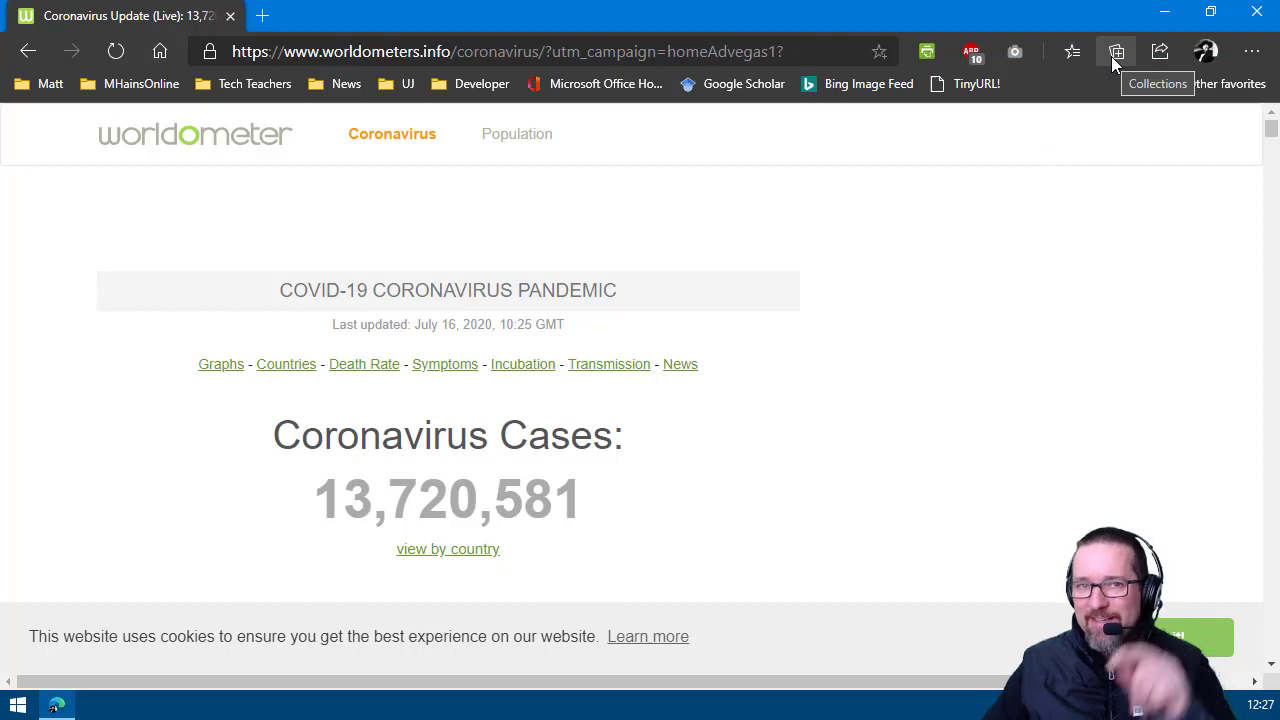
Step: Start a new collection named COVID19 and add the worldometer page to it
{"action": "left_click", "coordinate": [1116, 52]}
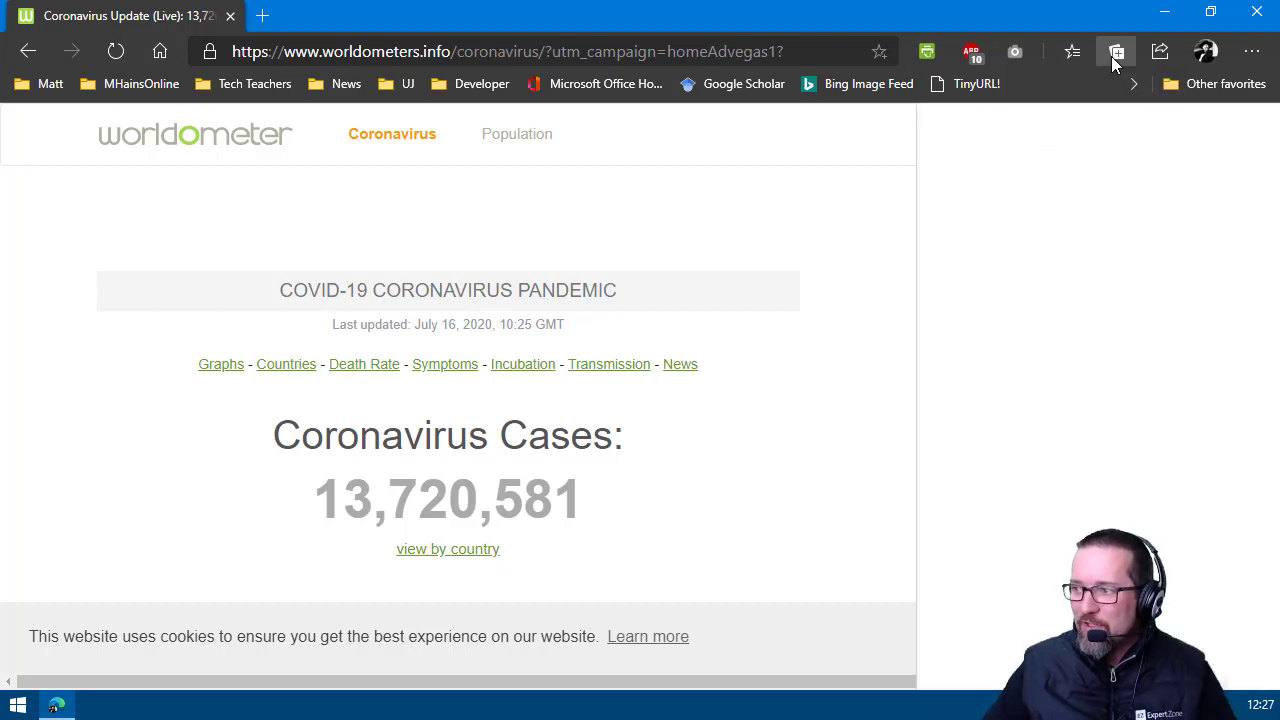
{"action": "left_click", "coordinate": [1116, 52]}
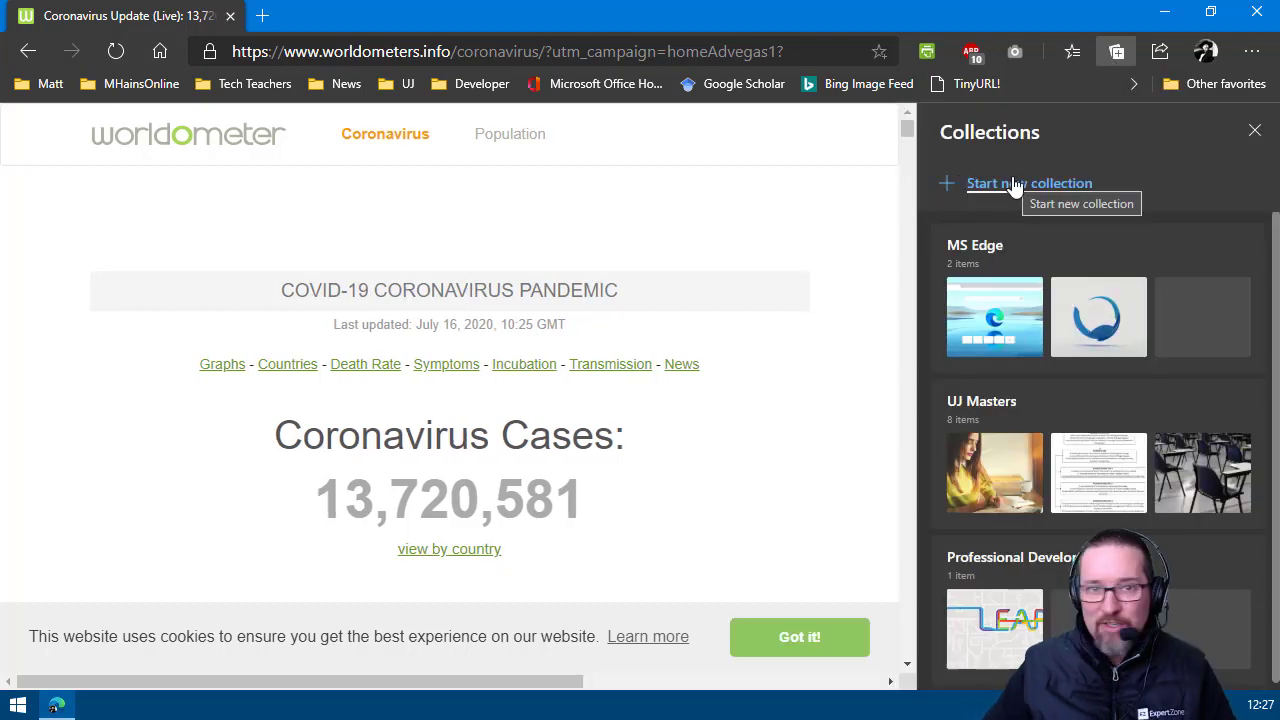
{"action": "left_click", "coordinate": [1028, 184]}
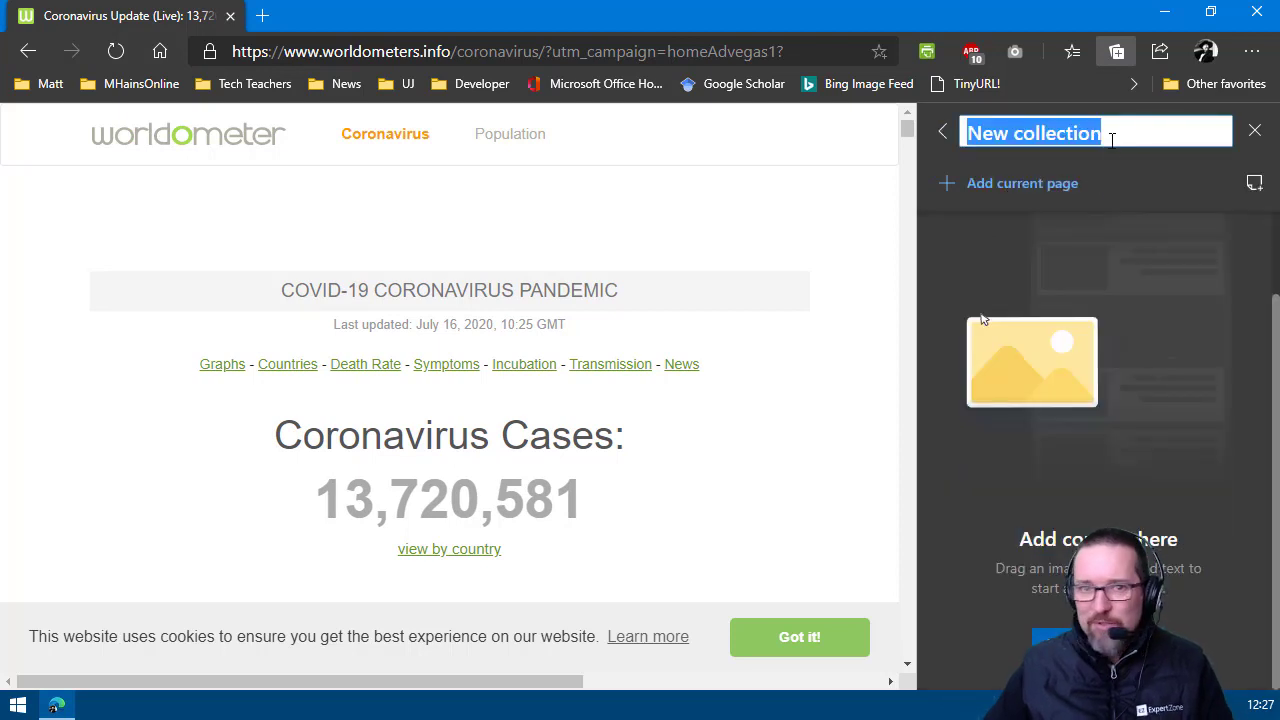
{"action": "type", "text": "COVID19"}
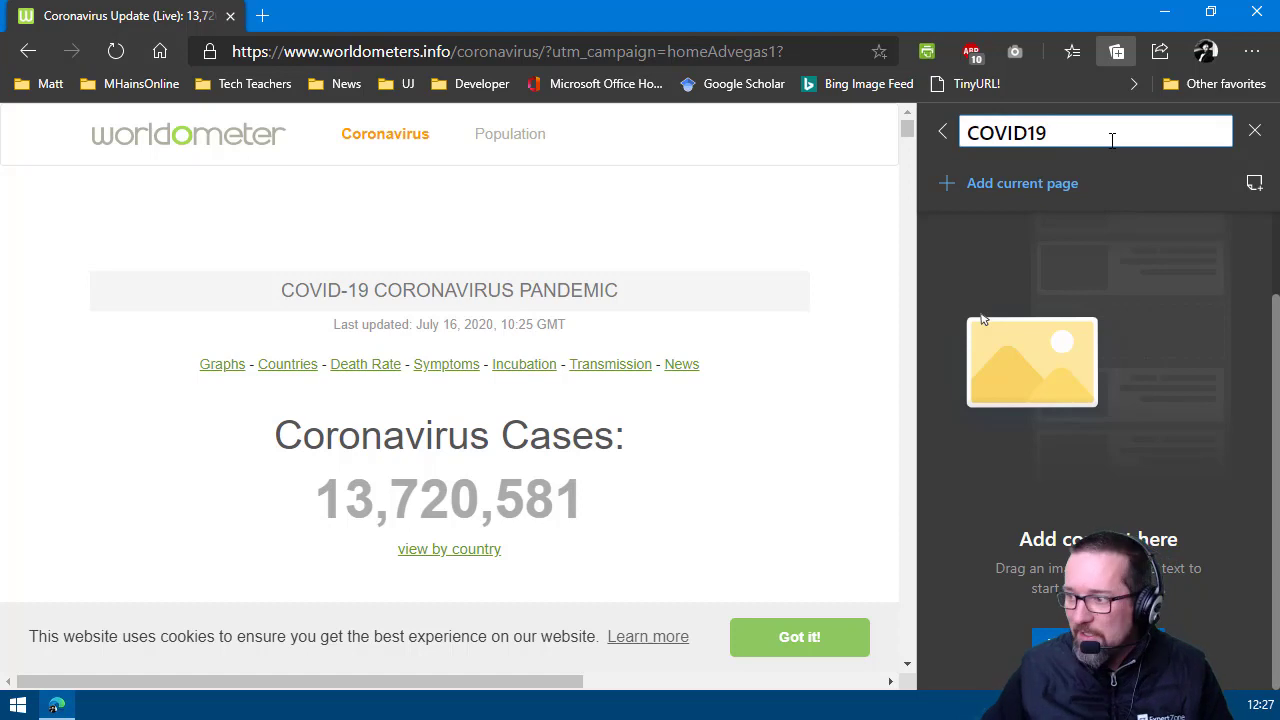
{"action": "mouse_move", "coordinate": [1004, 188]}
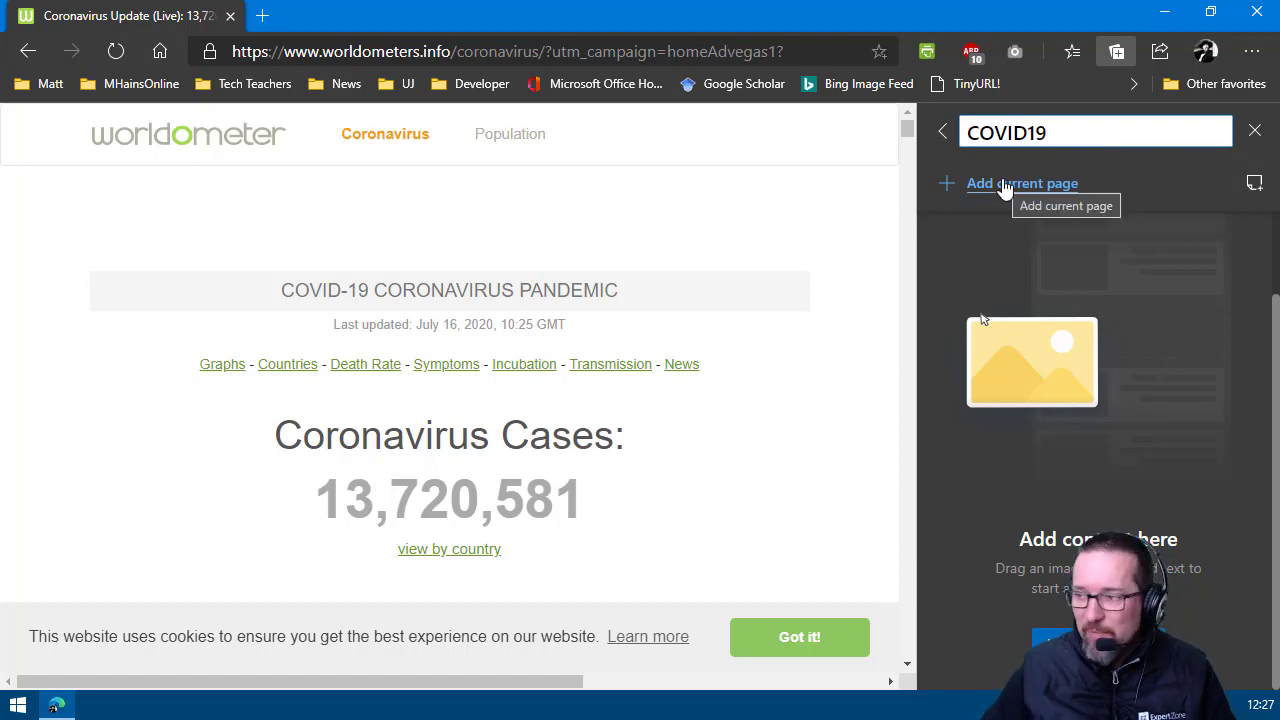
{"action": "left_click", "coordinate": [1022, 184]}
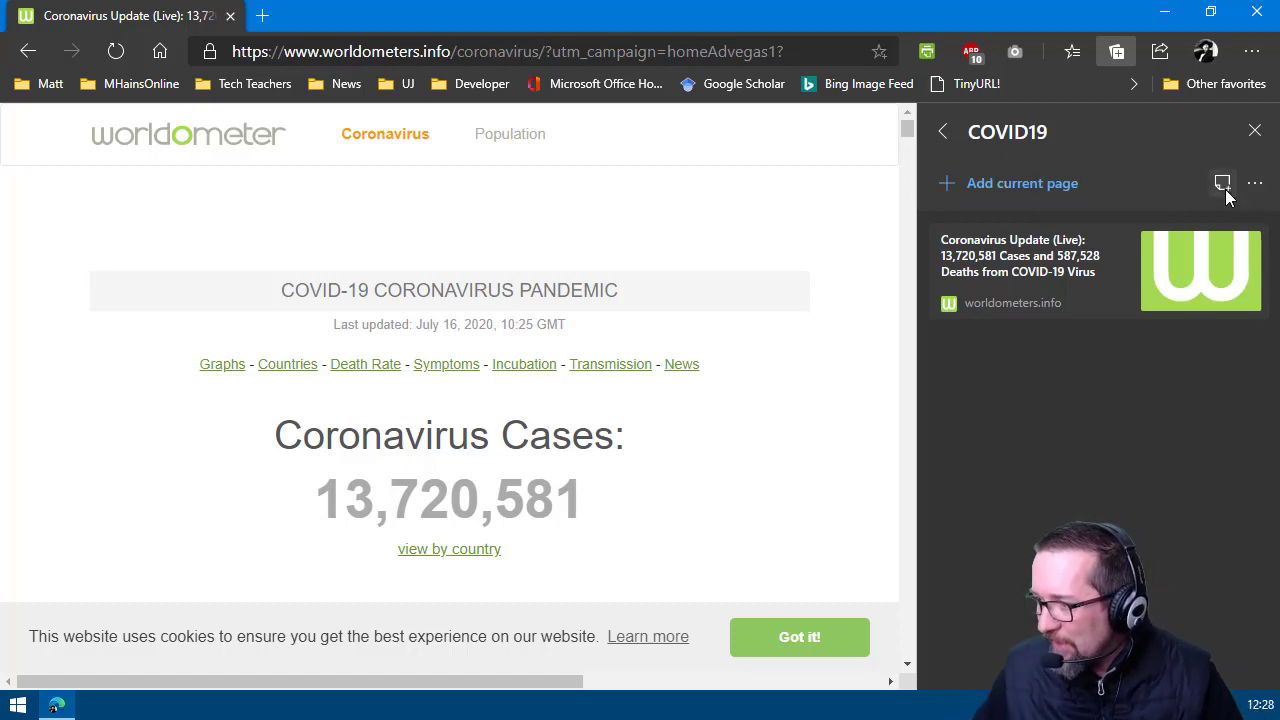
Step: Attach the note 'Great for current stats' to the saved worldometer page
{"action": "left_click", "coordinate": [1222, 184]}
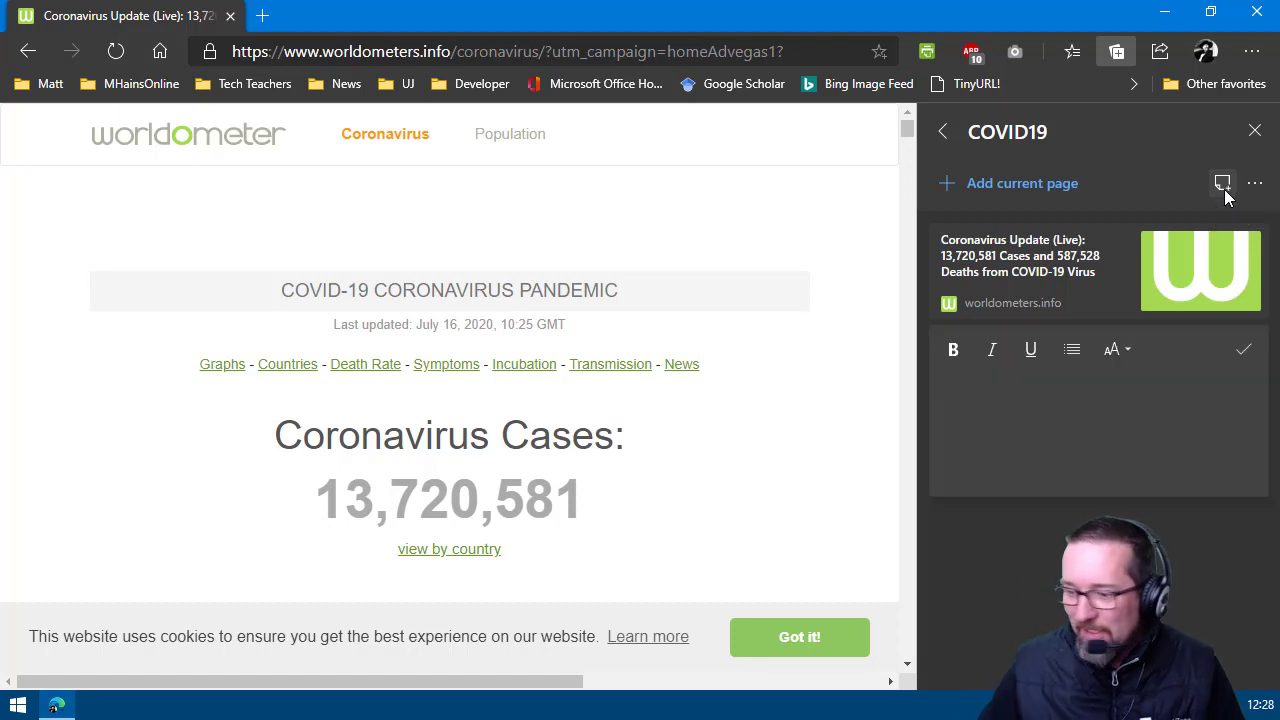
{"action": "type", "text": "Great for current stats"}
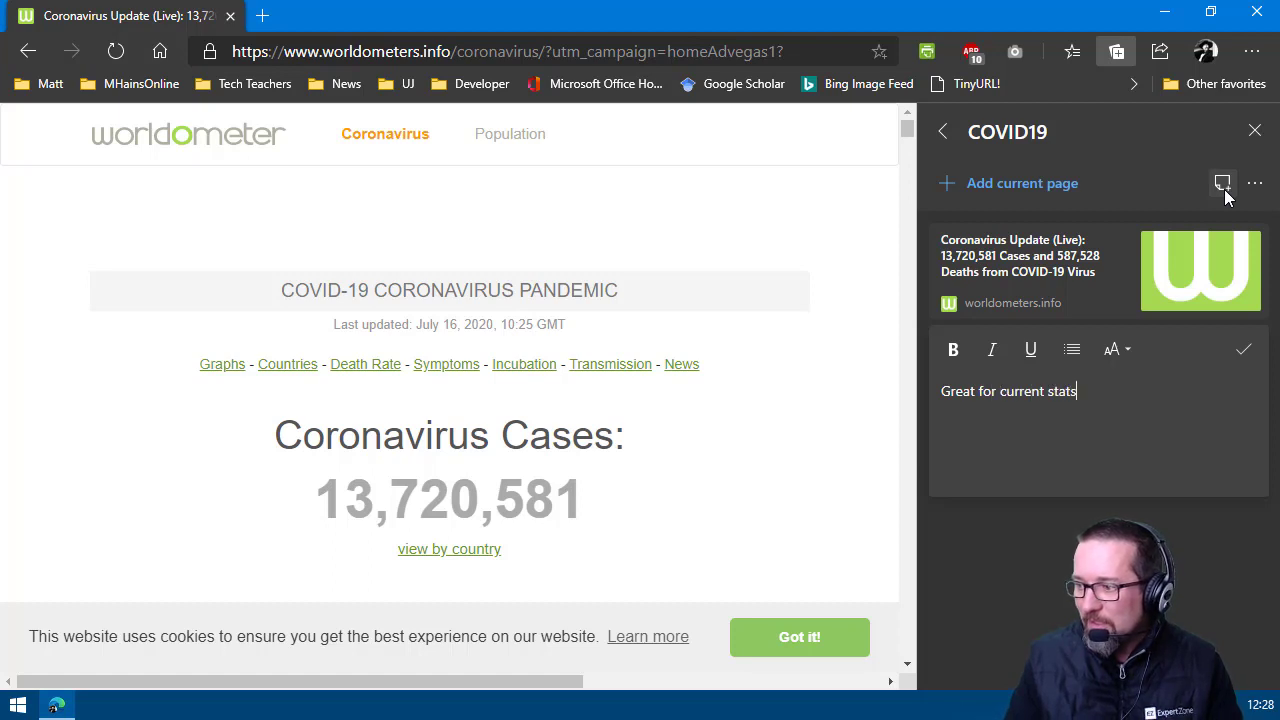
{"action": "left_click", "coordinate": [1244, 348]}
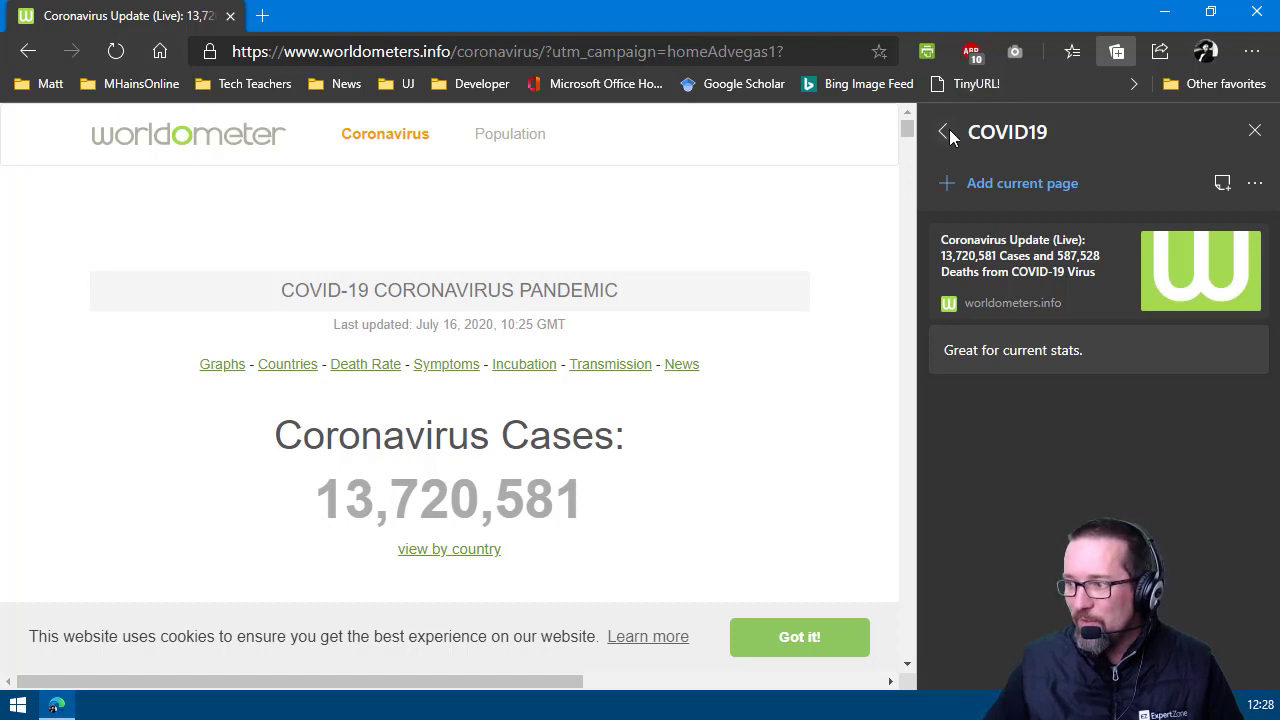
{"action": "left_click", "coordinate": [946, 132]}
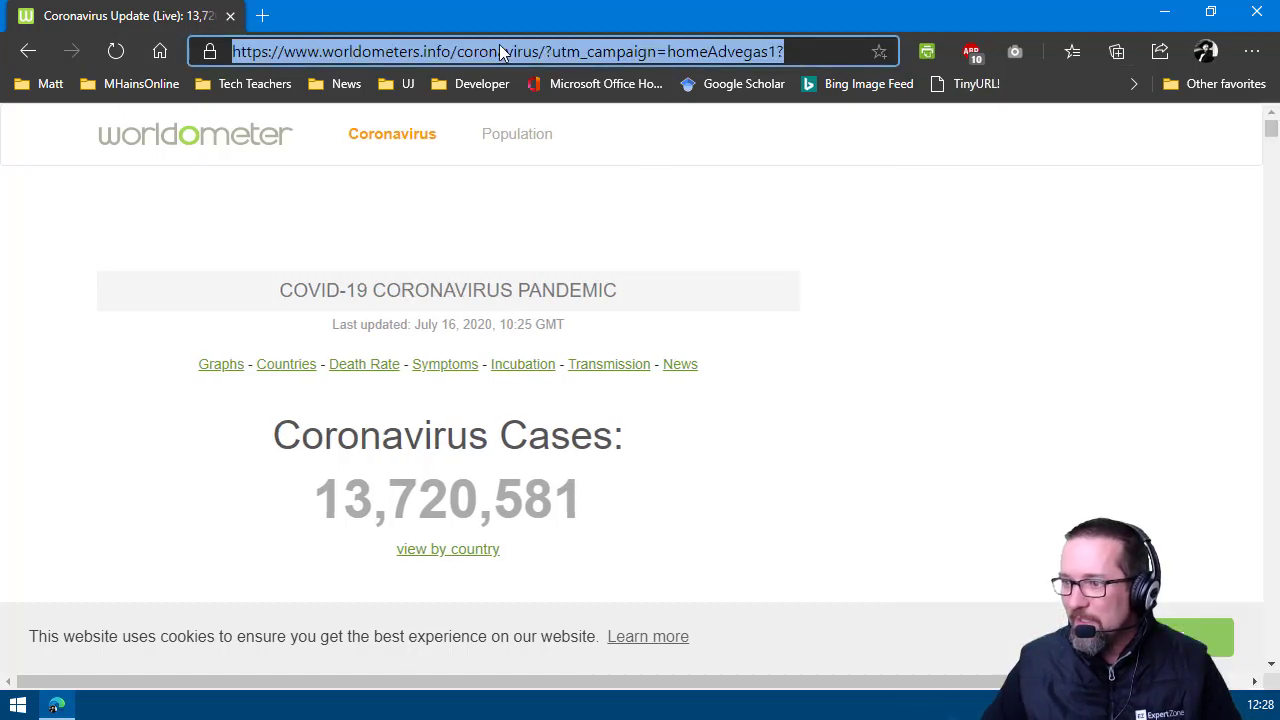
Step: Search for covid 19 diagnosis and go to the CDC Testing for COVID-19 result
{"action": "type", "text": "covid+19+diagnosis&oq=covid+19+diagnos&aqs..."}
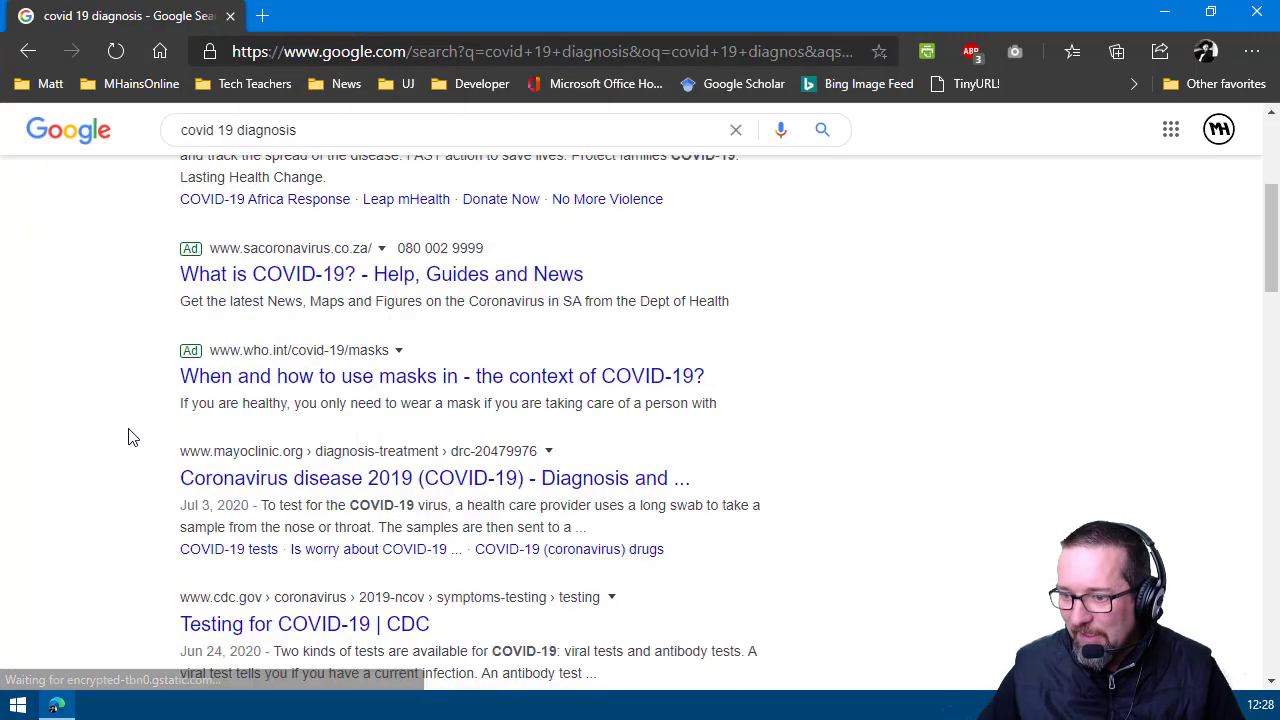
{"action": "left_click", "coordinate": [304, 624]}
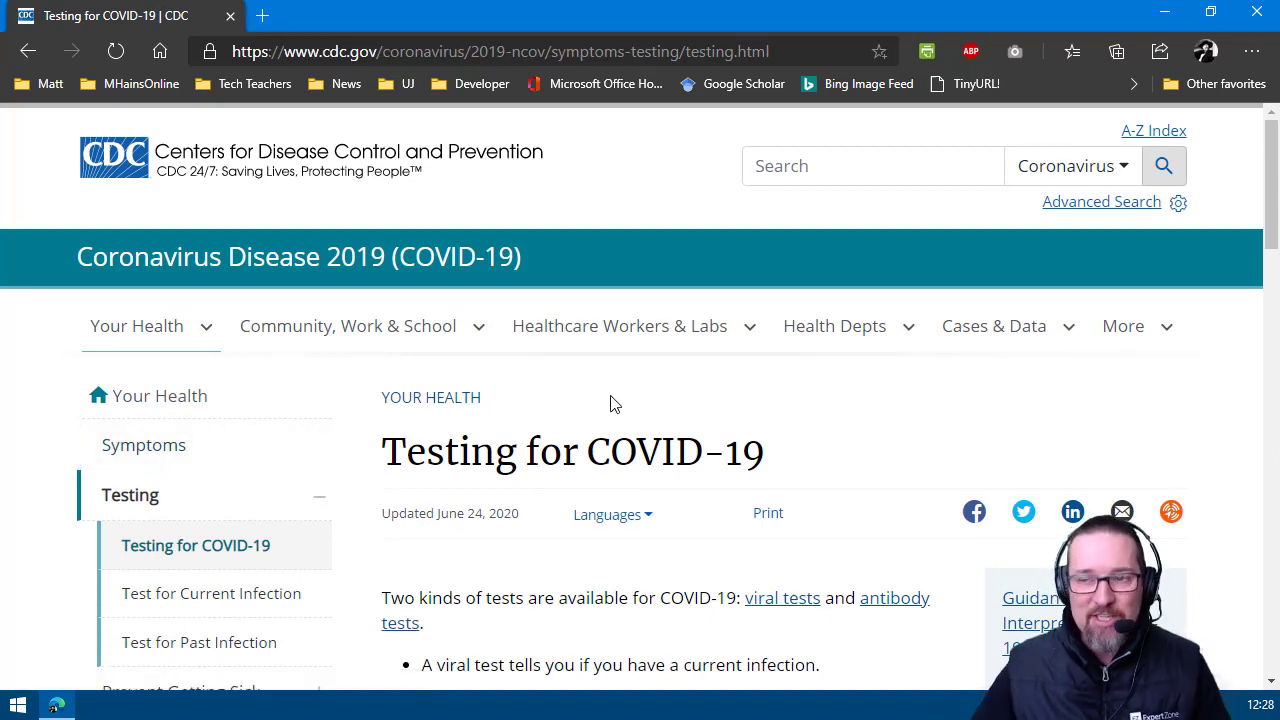
{"action": "mouse_move", "coordinate": [616, 204]}
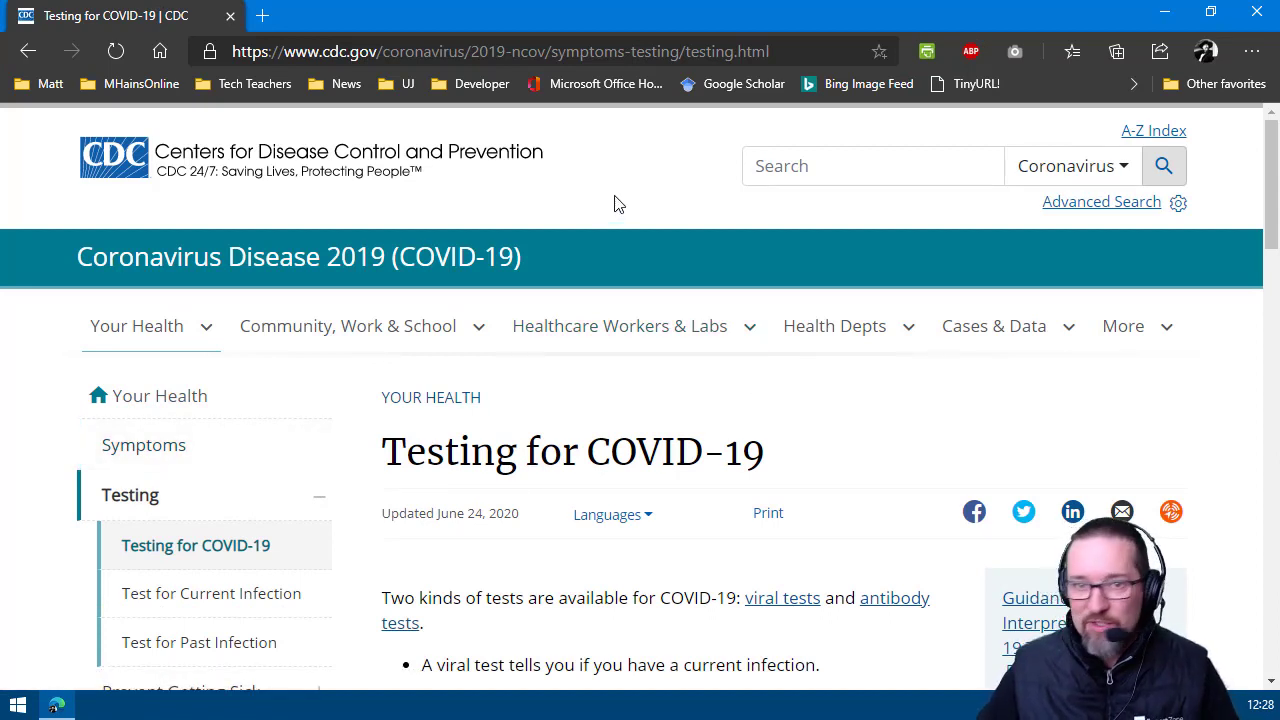
{"action": "right_click", "coordinate": [618, 210]}
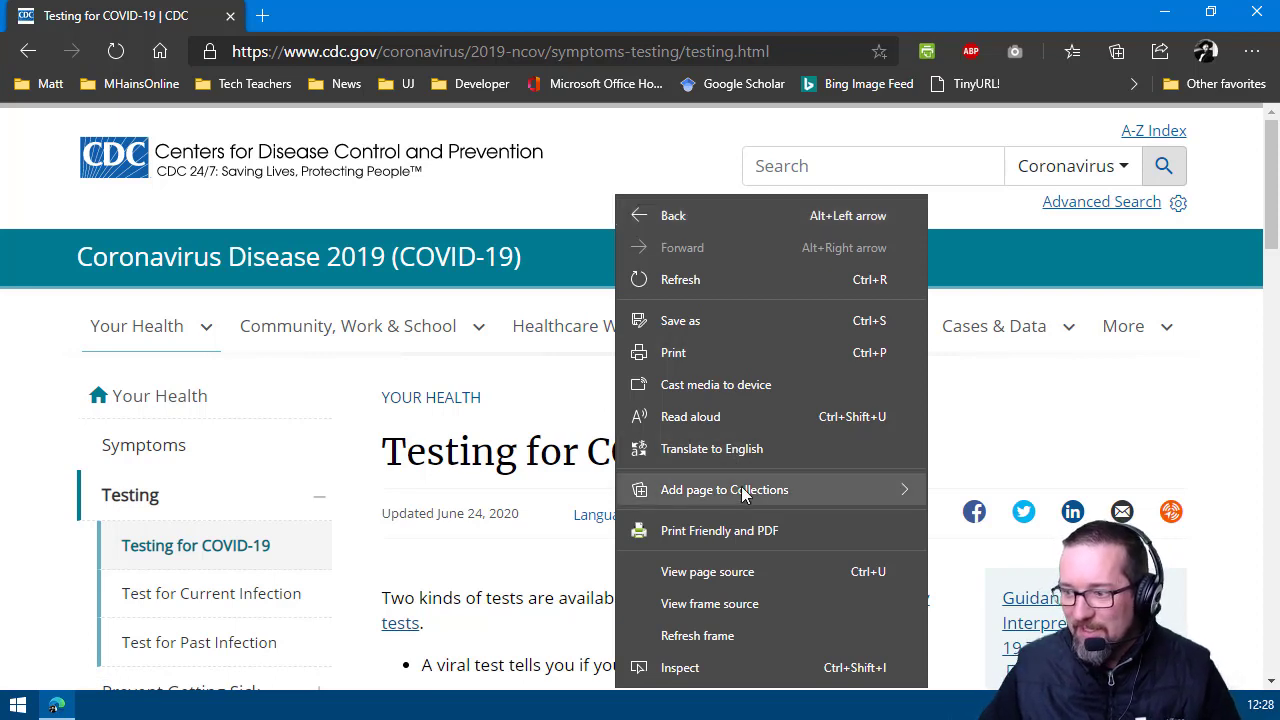
{"action": "mouse_move", "coordinate": [724, 488]}
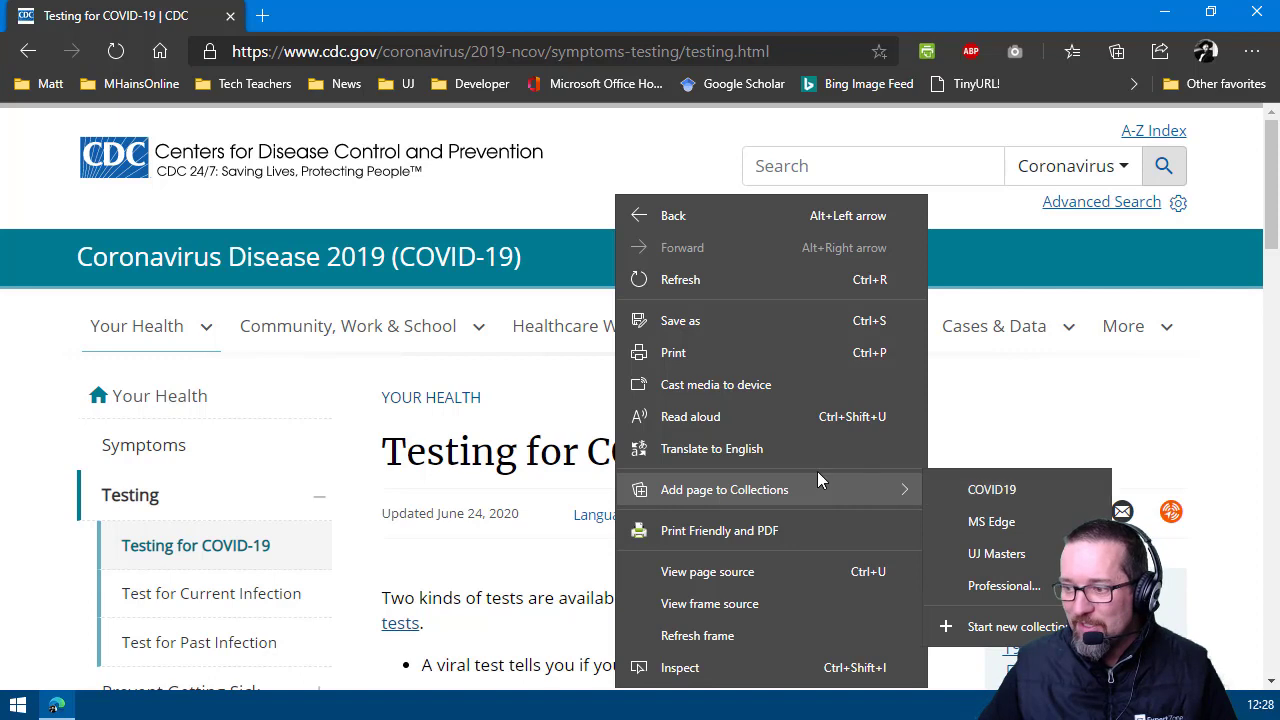
{"action": "mouse_move", "coordinate": [1090, 10]}
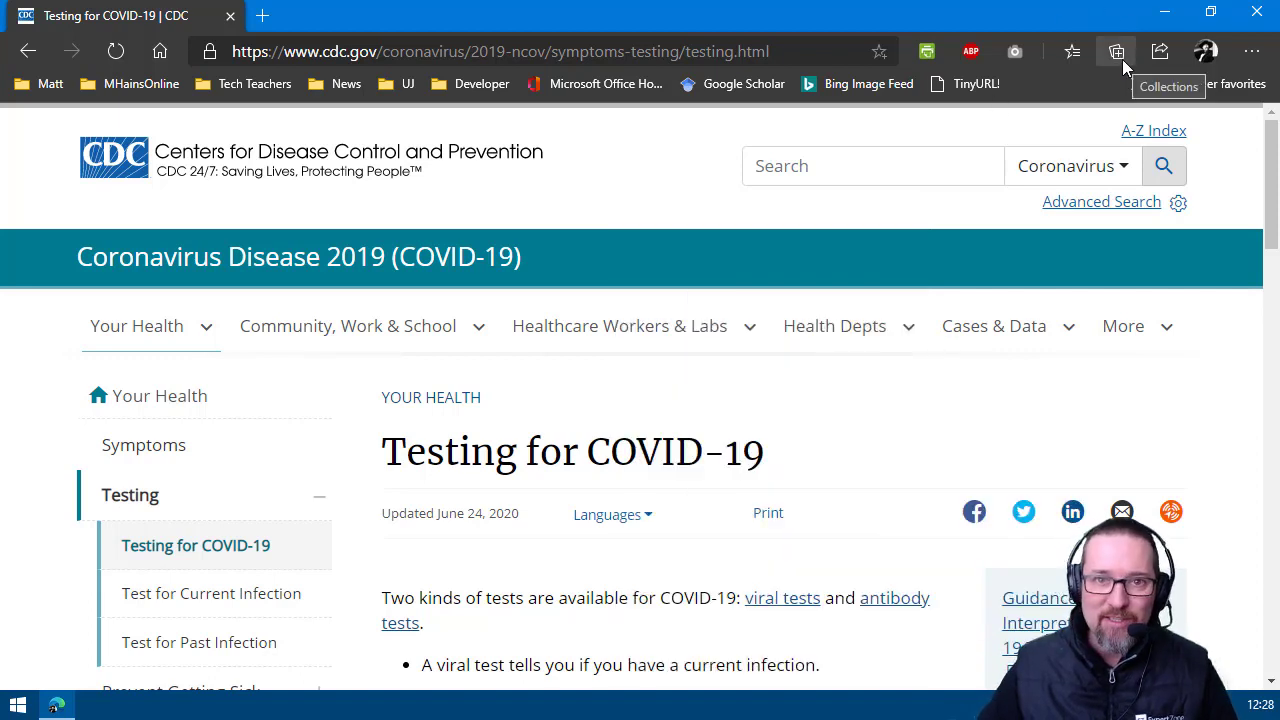
{"action": "left_click", "coordinate": [1116, 52]}
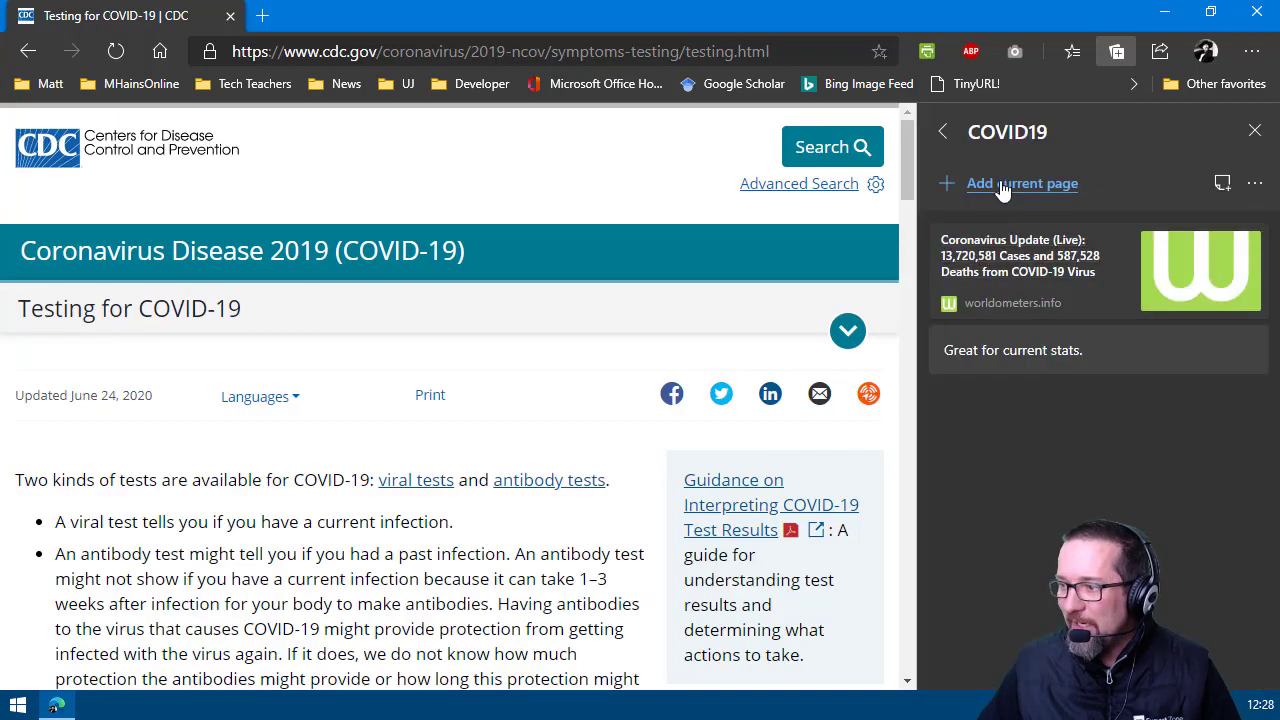
{"action": "left_click", "coordinate": [1022, 184]}
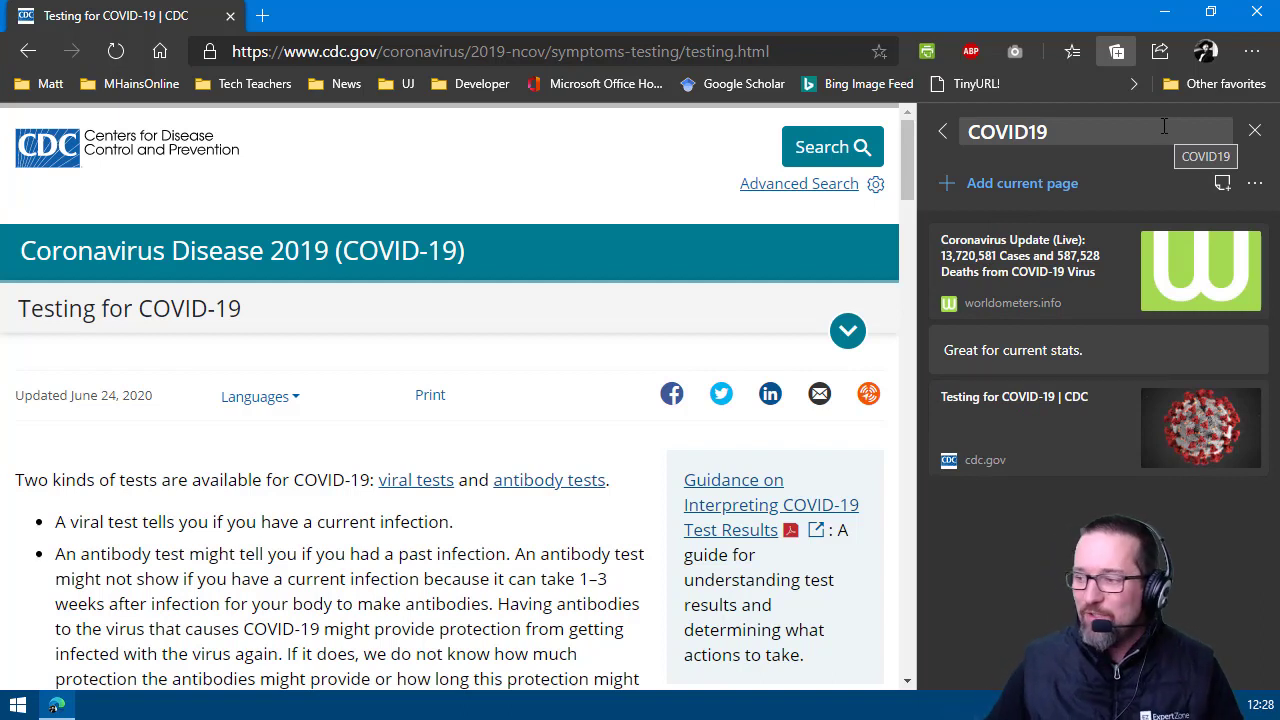
{"action": "mouse_move", "coordinate": [678, 358]}
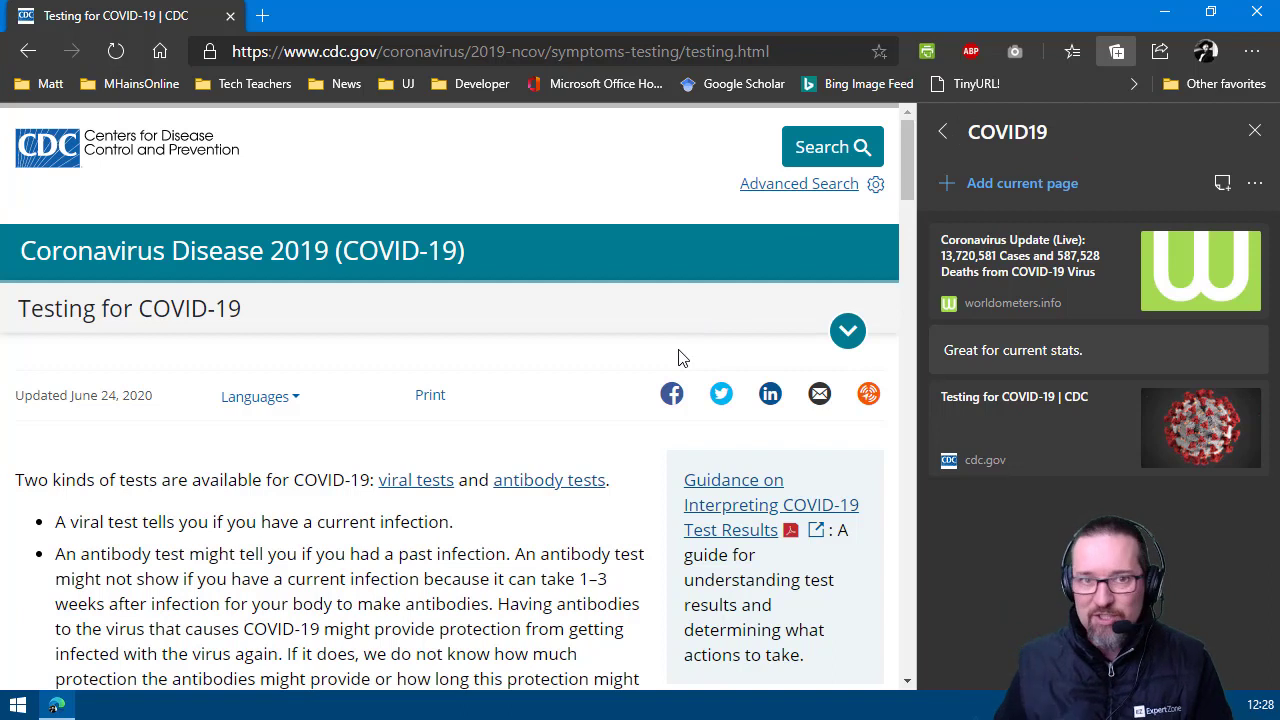
{"action": "mouse_move", "coordinate": [1244, 158]}
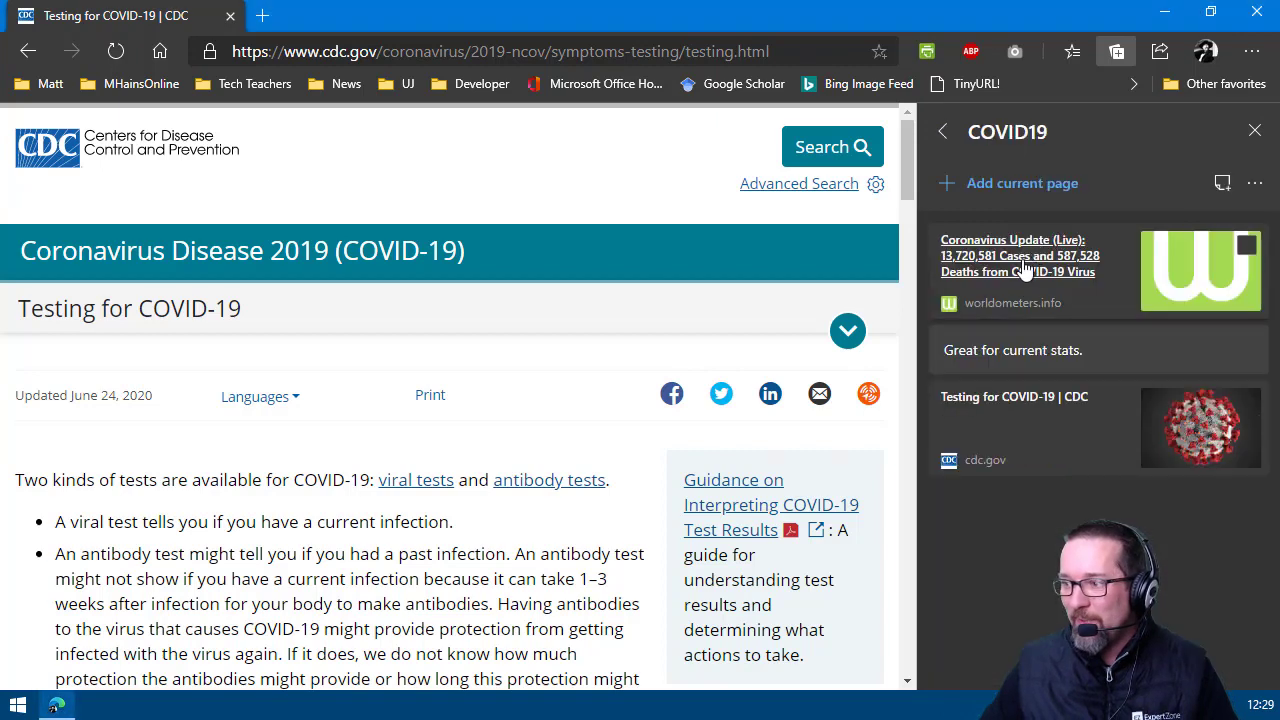
{"action": "mouse_move", "coordinate": [1256, 184]}
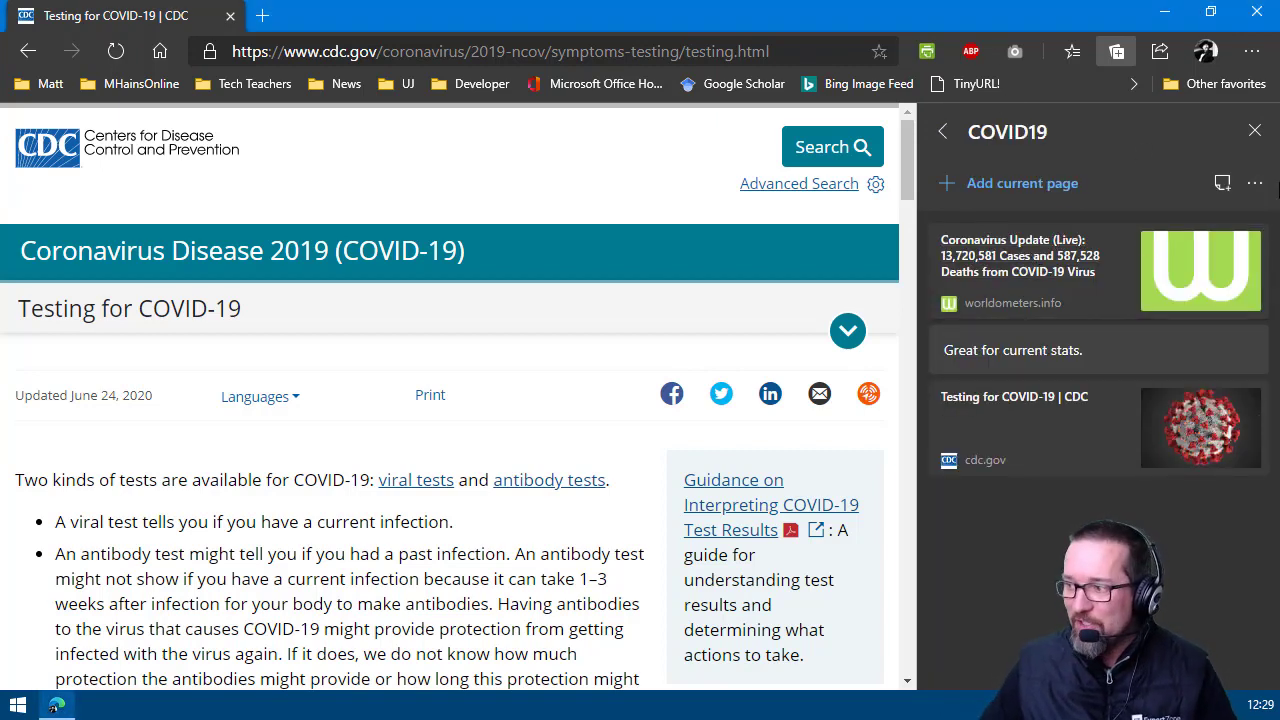
Step: Export the COVID19 collection via Send to Word into a new online document
{"action": "left_click", "coordinate": [1256, 184]}
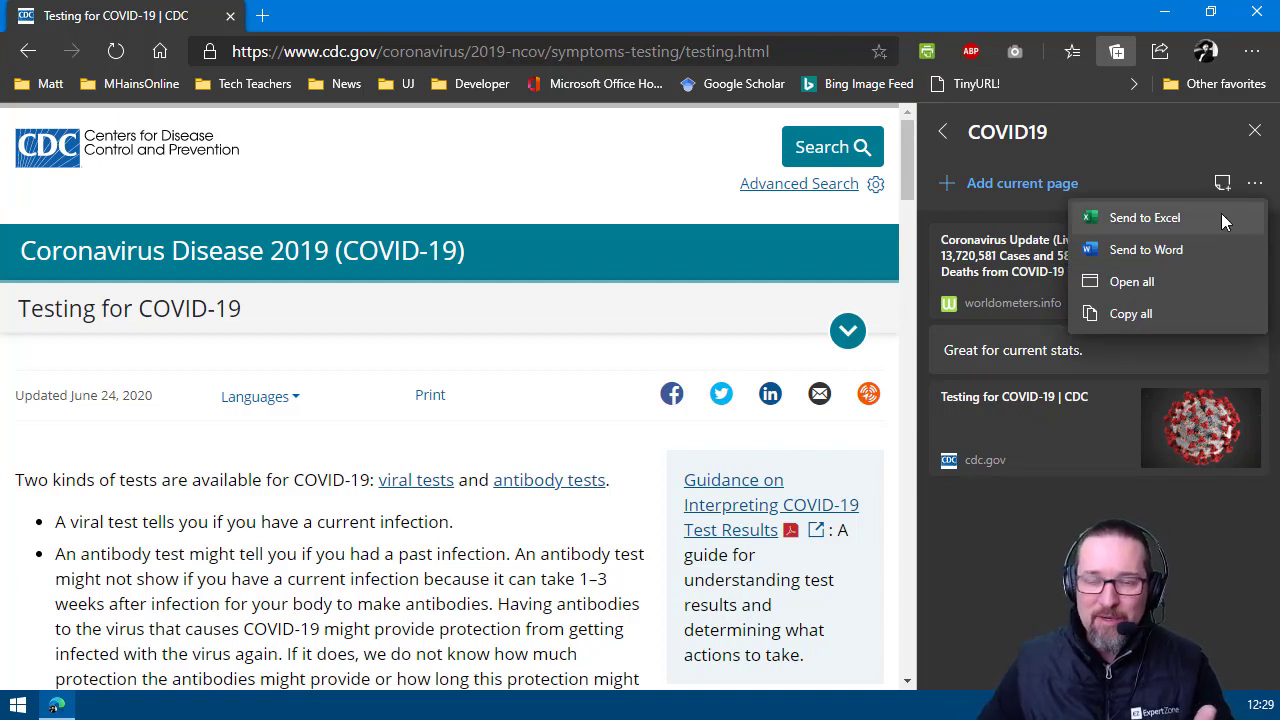
{"action": "mouse_move", "coordinate": [1146, 248]}
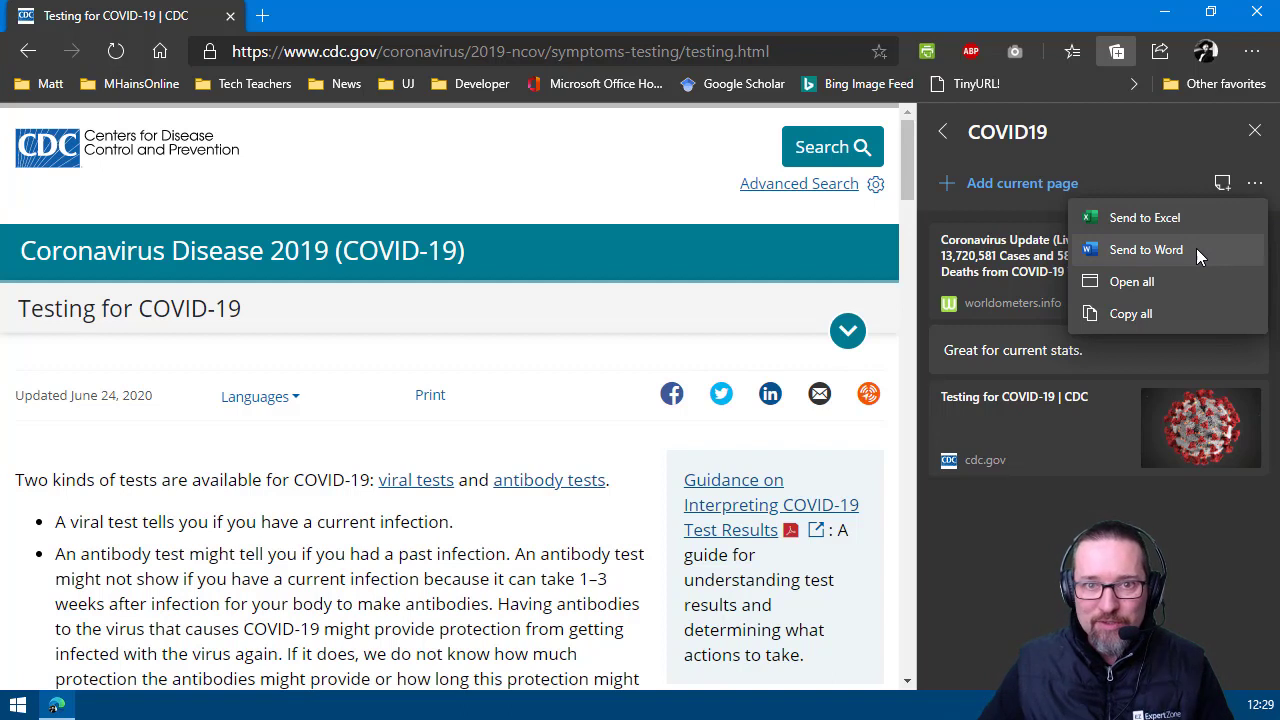
{"action": "mouse_move", "coordinate": [1170, 288]}
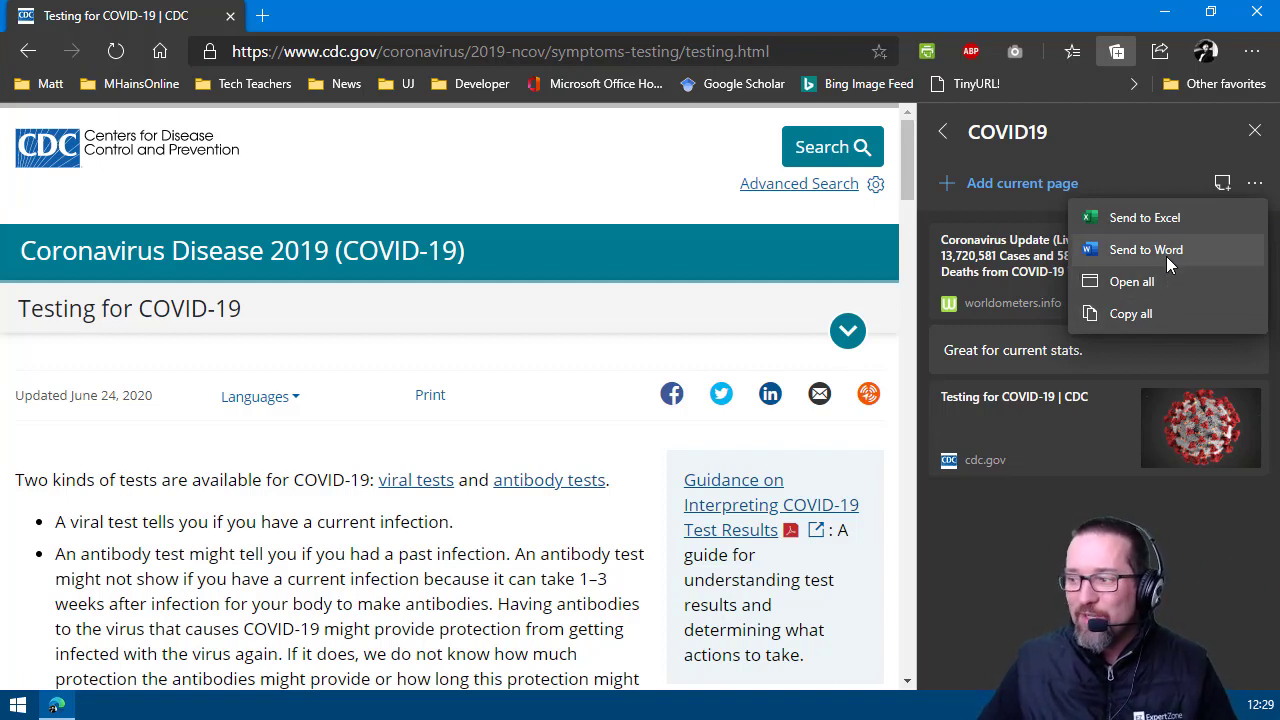
{"action": "left_click", "coordinate": [1146, 248]}
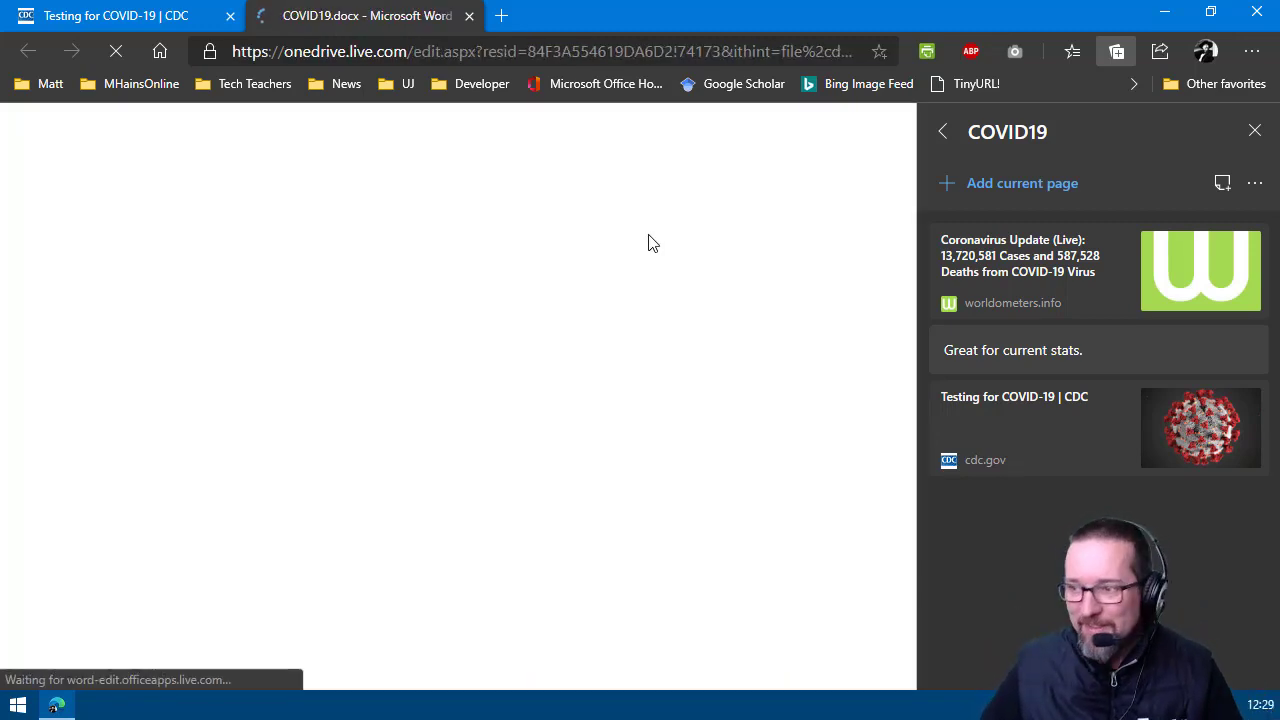
{"action": "mouse_move", "coordinate": [660, 598]}
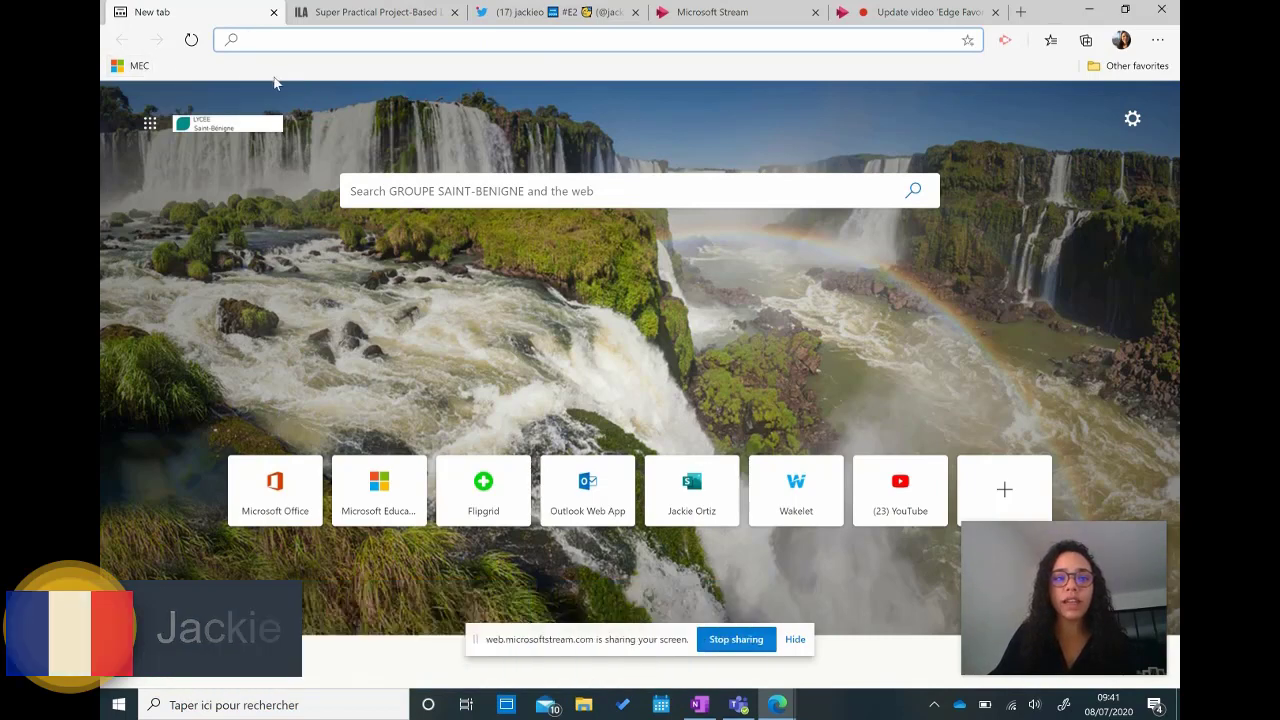
{"action": "mouse_move", "coordinate": [130, 64]}
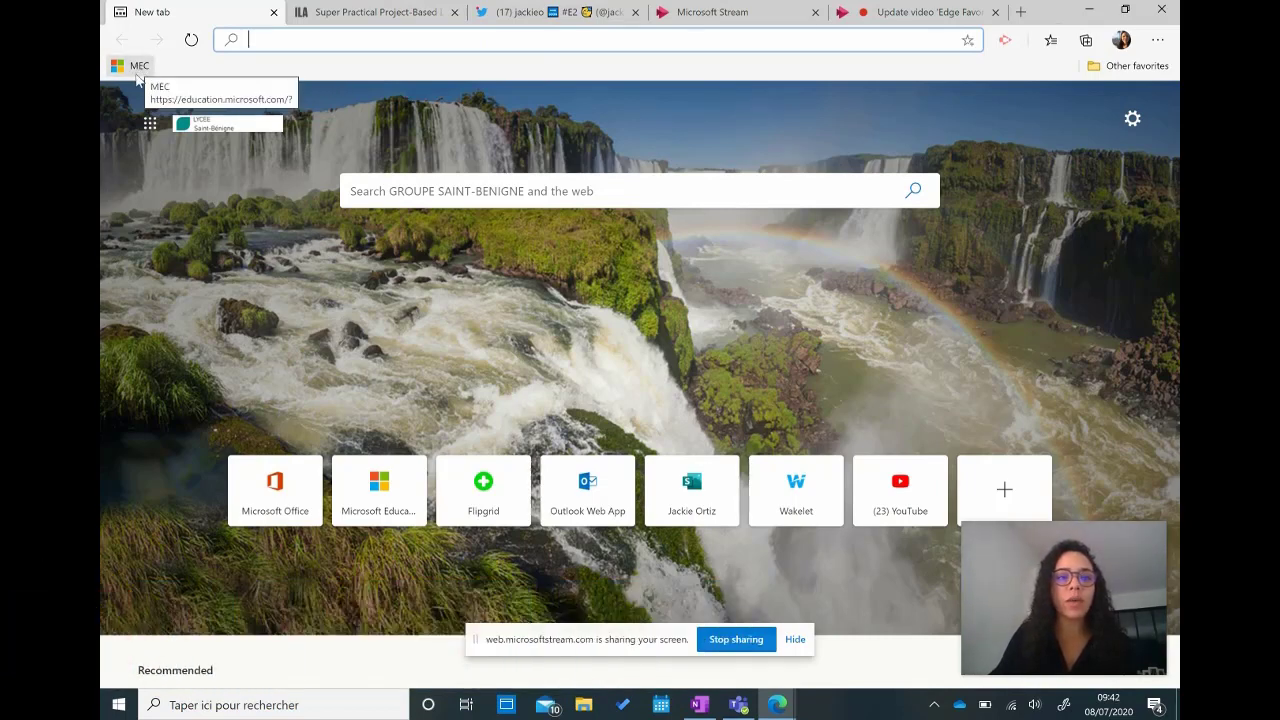
{"action": "mouse_move", "coordinate": [196, 60]}
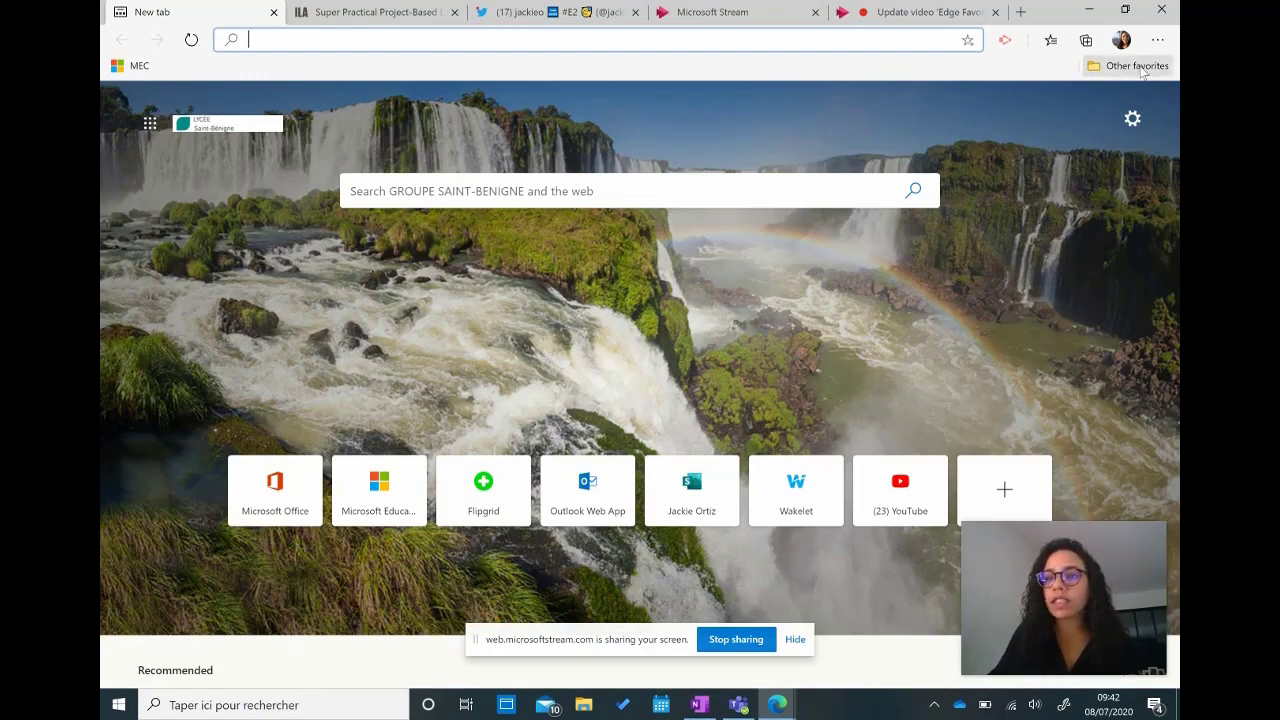
{"action": "mouse_move", "coordinate": [224, 78]}
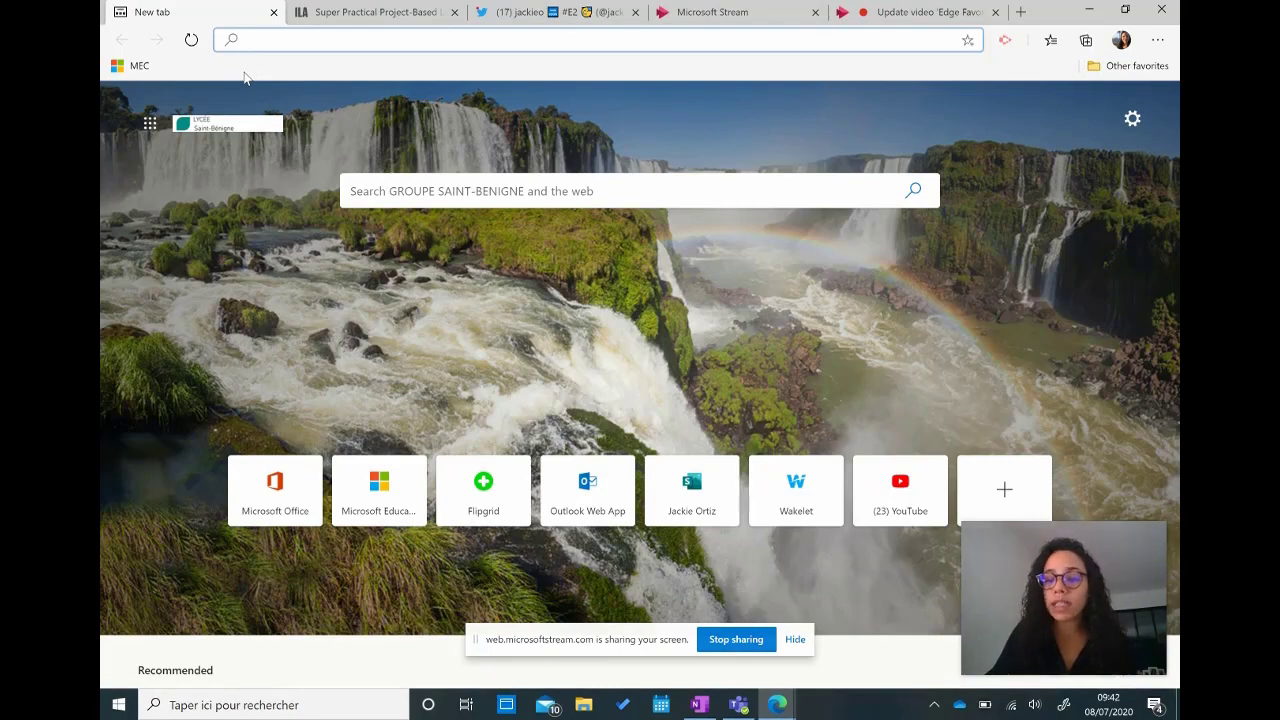
Step: Save the Project-Based Learning Ideas article as a favorite on the Favorites bar
{"action": "left_click", "coordinate": [374, 12]}
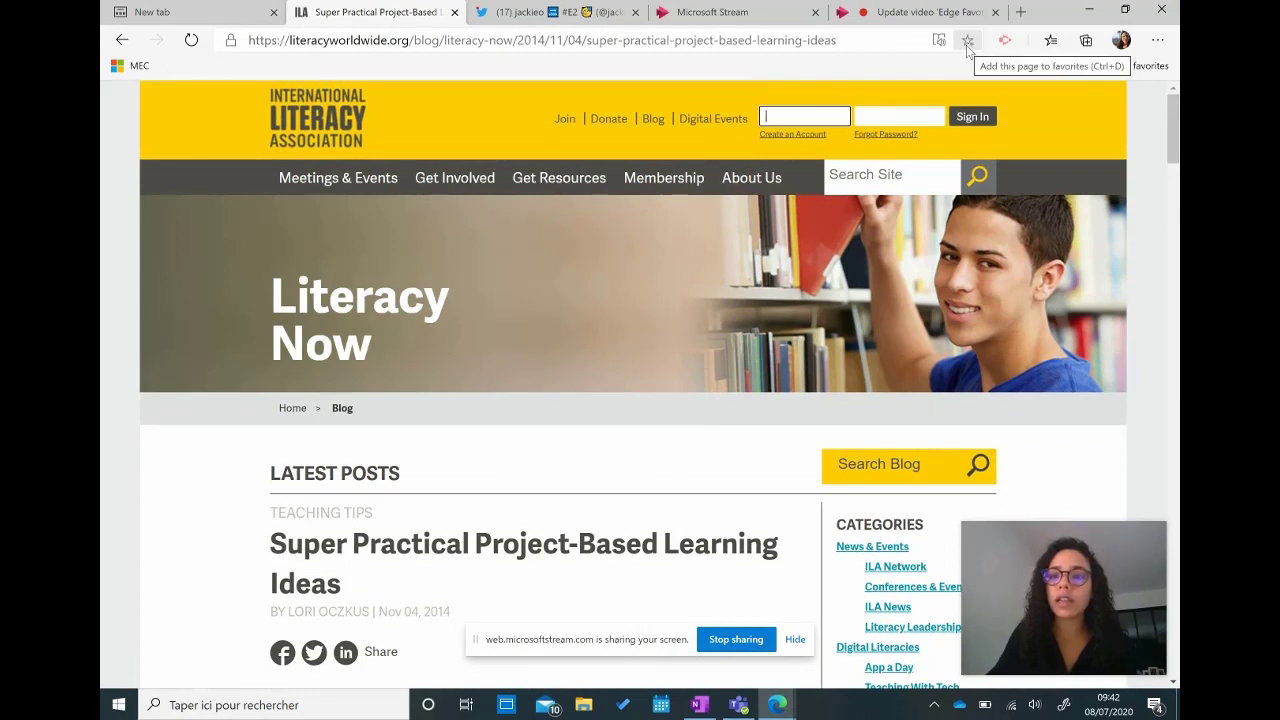
{"action": "left_click", "coordinate": [968, 40]}
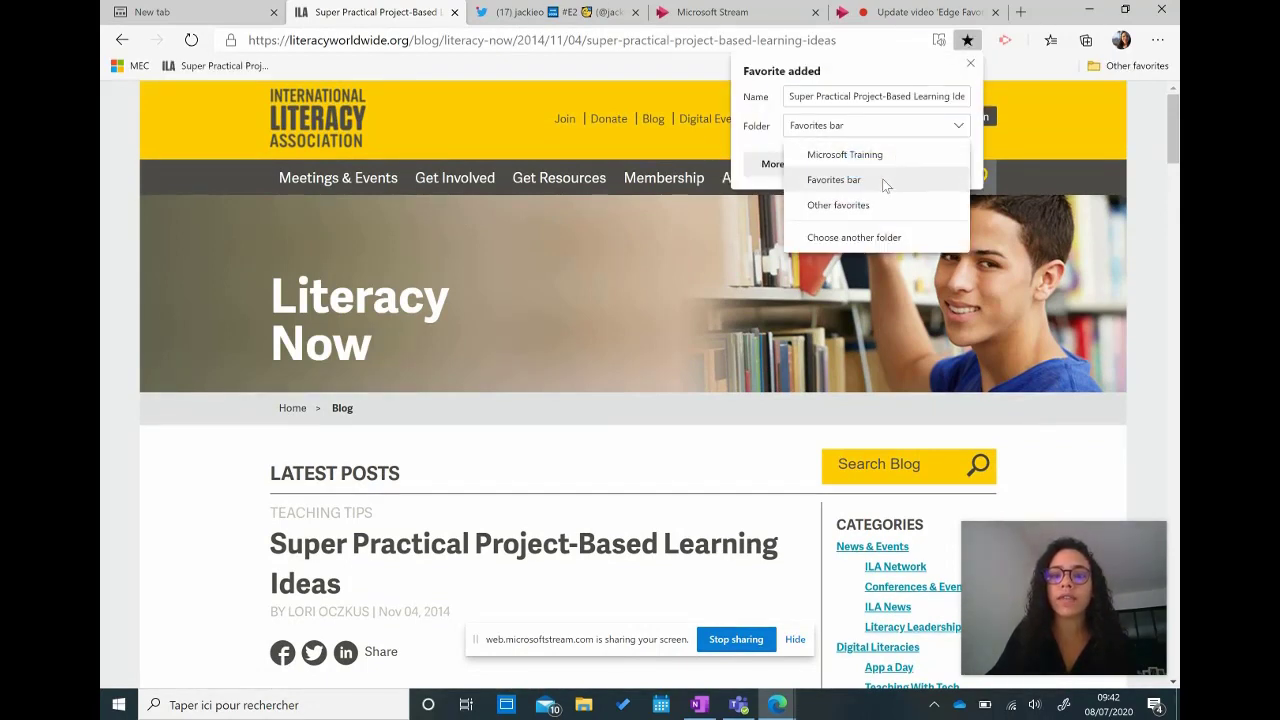
{"action": "left_click", "coordinate": [832, 180]}
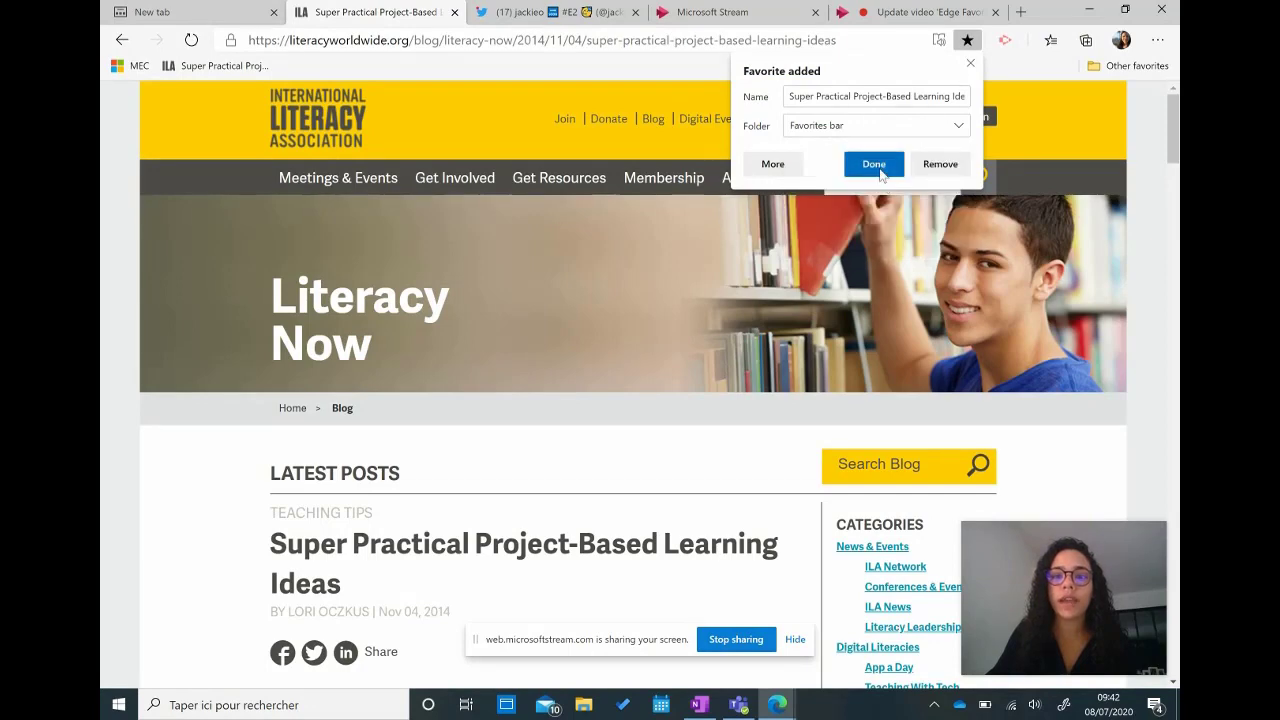
{"action": "left_click", "coordinate": [872, 164]}
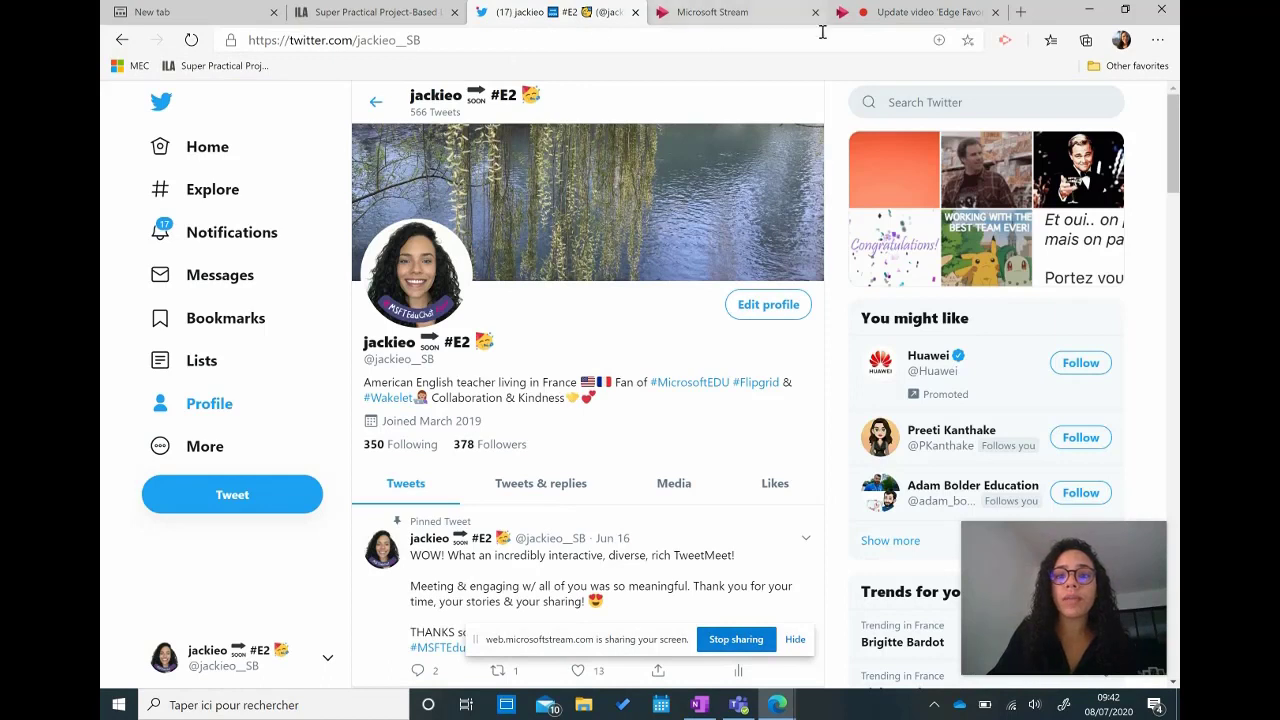
Step: Save the Twitter profile into a new Social media folder under the Favorites bar
{"action": "left_click", "coordinate": [968, 40]}
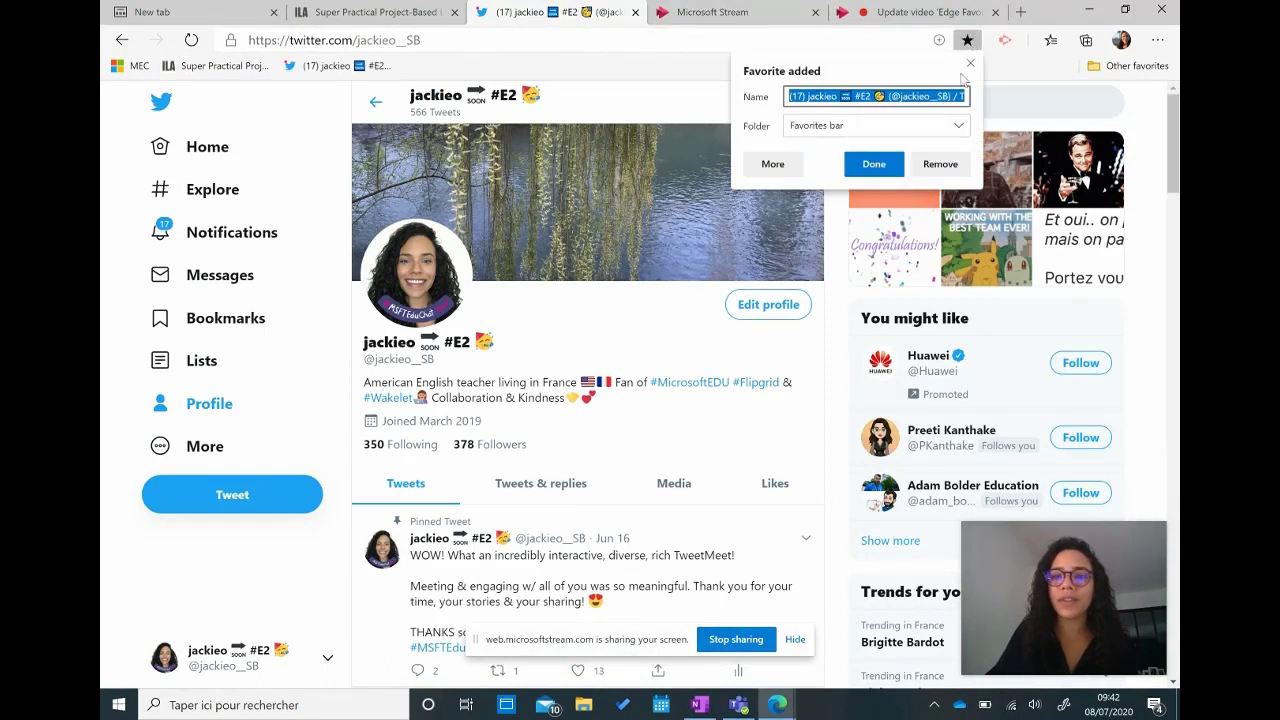
{"action": "mouse_move", "coordinate": [896, 144]}
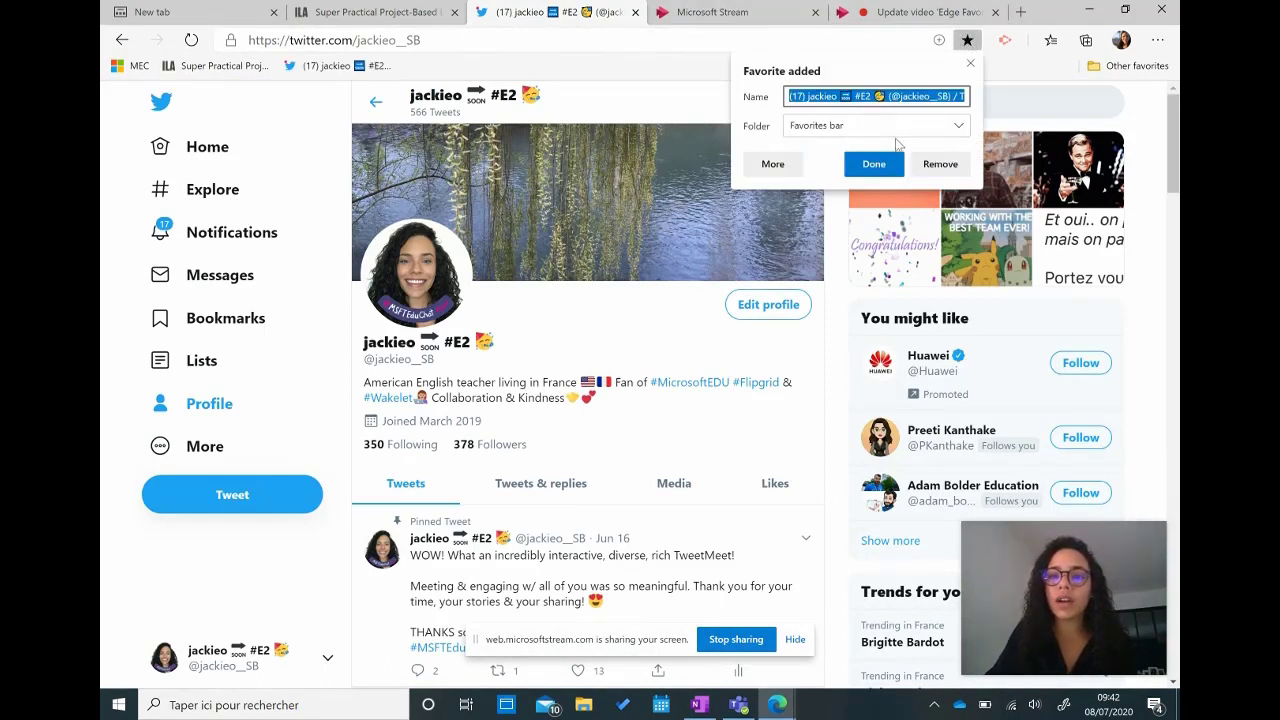
{"action": "left_click", "coordinate": [772, 164]}
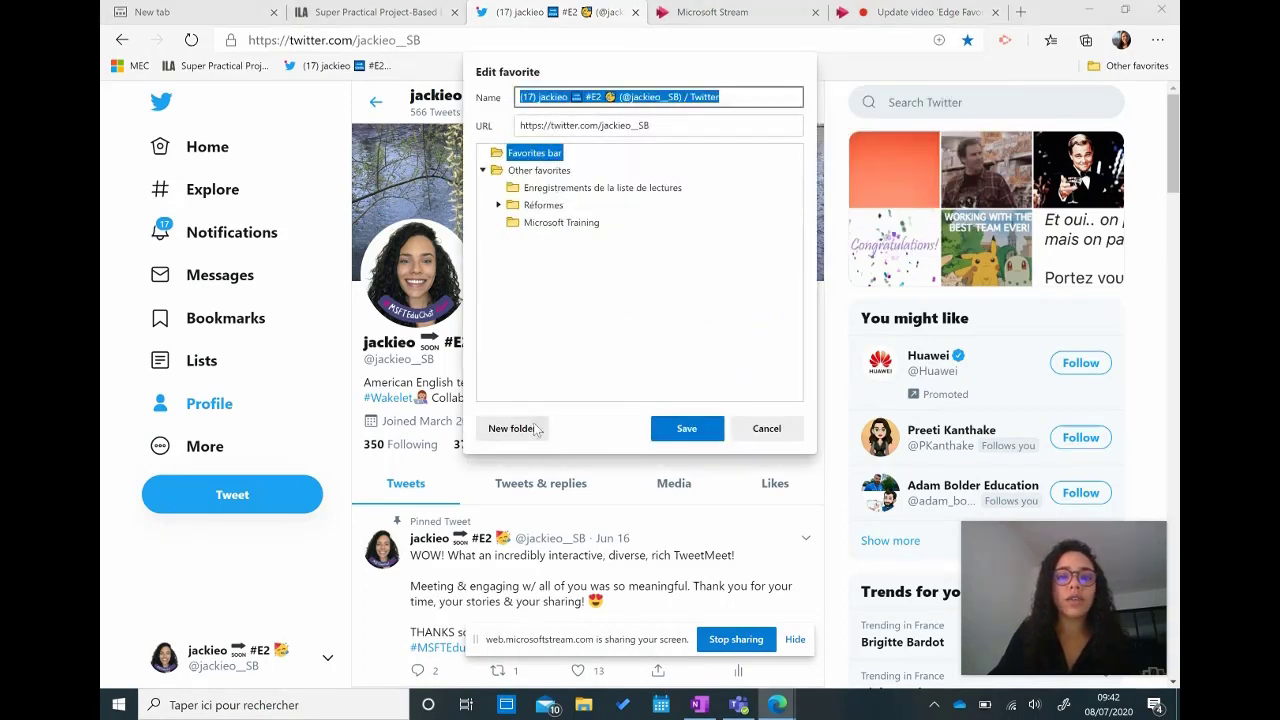
{"action": "left_click", "coordinate": [512, 428]}
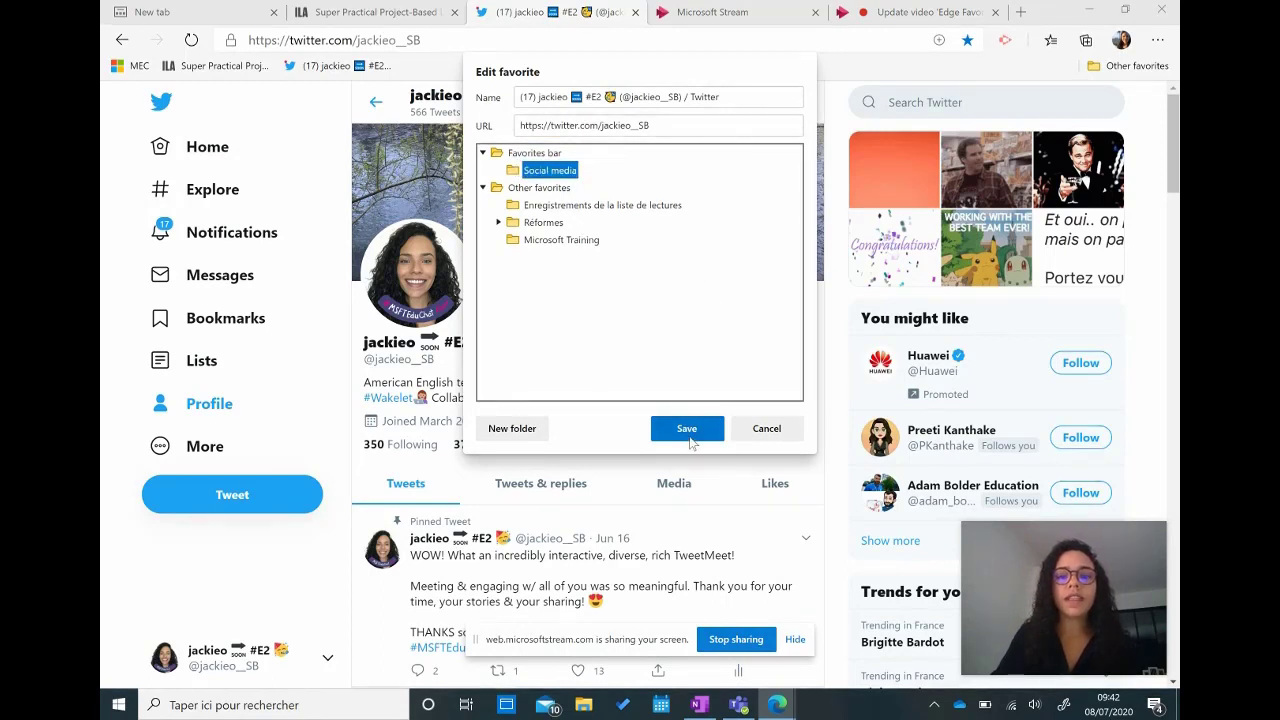
{"action": "left_click", "coordinate": [688, 428]}
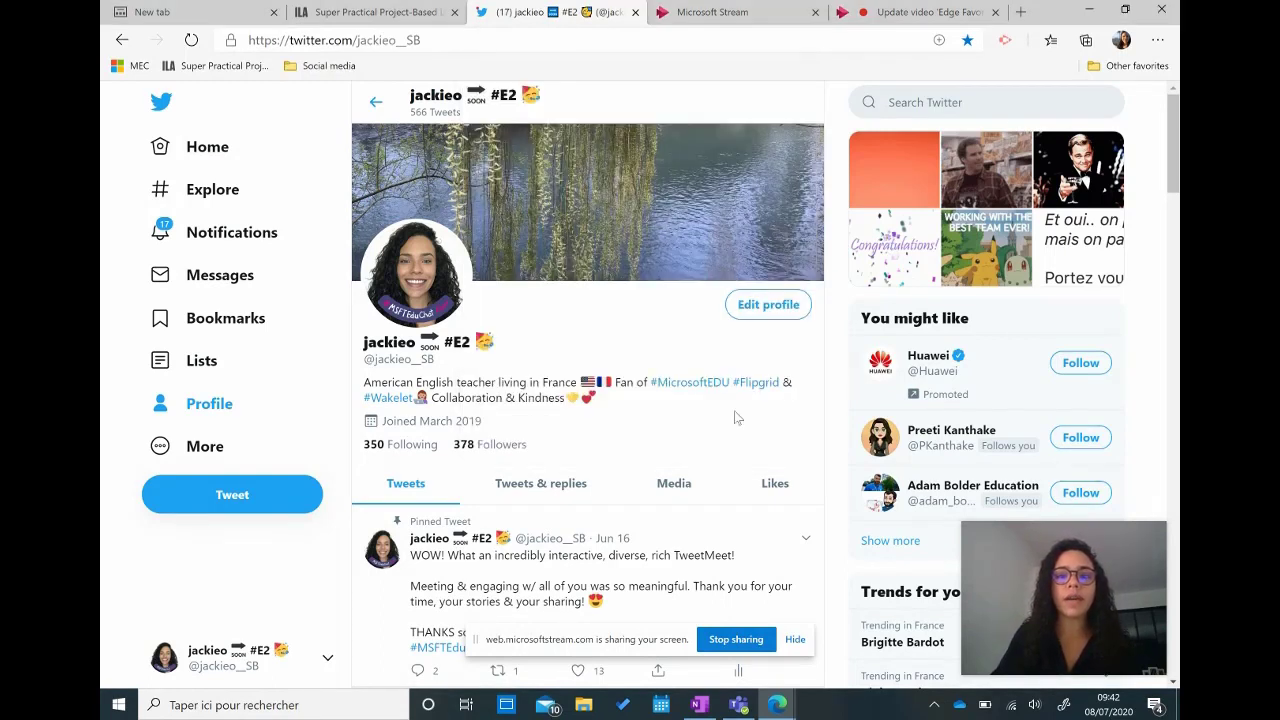
{"action": "mouse_move", "coordinate": [704, 70]}
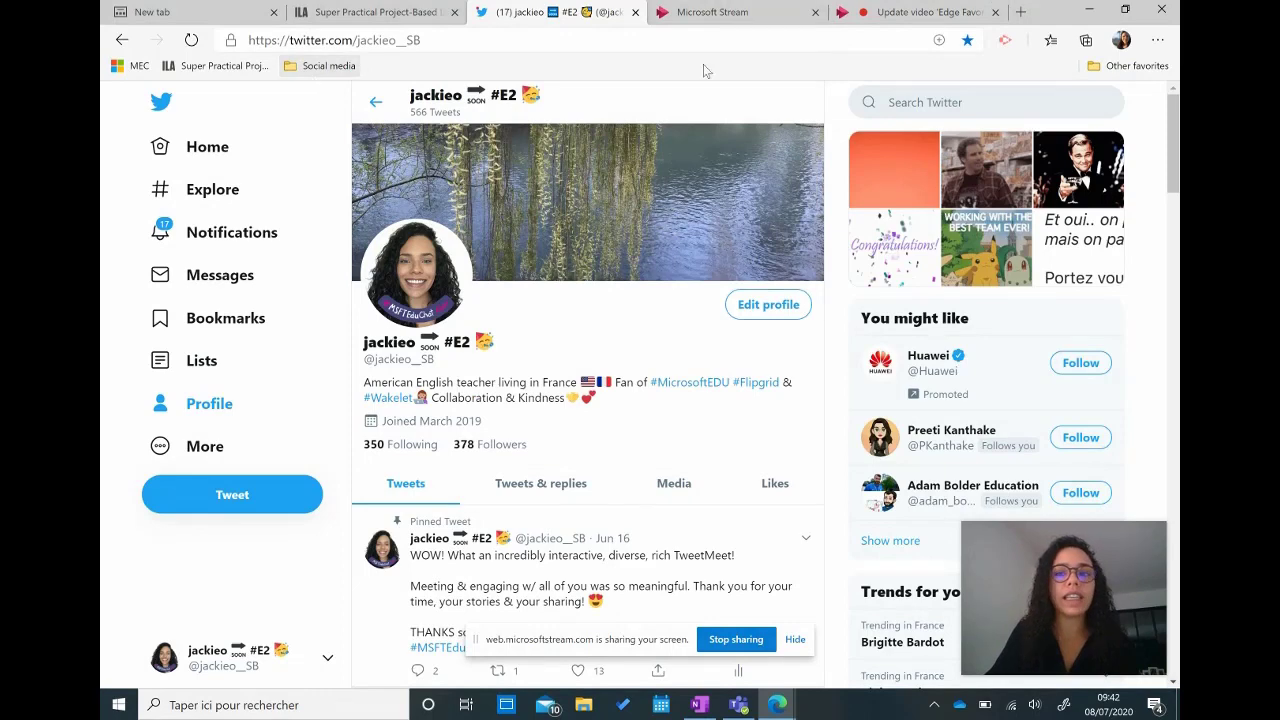
{"action": "left_click", "coordinate": [1050, 40]}
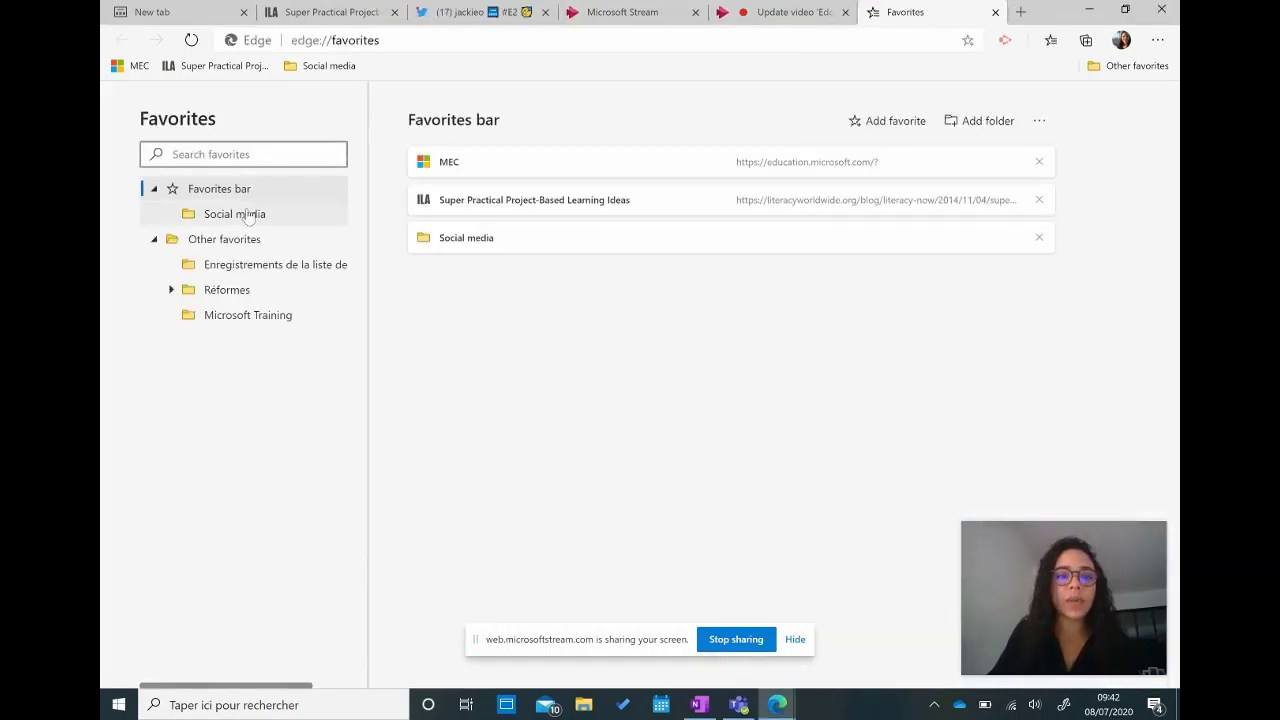
{"action": "mouse_move", "coordinate": [234, 212]}
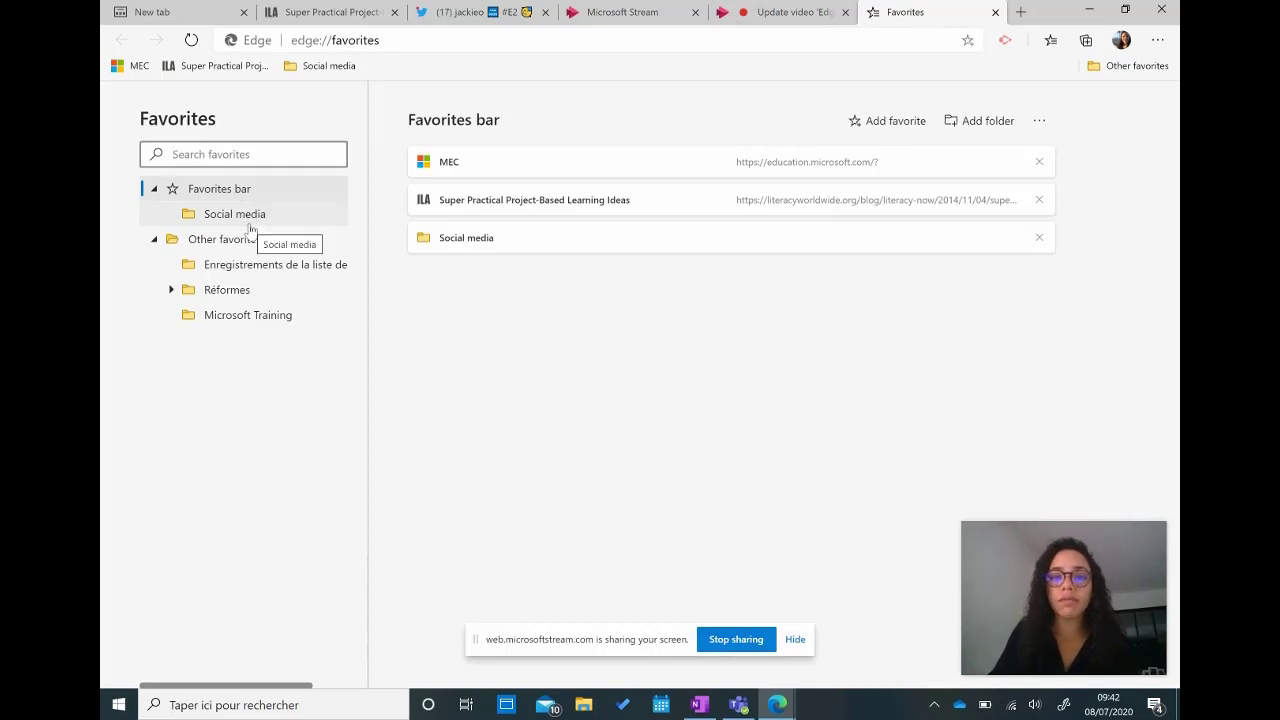
{"action": "mouse_move", "coordinate": [264, 236]}
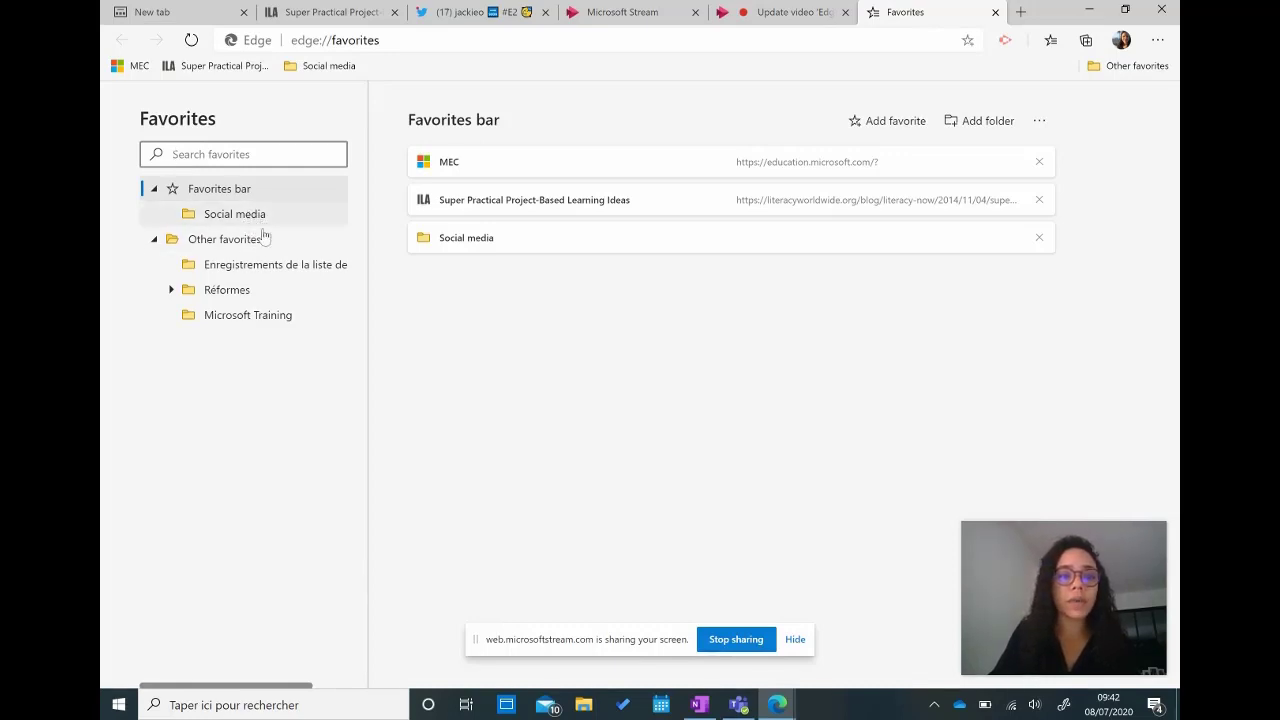
{"action": "mouse_move", "coordinate": [234, 212]}
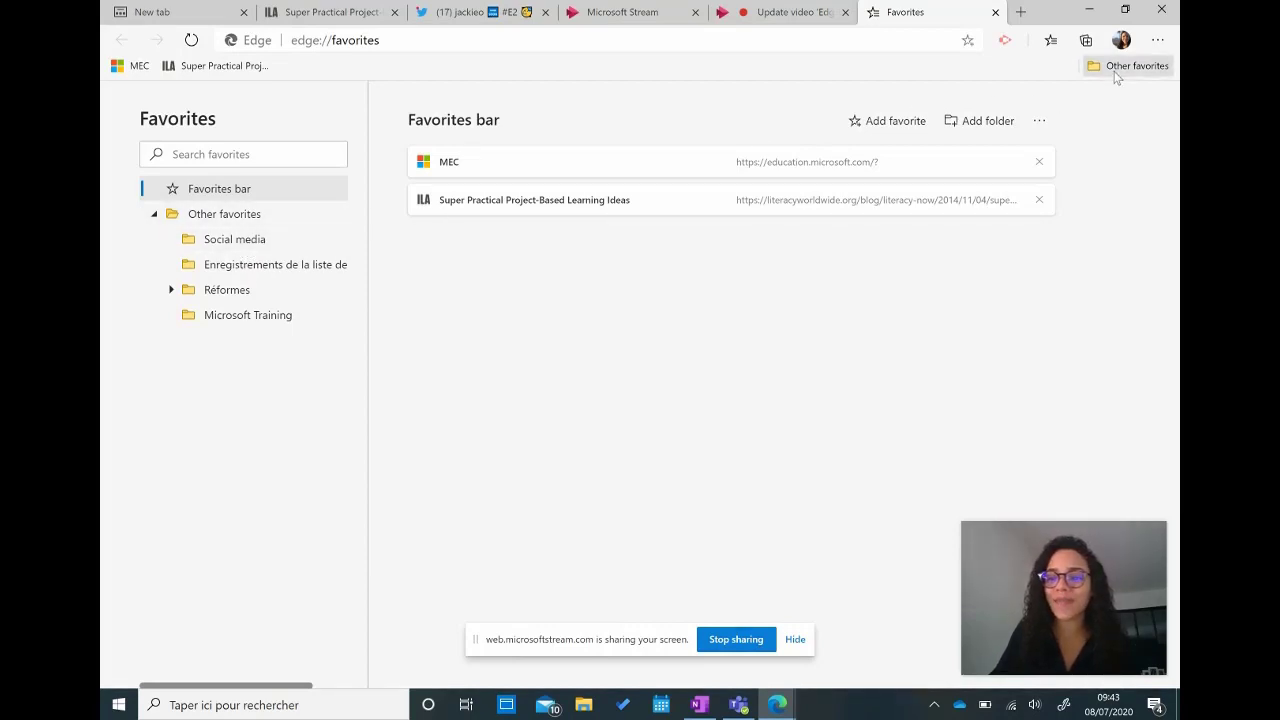
{"action": "mouse_move", "coordinate": [808, 420]}
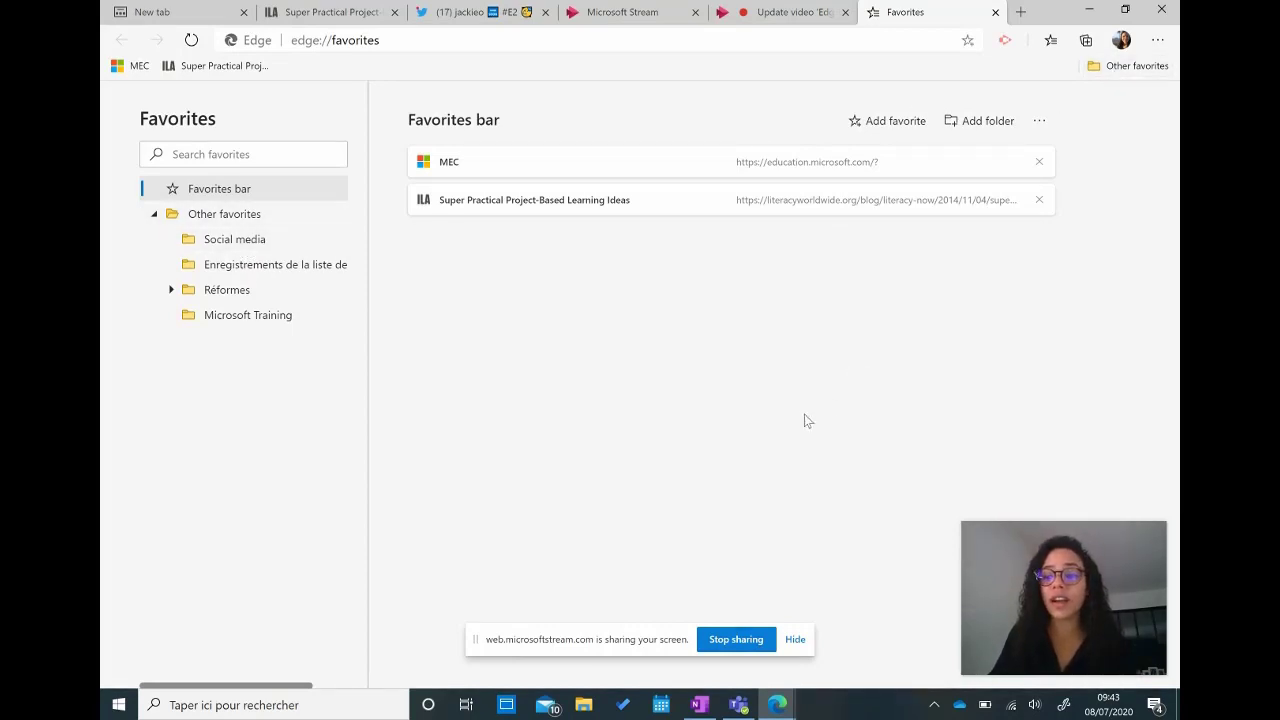